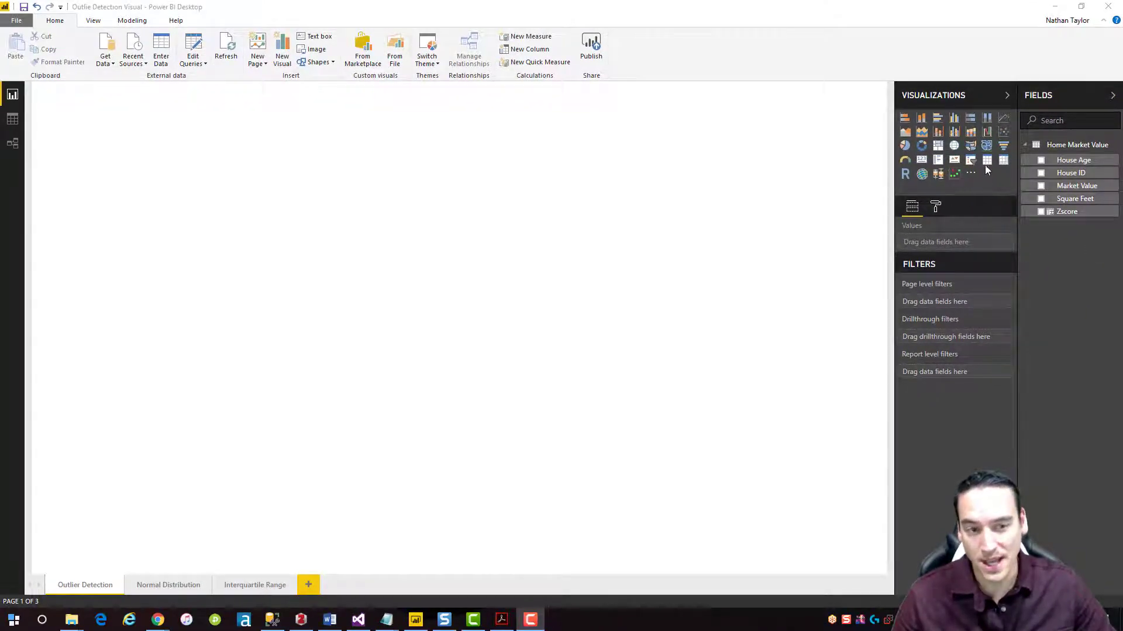
Step: Add a table of House ID, House Age and Market Value, with fields set to Don't summarize
left_click(986, 159)
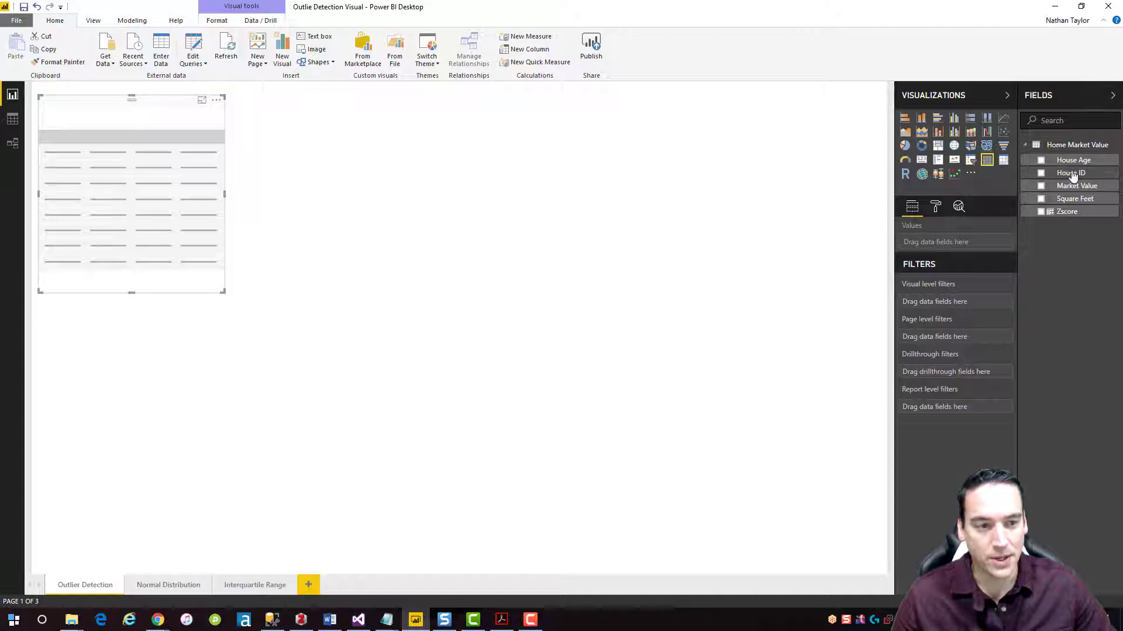
left_click(1041, 173)
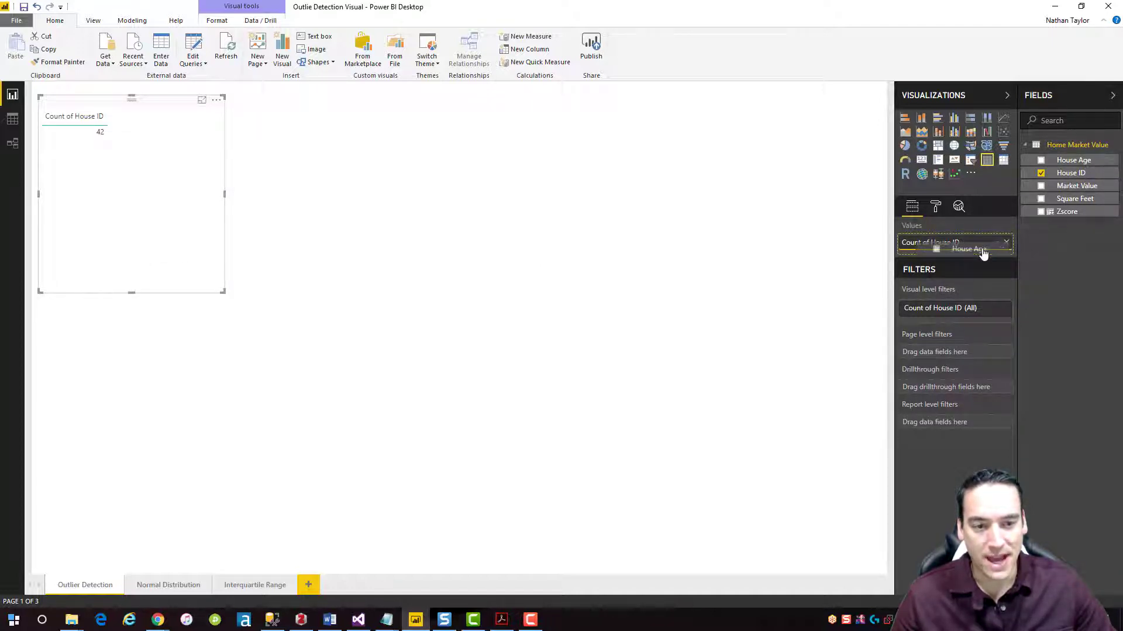
left_click(1043, 160)
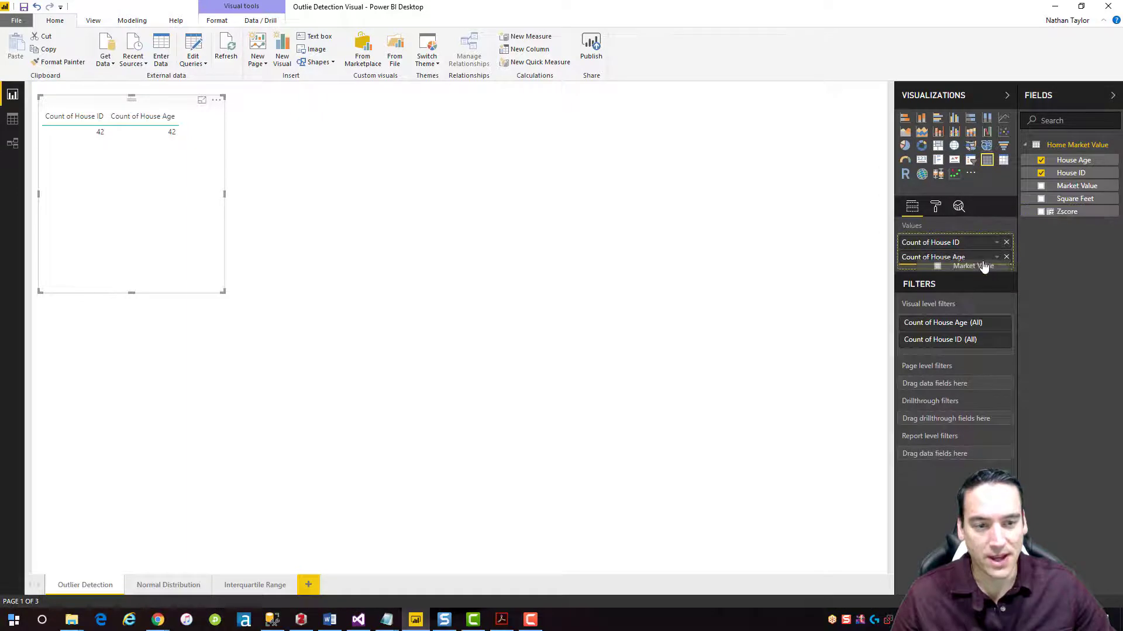
left_click(1044, 198)
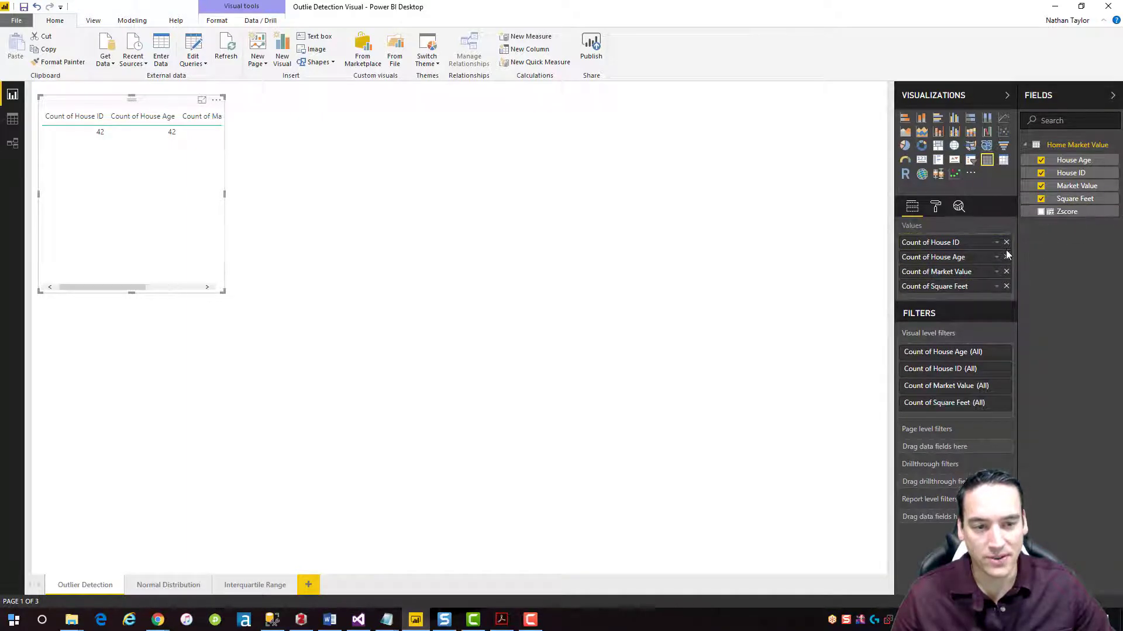
left_click(986, 242)
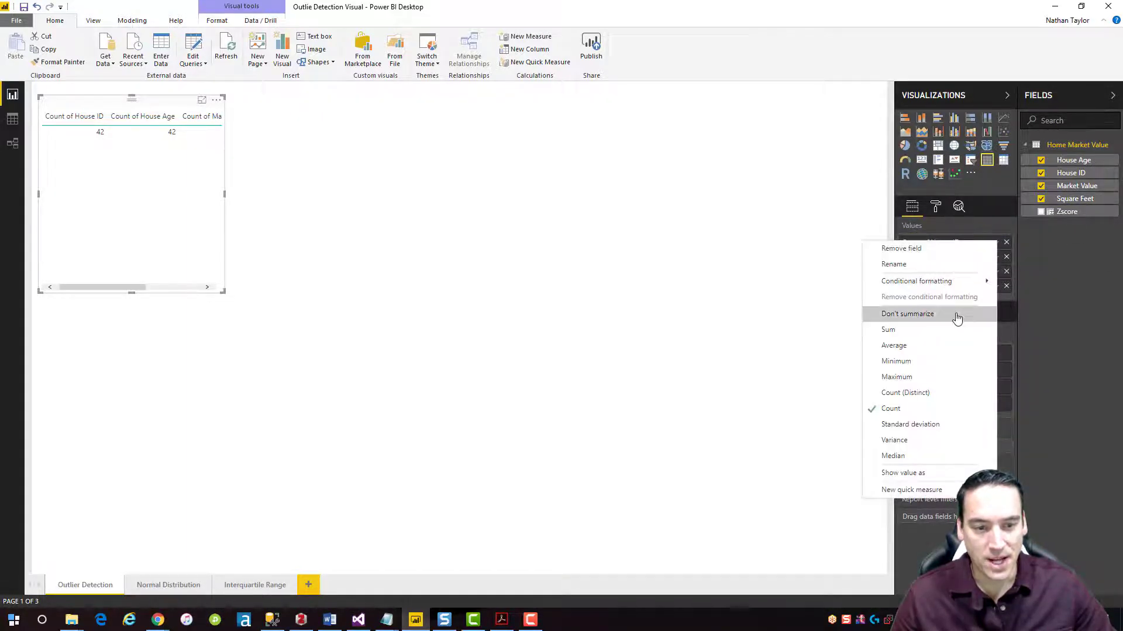
left_click(907, 314)
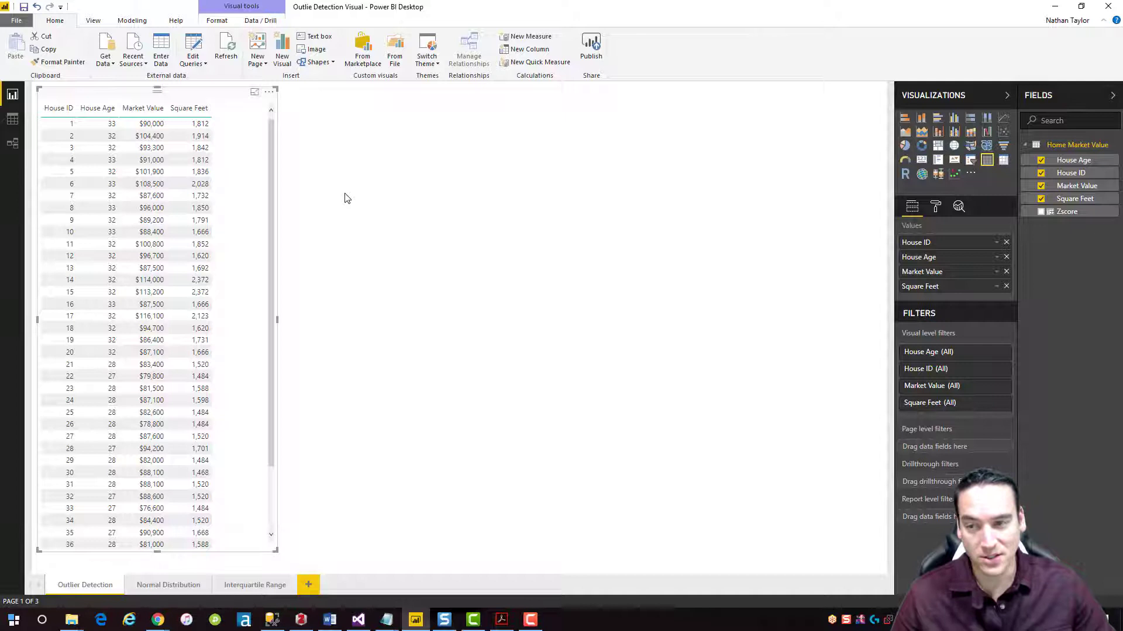
mouse_move(491, 199)
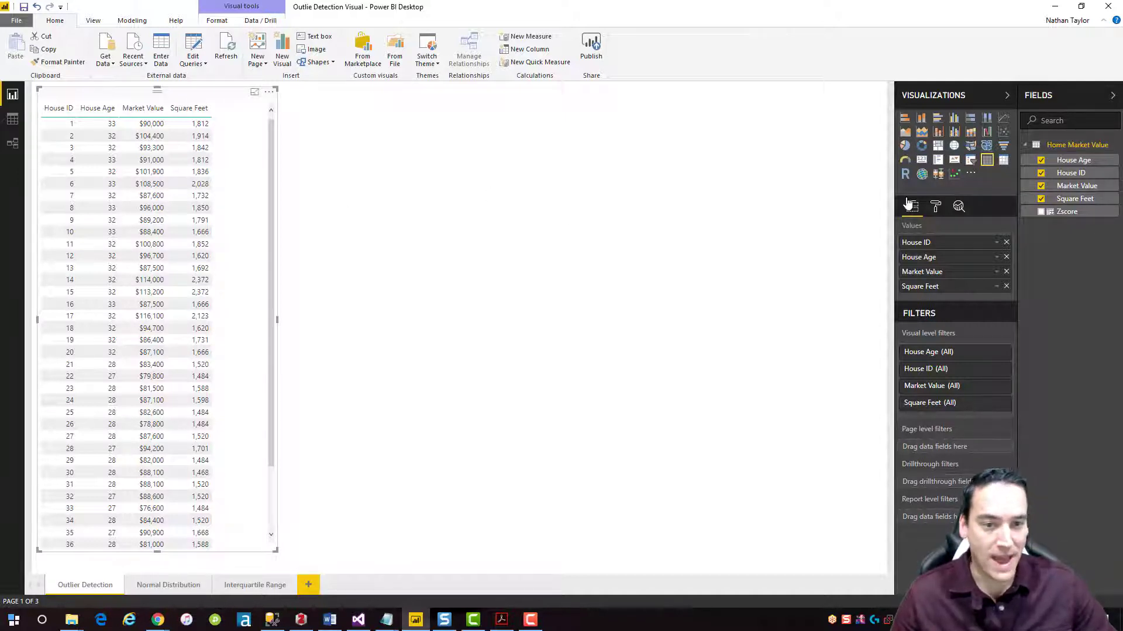
Step: Search the visuals marketplace for 'Outlier' and add the Outliers Detection visual
left_click(970, 174)
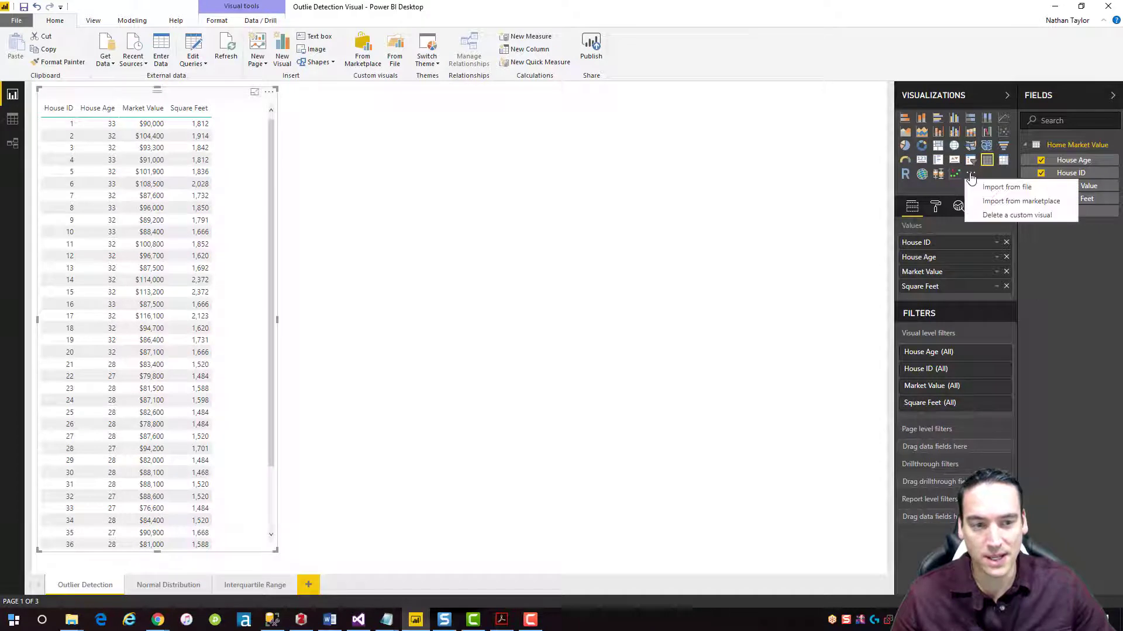
mouse_move(978, 193)
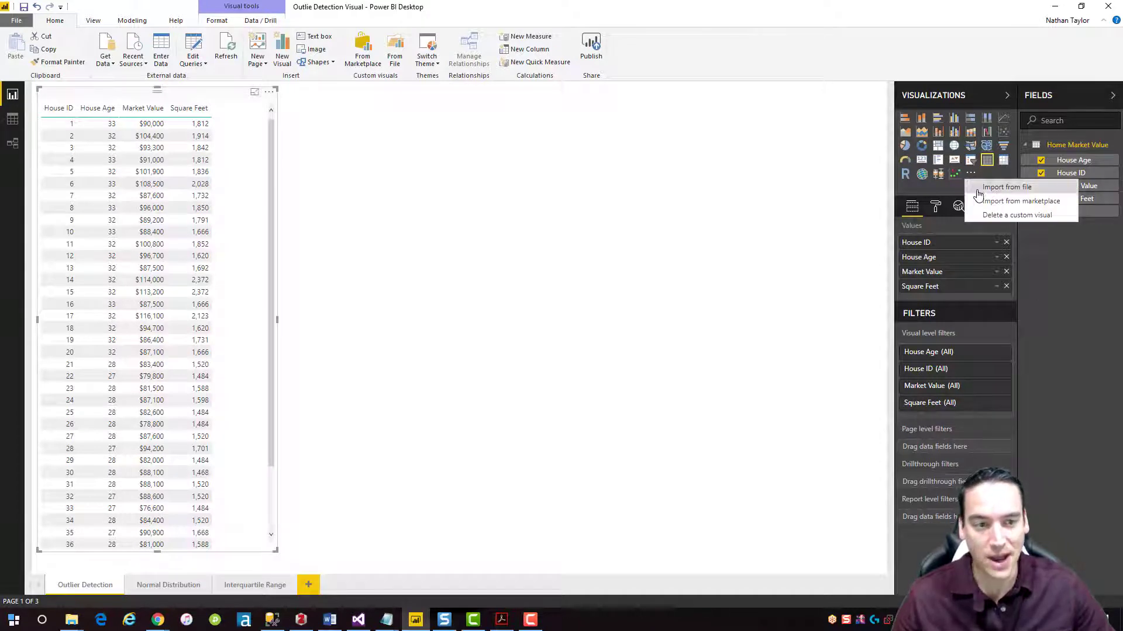
left_click(1007, 186)
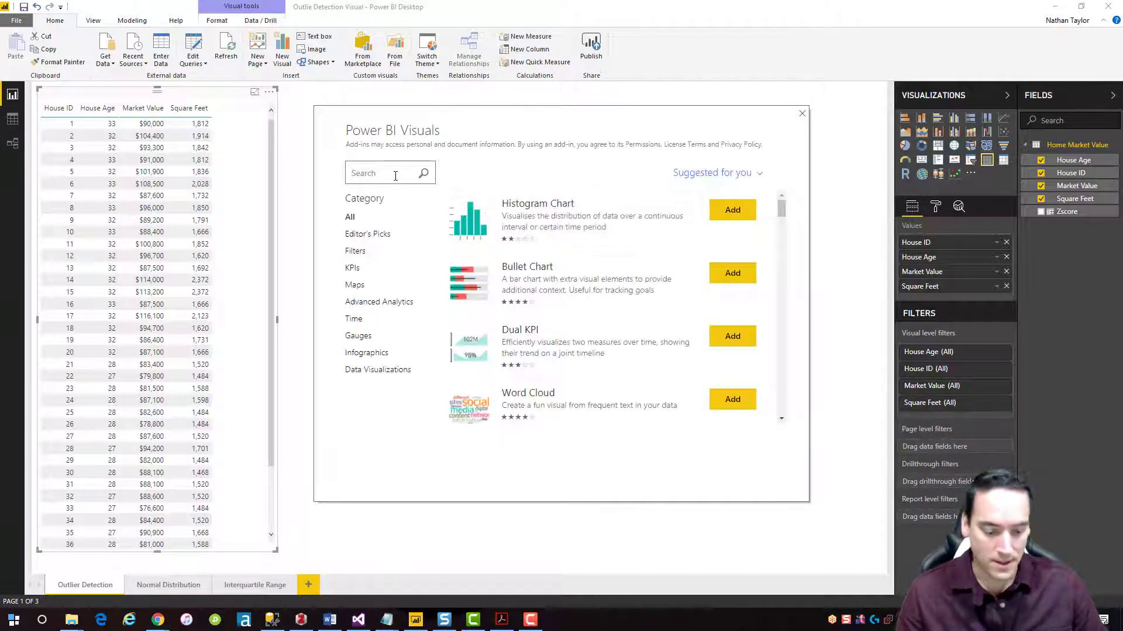
type("Outlier")
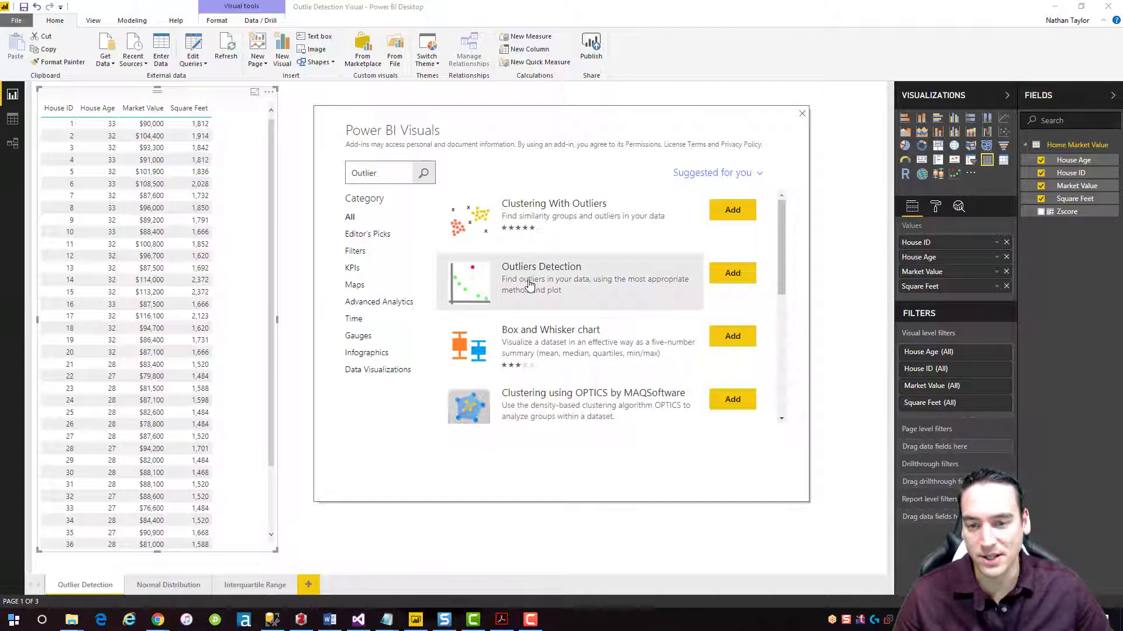
left_click(541, 267)
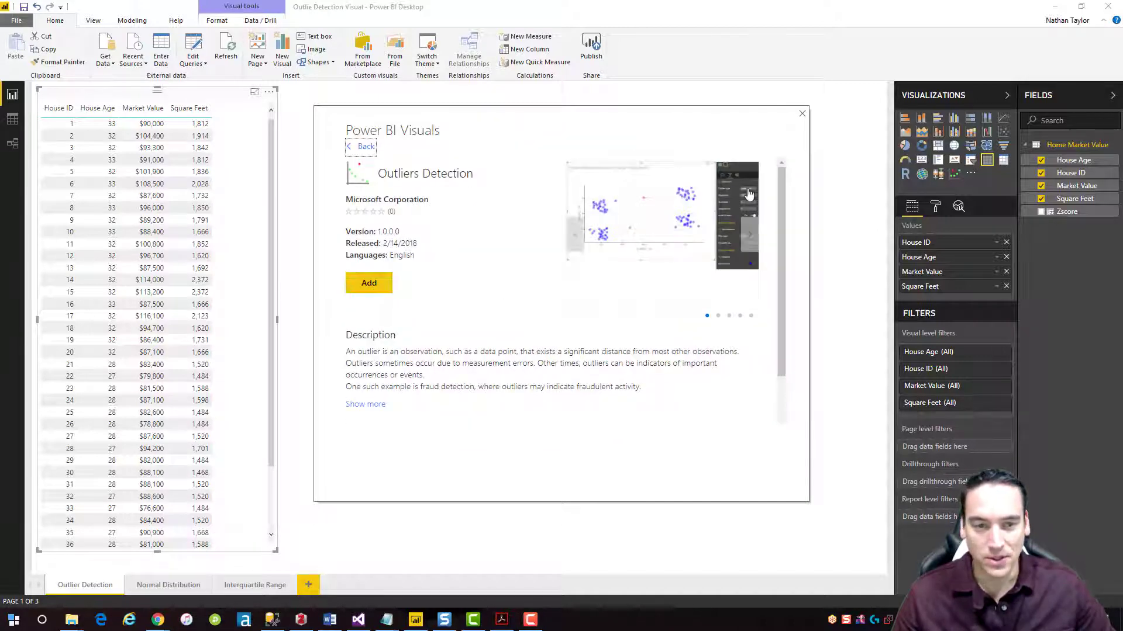
left_click(802, 113)
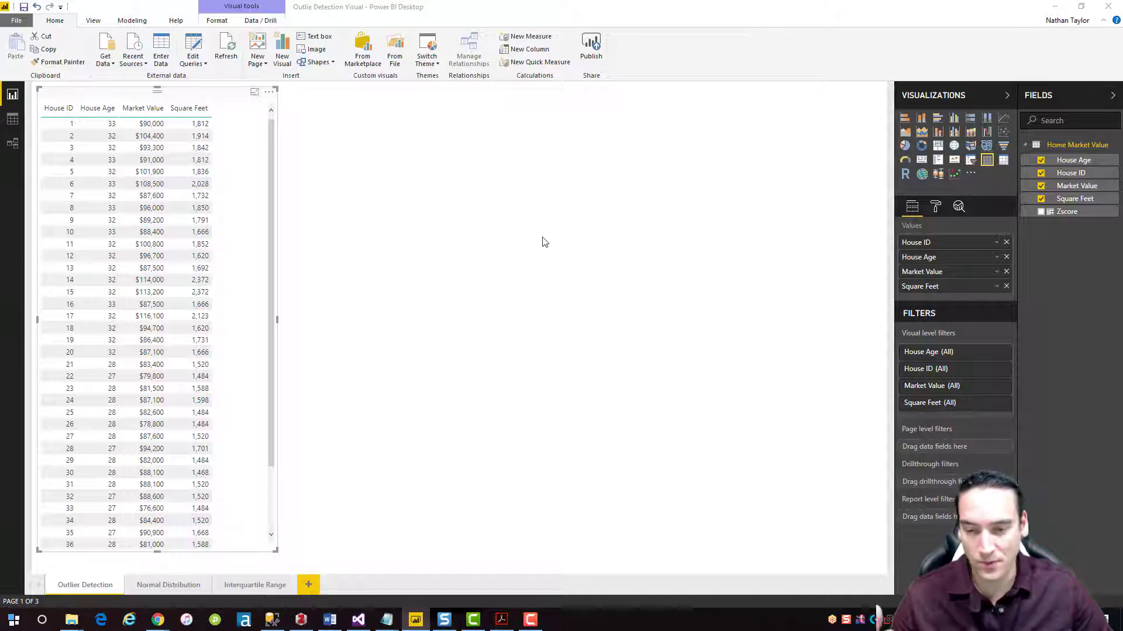
Step: Add an Outliers Detection visual using unsummarized House ID, Market Value and Square Feet
left_click(954, 173)
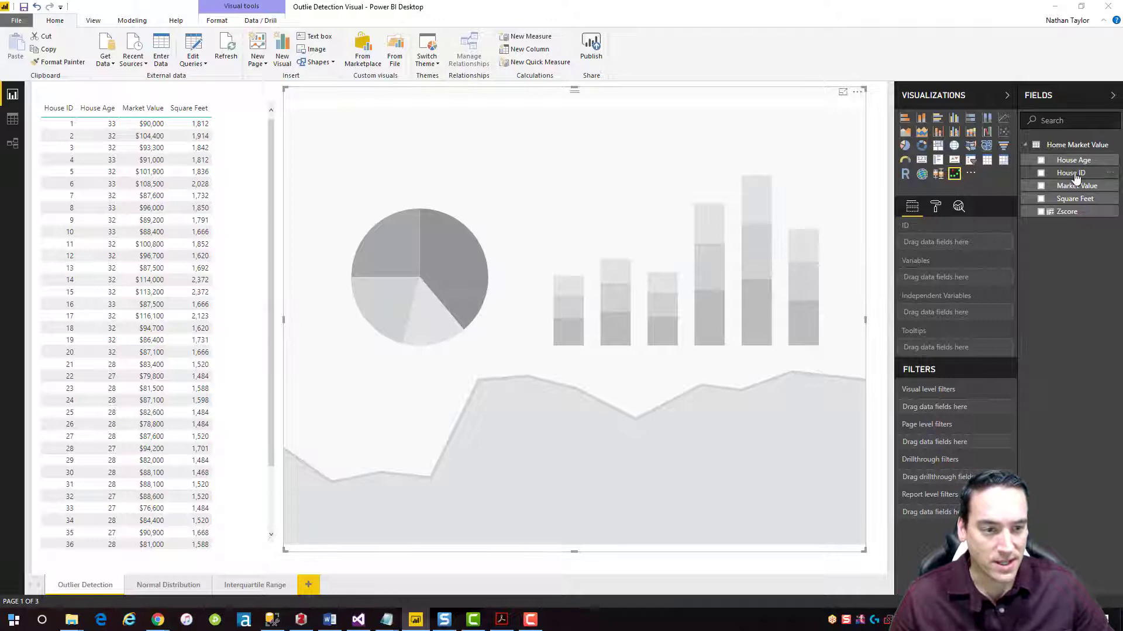
left_click(1040, 173)
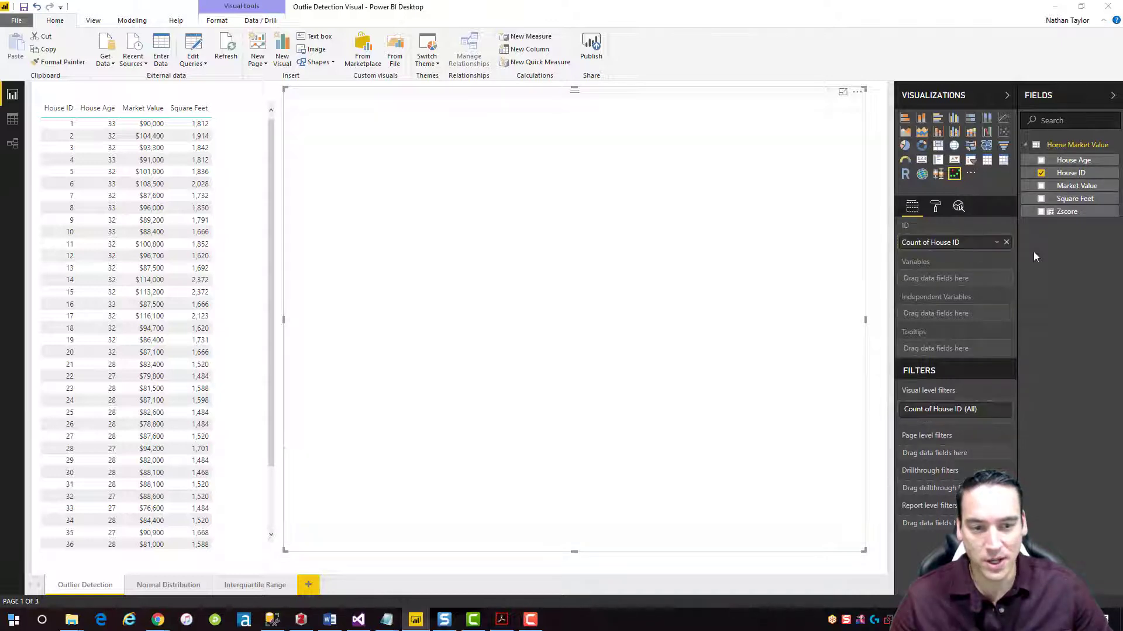
left_click(996, 242)
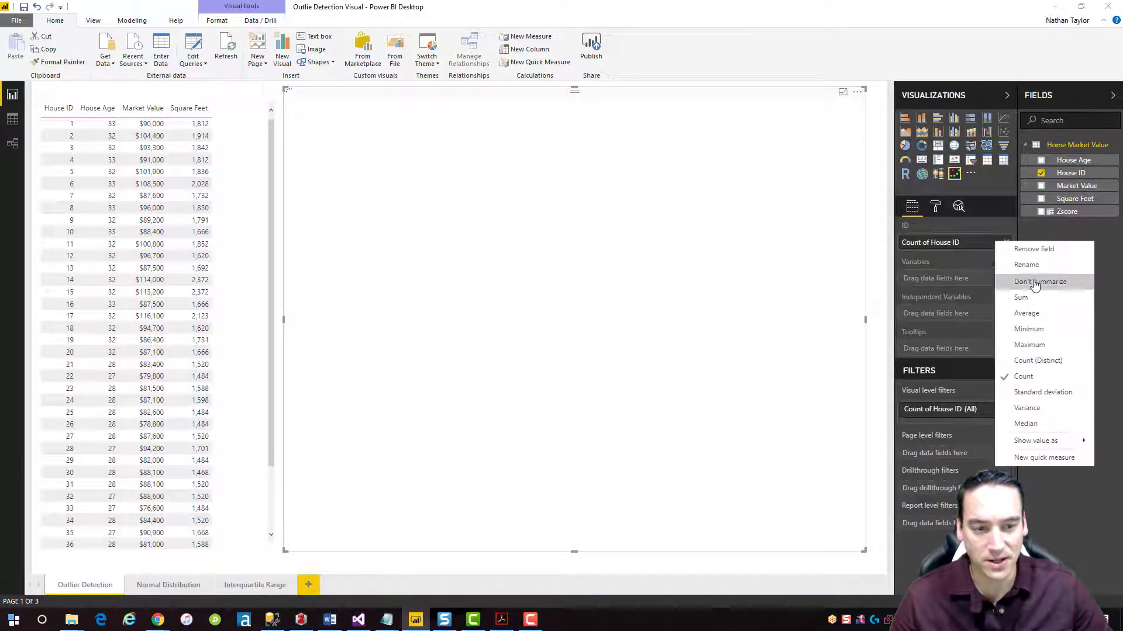
left_click(1040, 281)
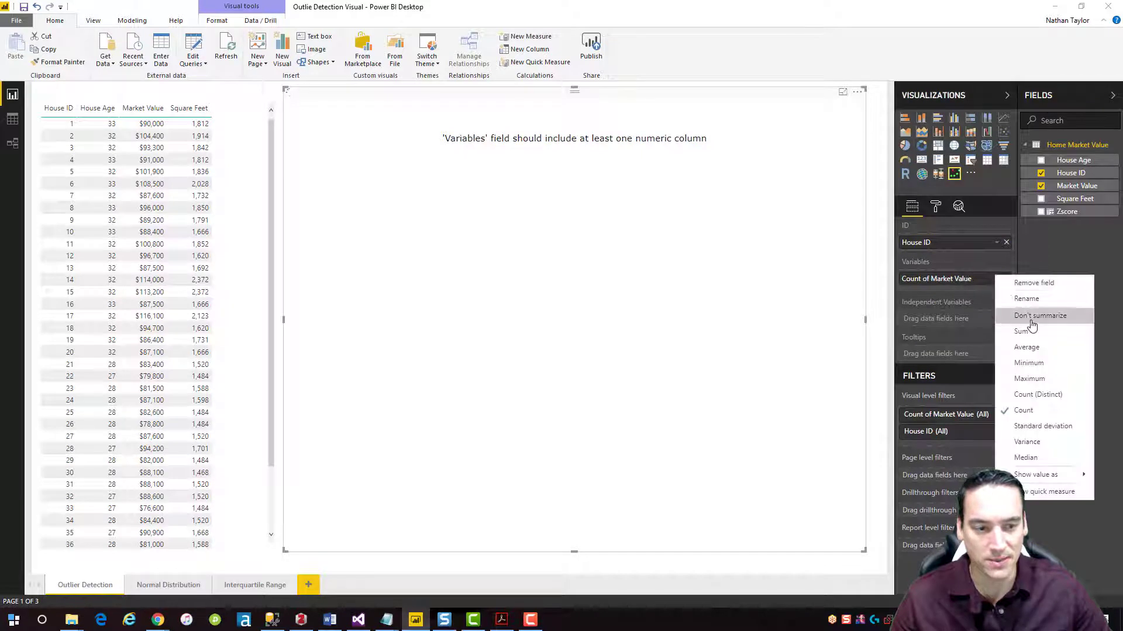
left_click(1040, 315)
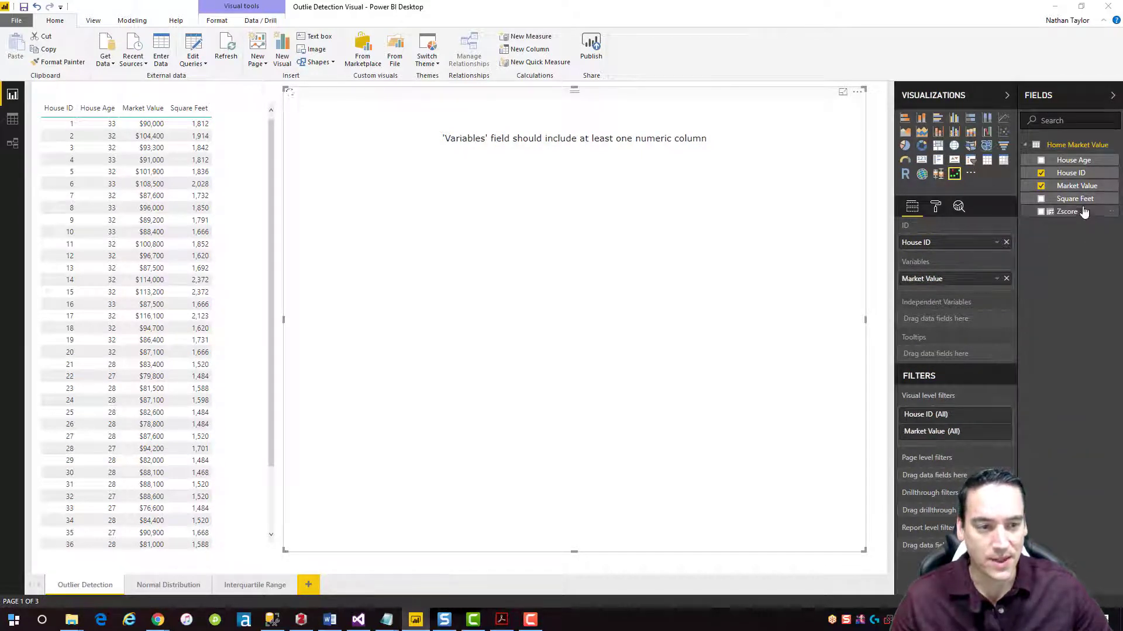
left_click(1040, 199)
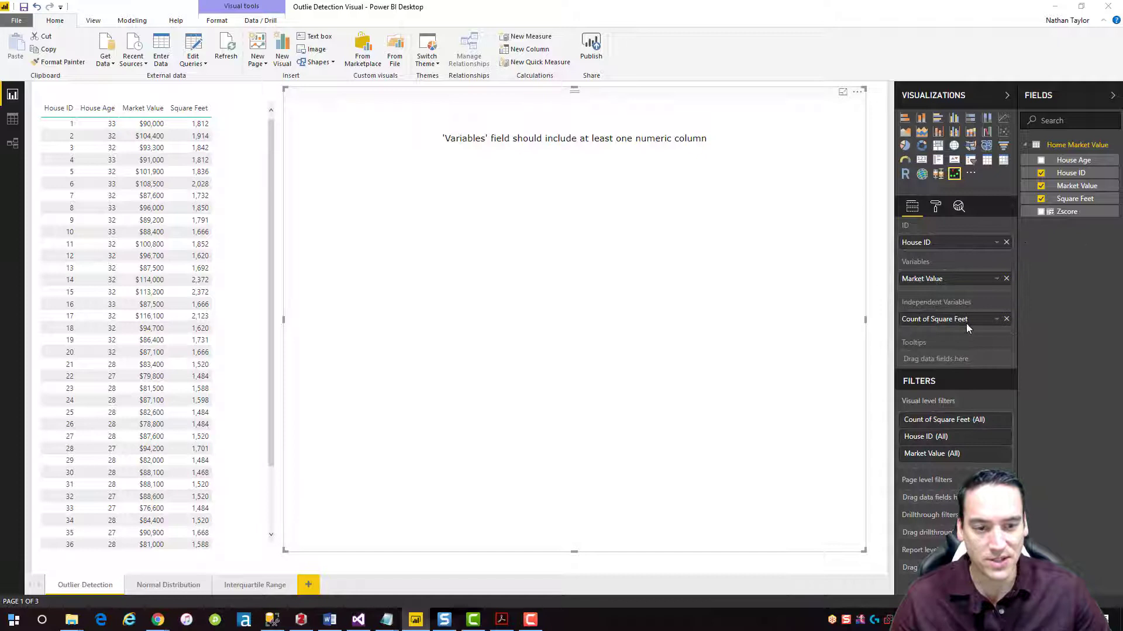
left_click(996, 318)
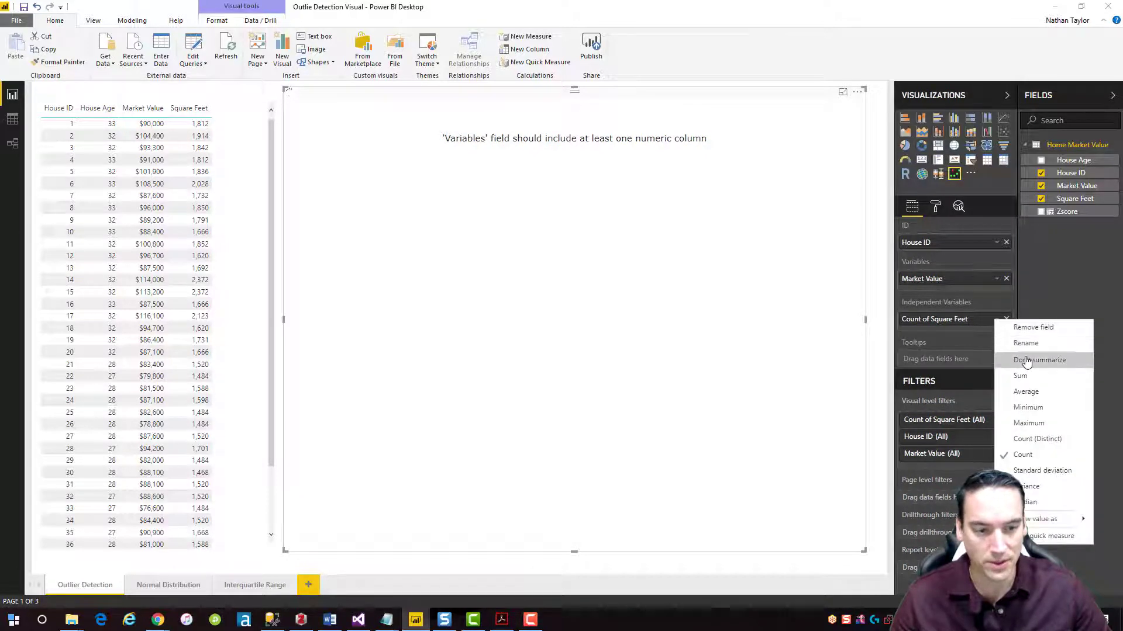
left_click(1039, 360)
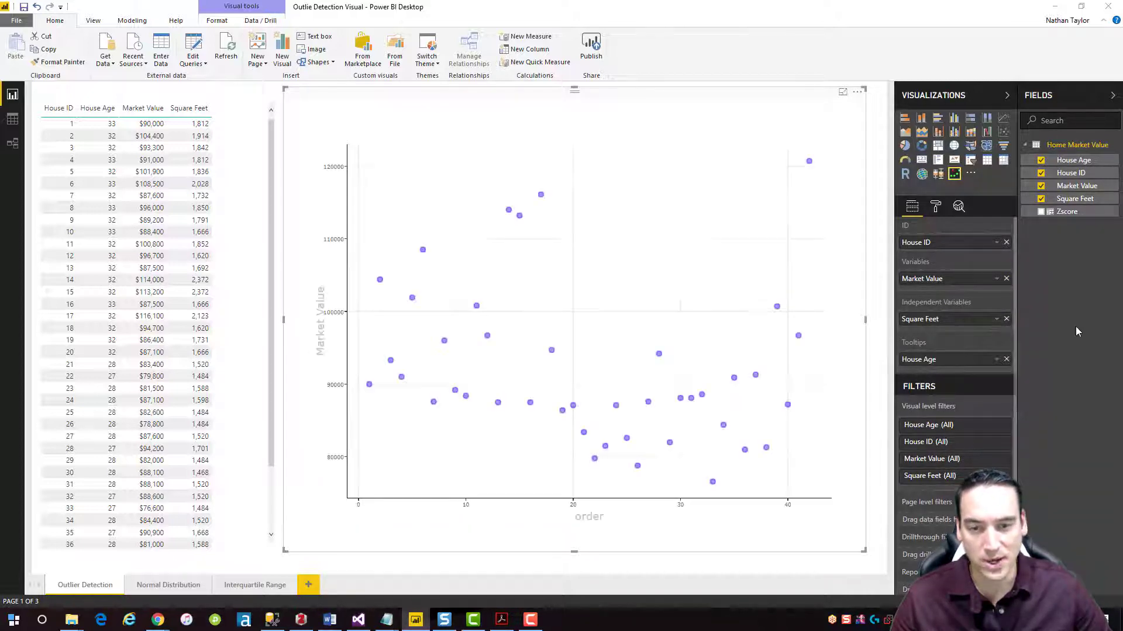
mouse_move(539, 193)
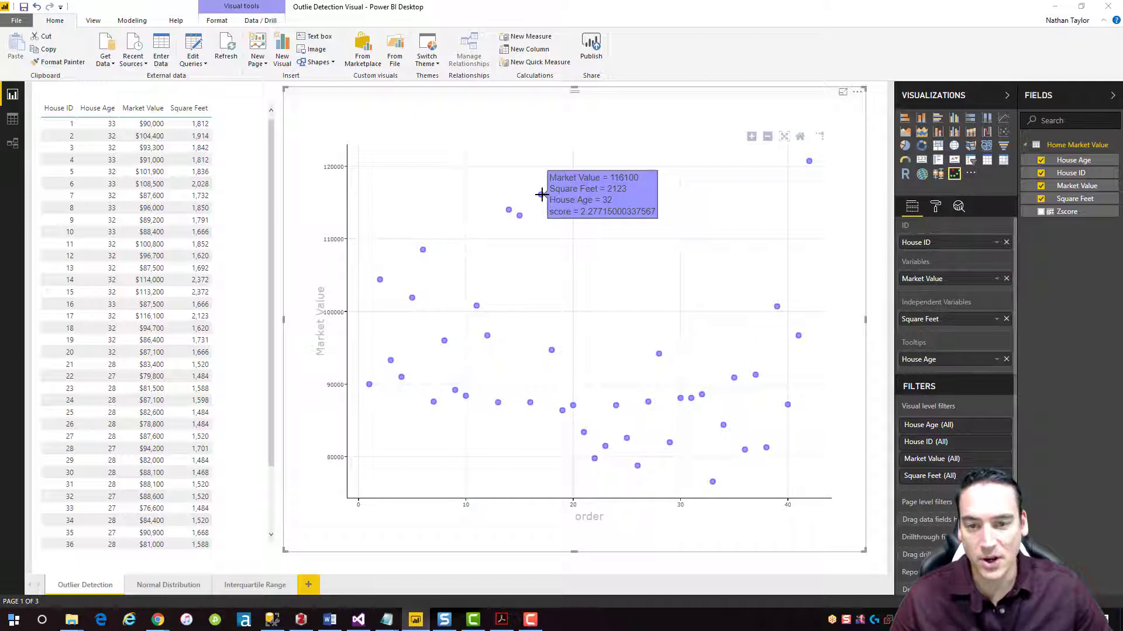
mouse_move(694, 266)
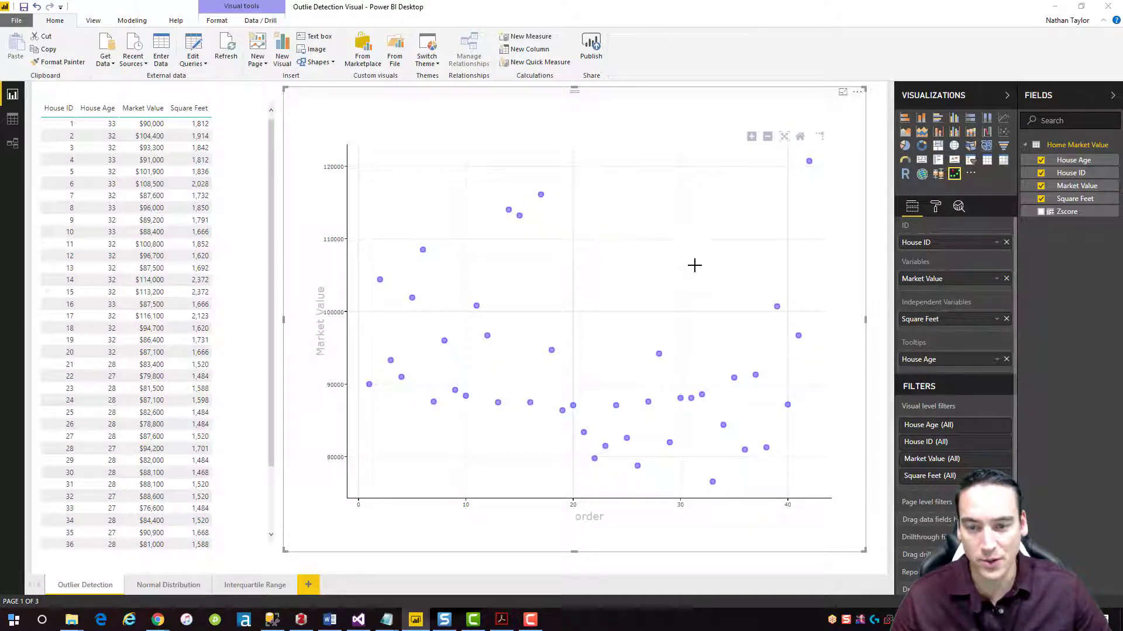
mouse_move(694, 252)
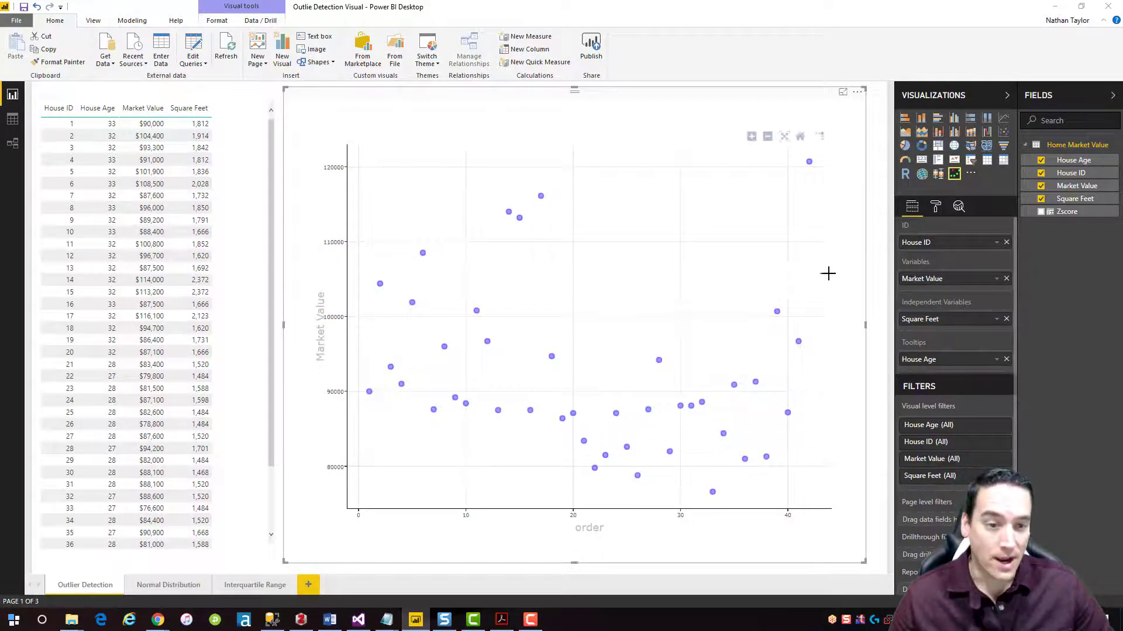
mouse_move(935, 207)
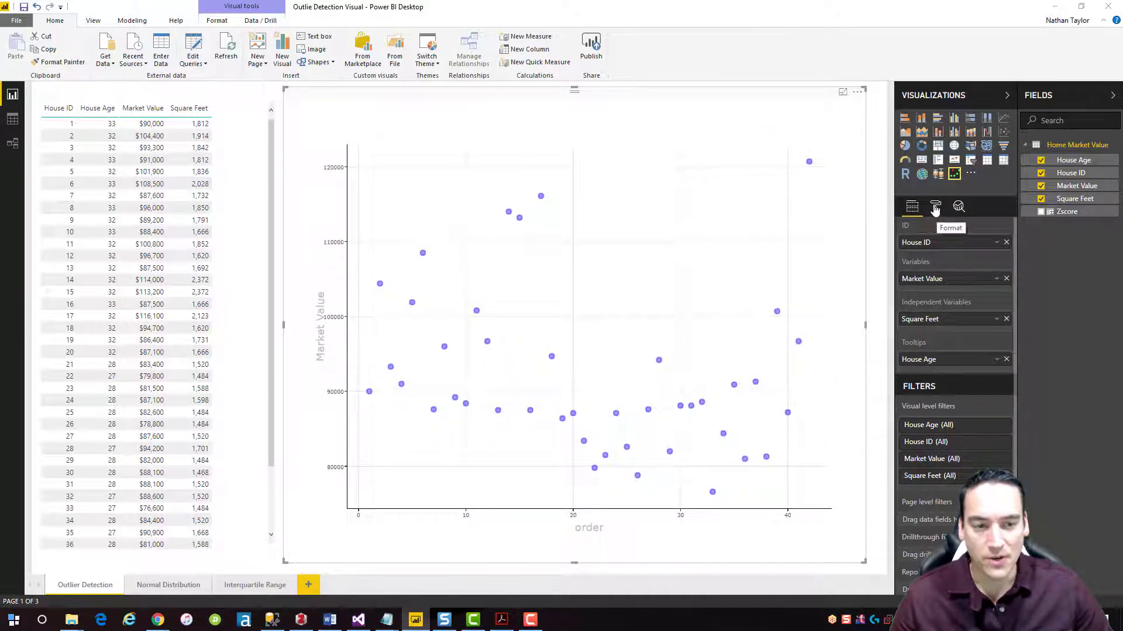
Step: Expand the outlier visual's Detection settings and go to the Normal Distribution page
left_click(935, 207)
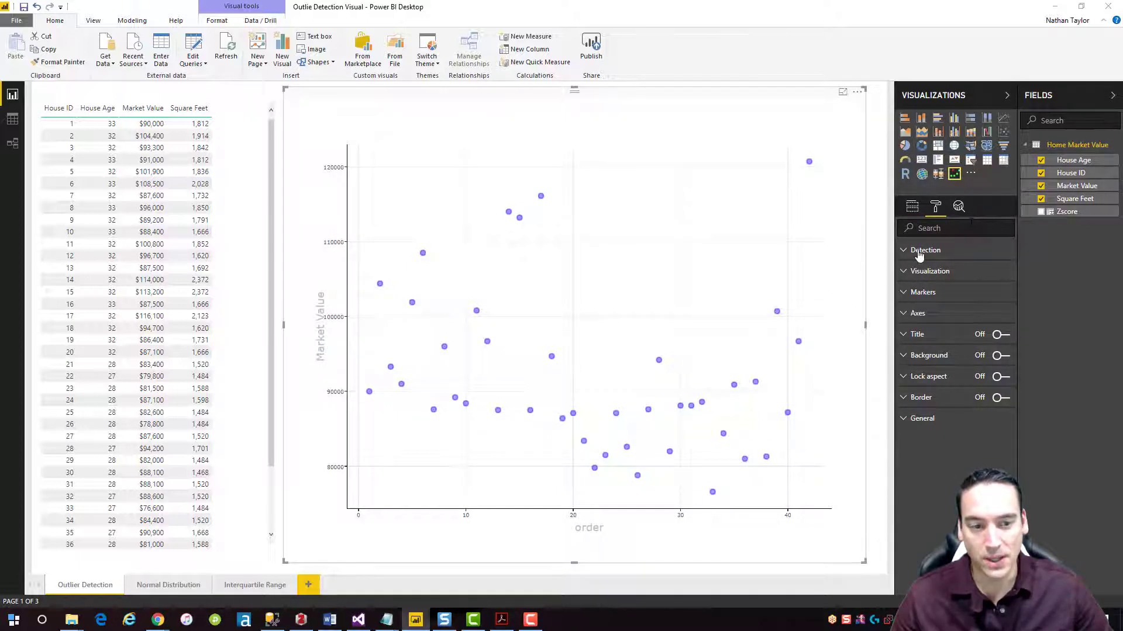
left_click(924, 249)
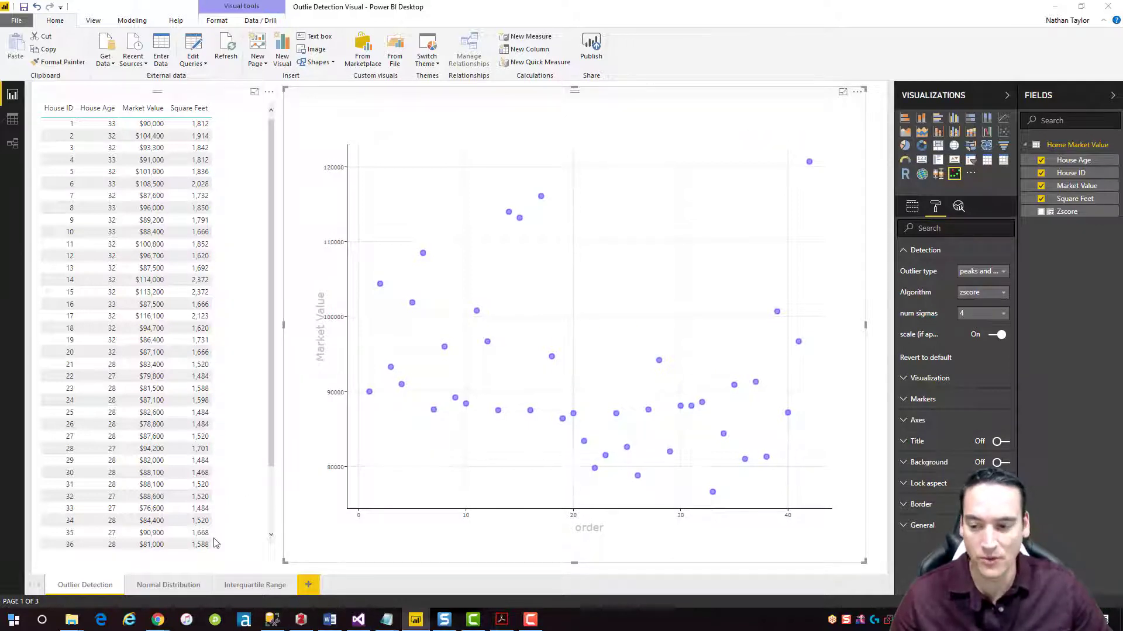
left_click(168, 586)
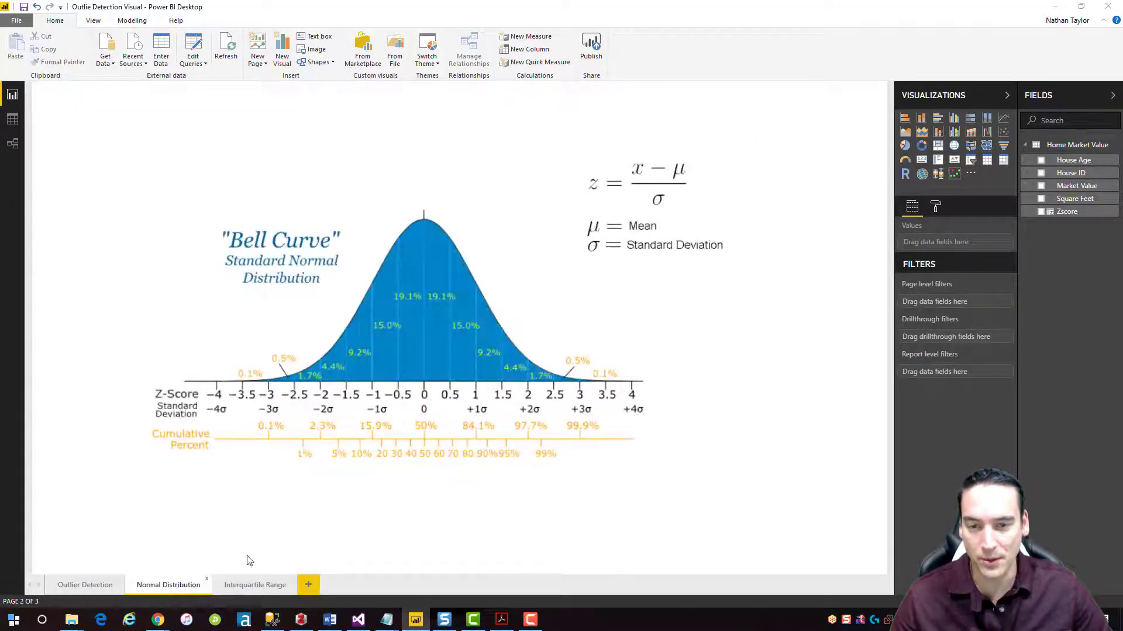
mouse_move(751, 335)
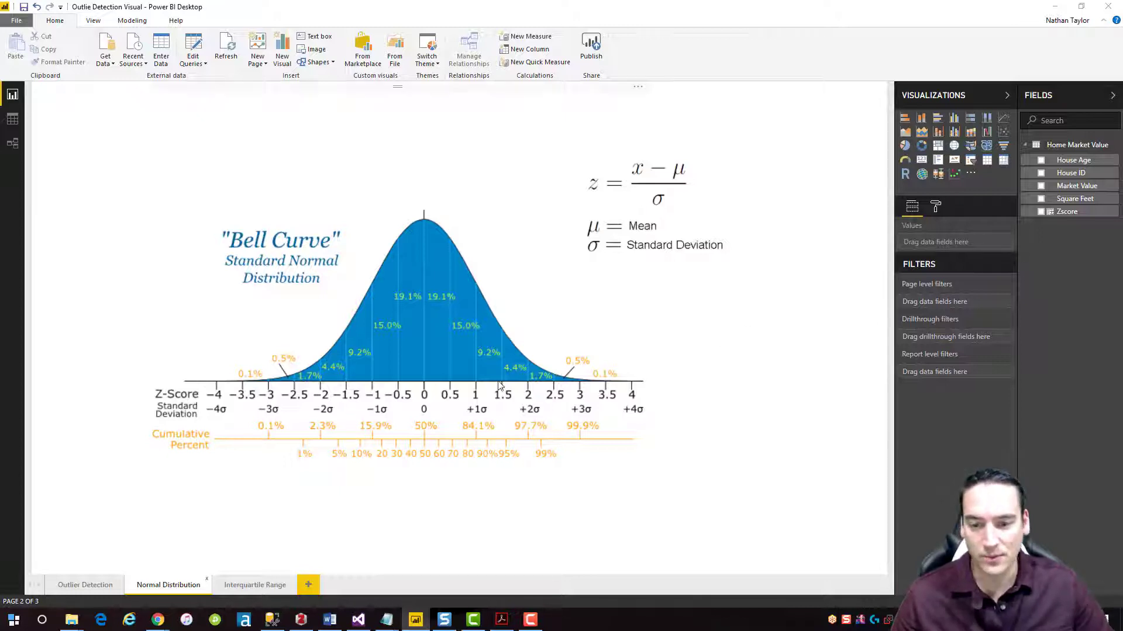
mouse_move(349, 355)
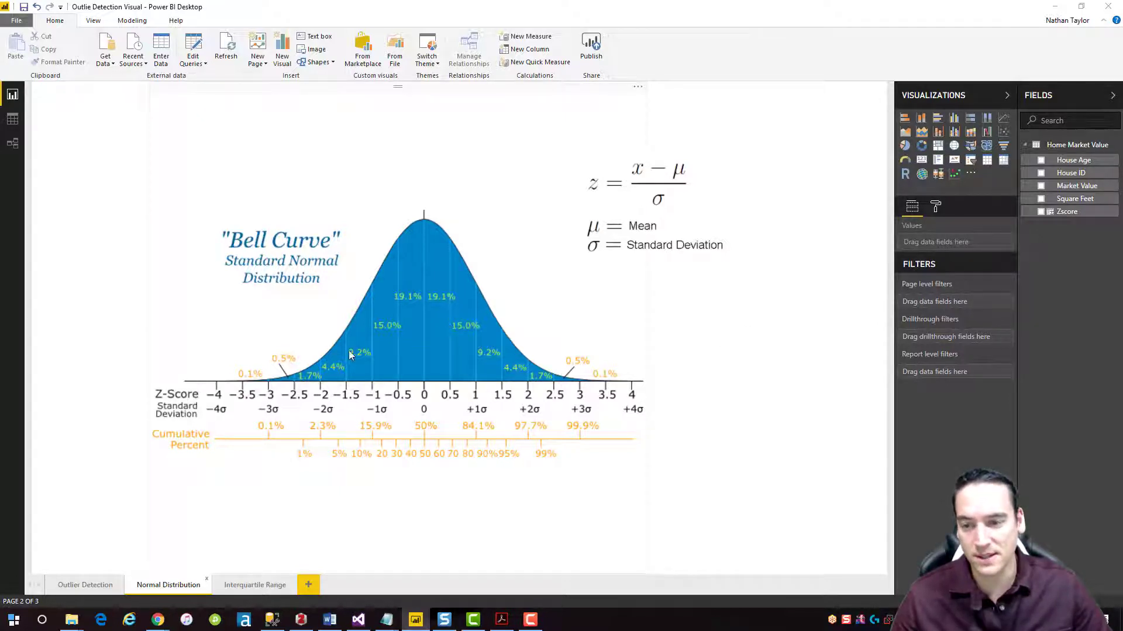
mouse_move(432, 262)
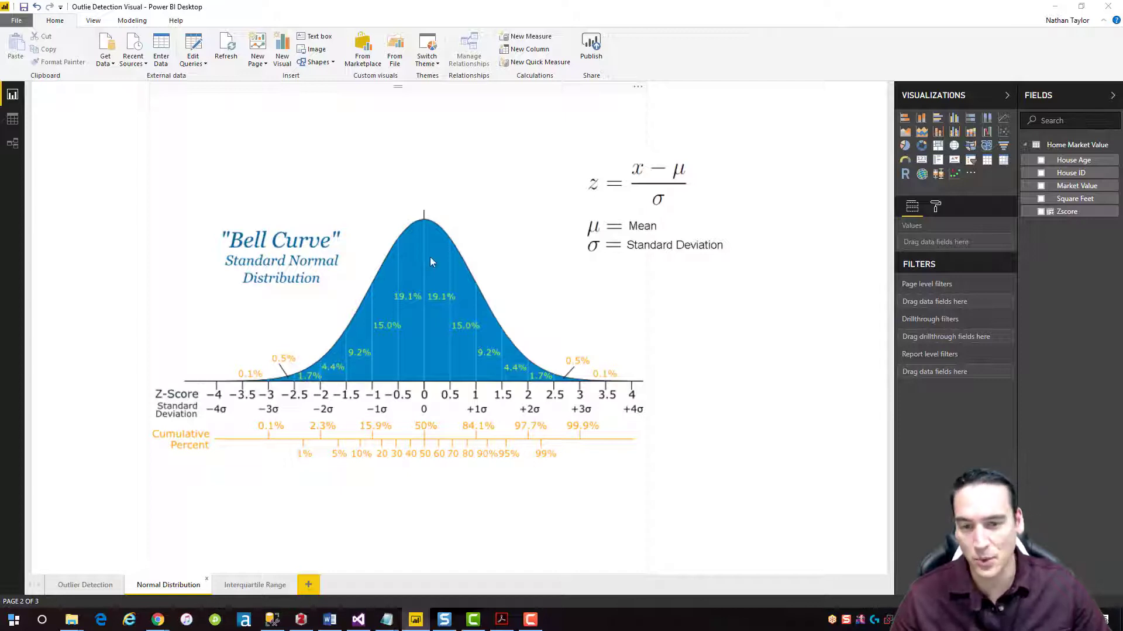
mouse_move(526, 369)
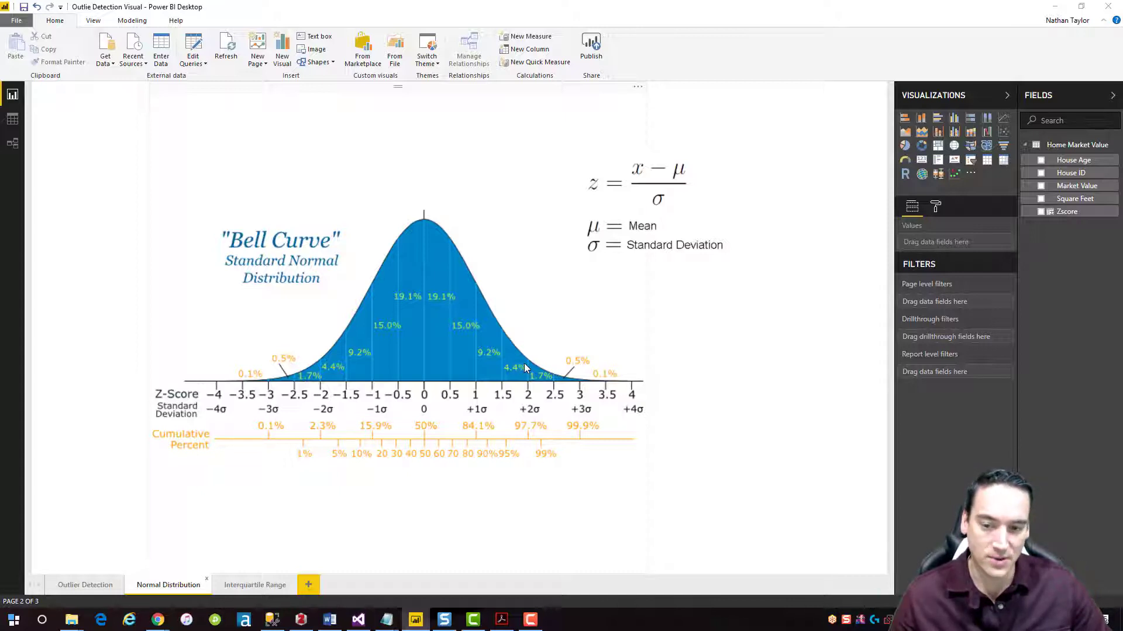
mouse_move(537, 376)
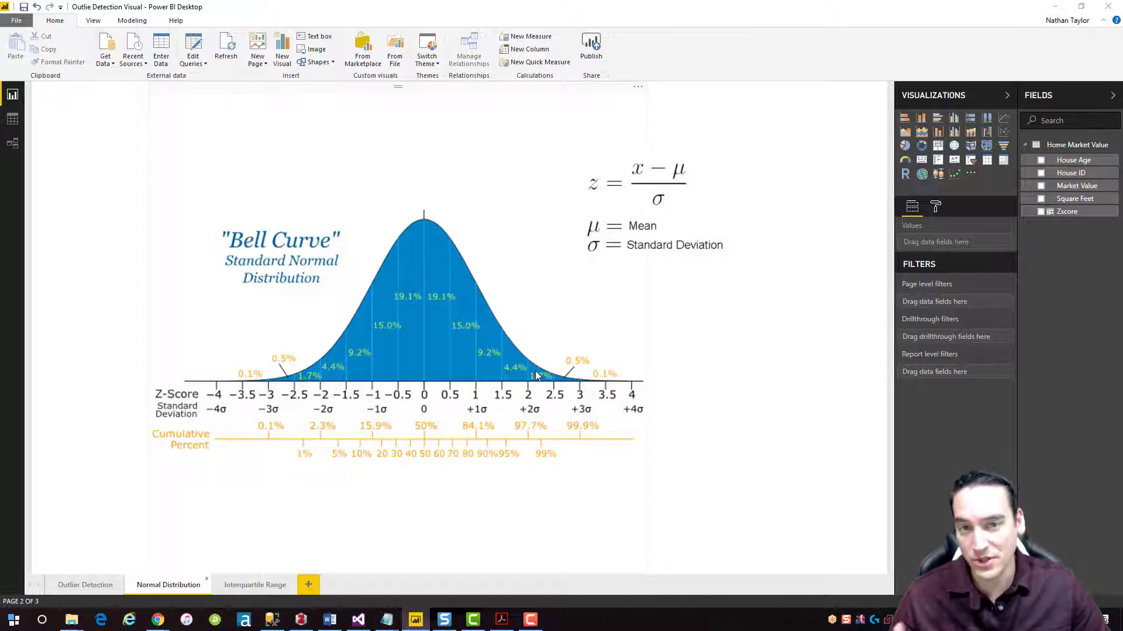
mouse_move(543, 378)
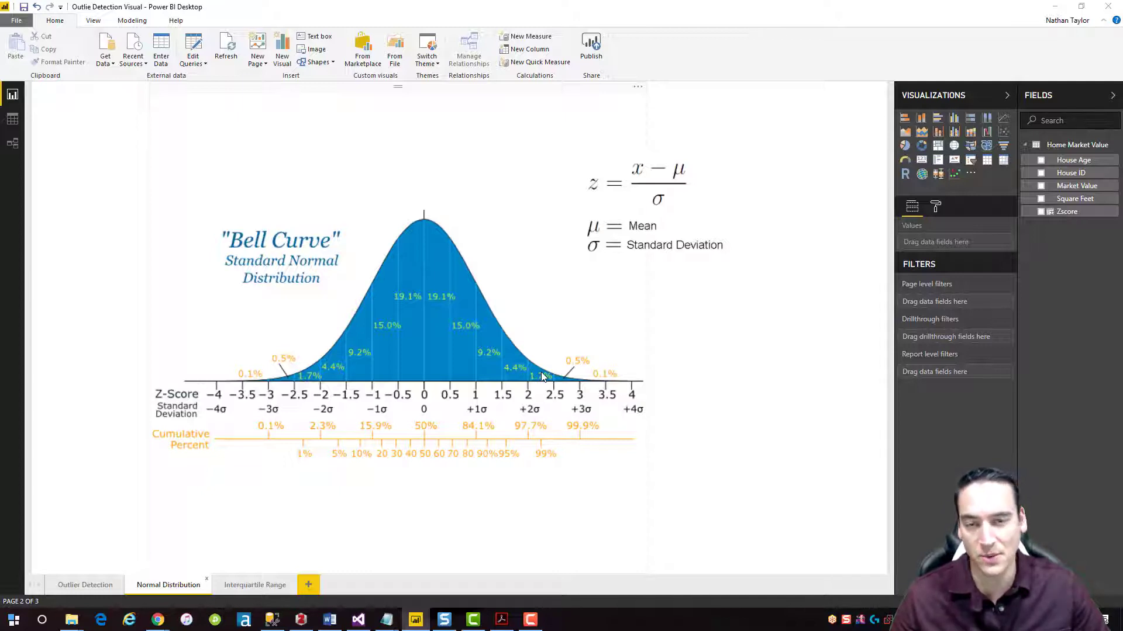
mouse_move(443, 300)
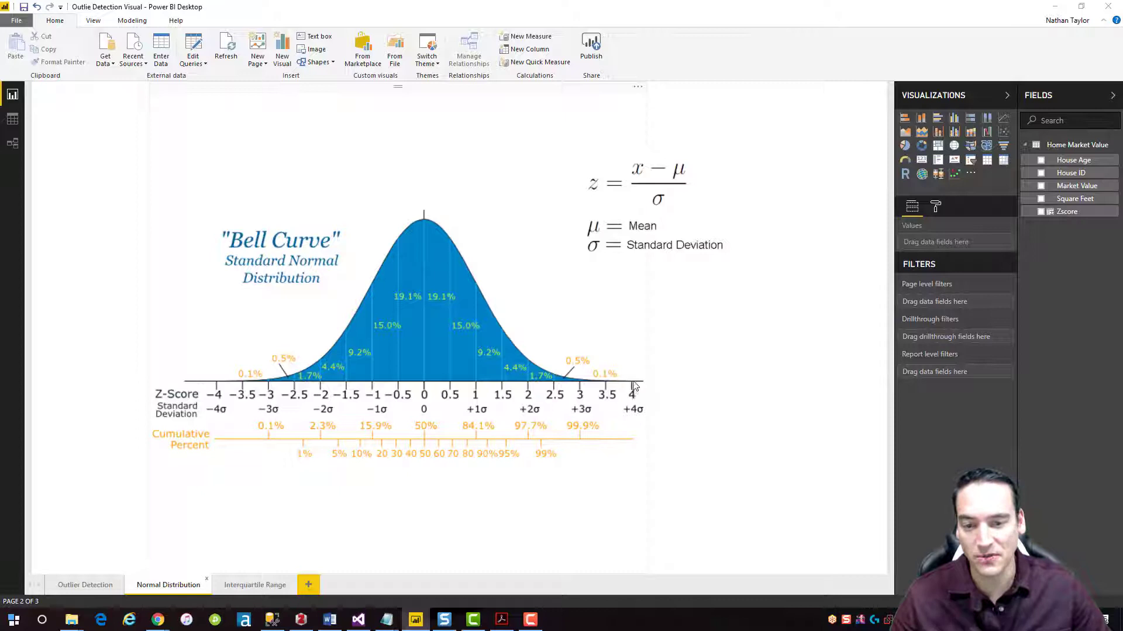
mouse_move(638, 387)
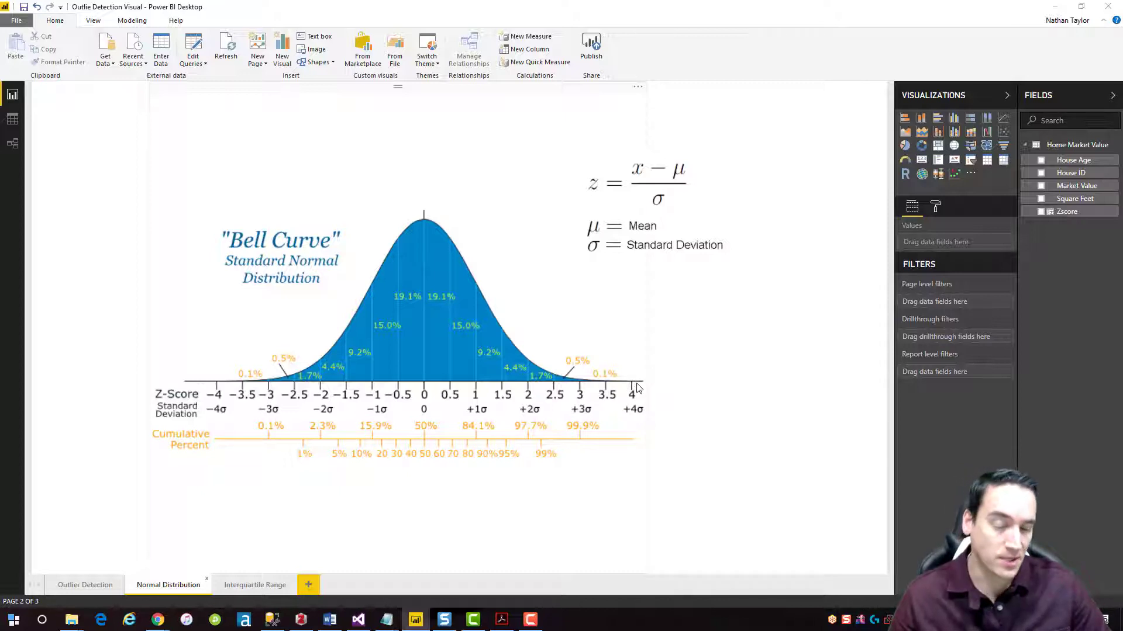
mouse_move(586, 397)
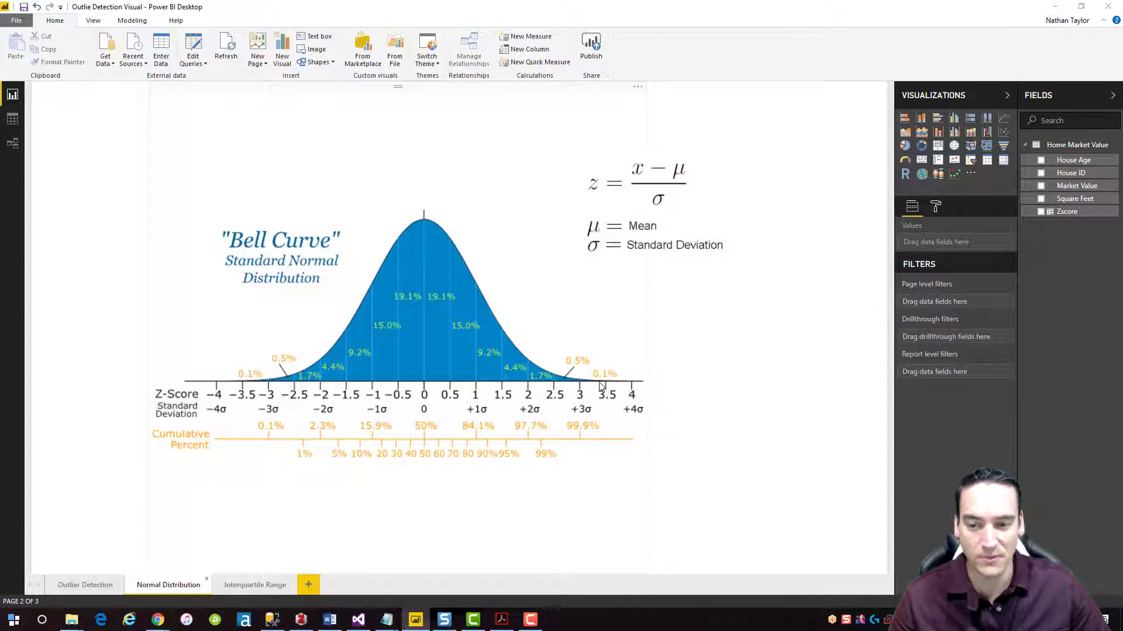
mouse_move(585, 382)
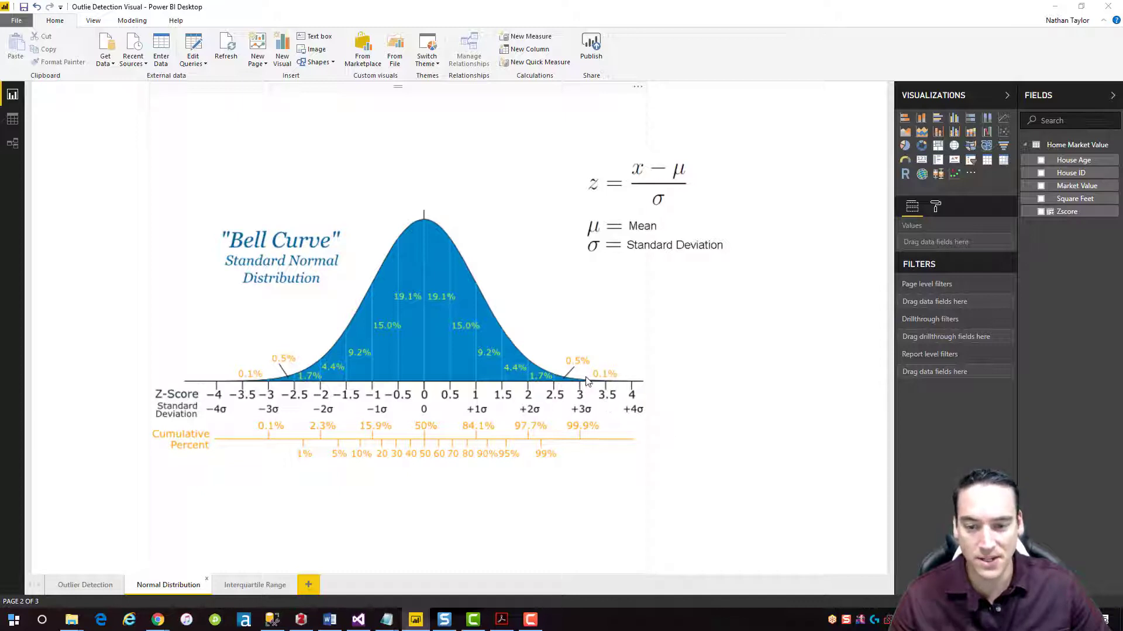
mouse_move(236, 377)
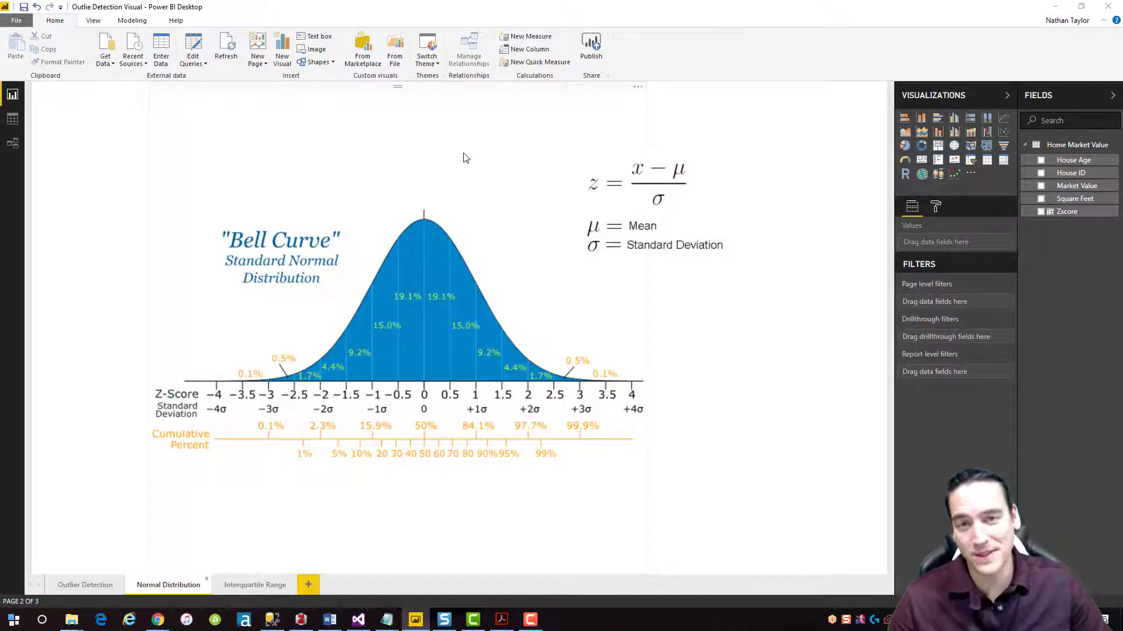
mouse_move(533, 140)
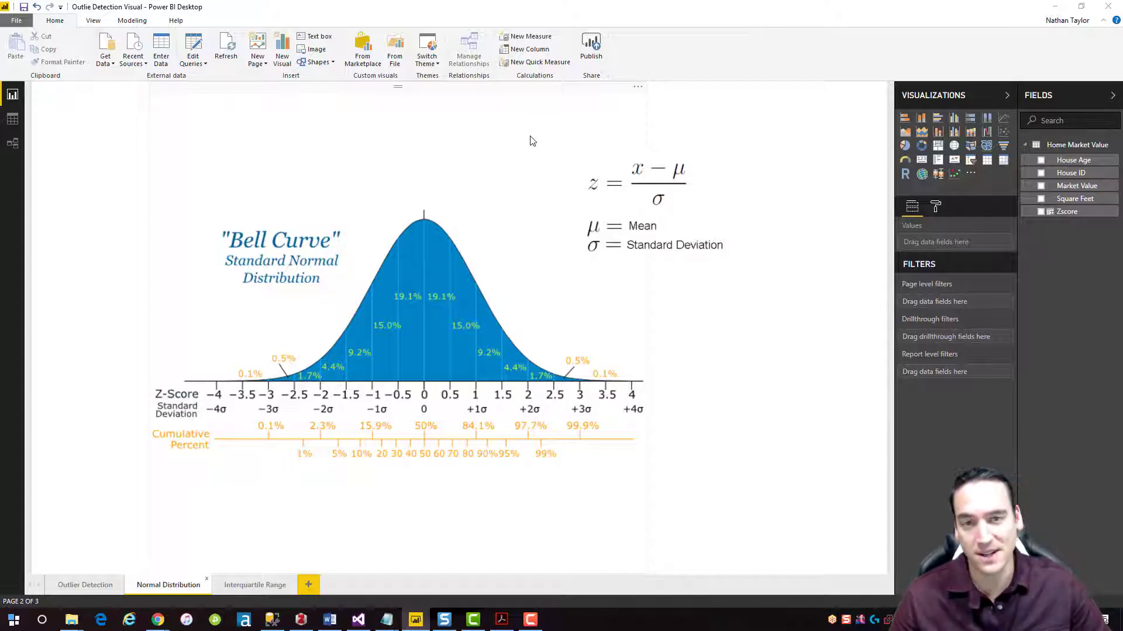
mouse_move(562, 137)
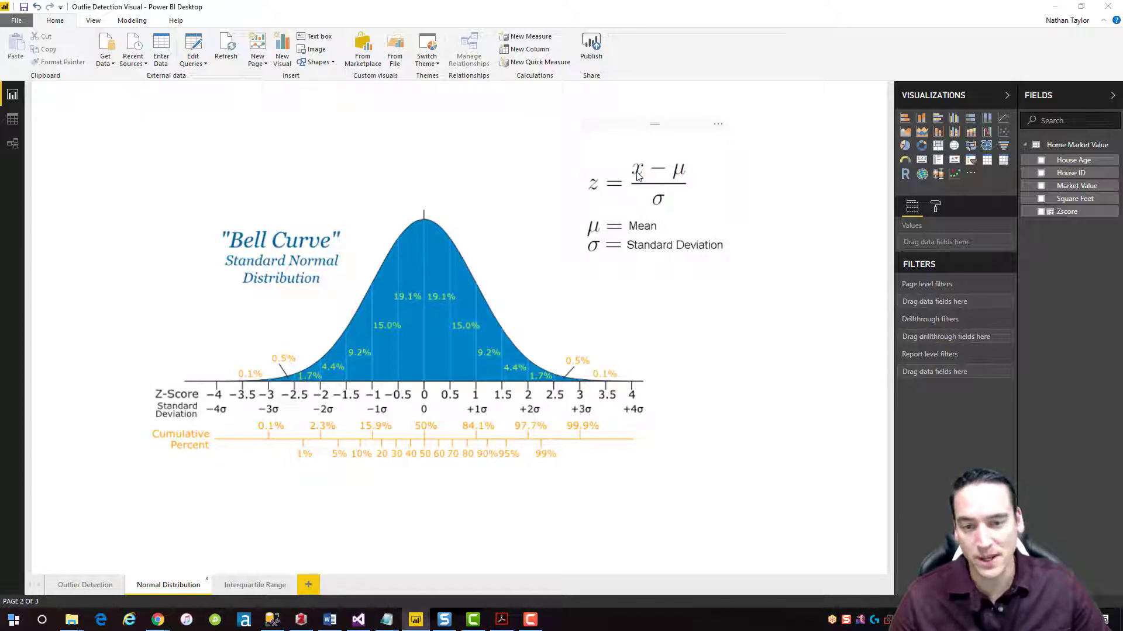
mouse_move(641, 160)
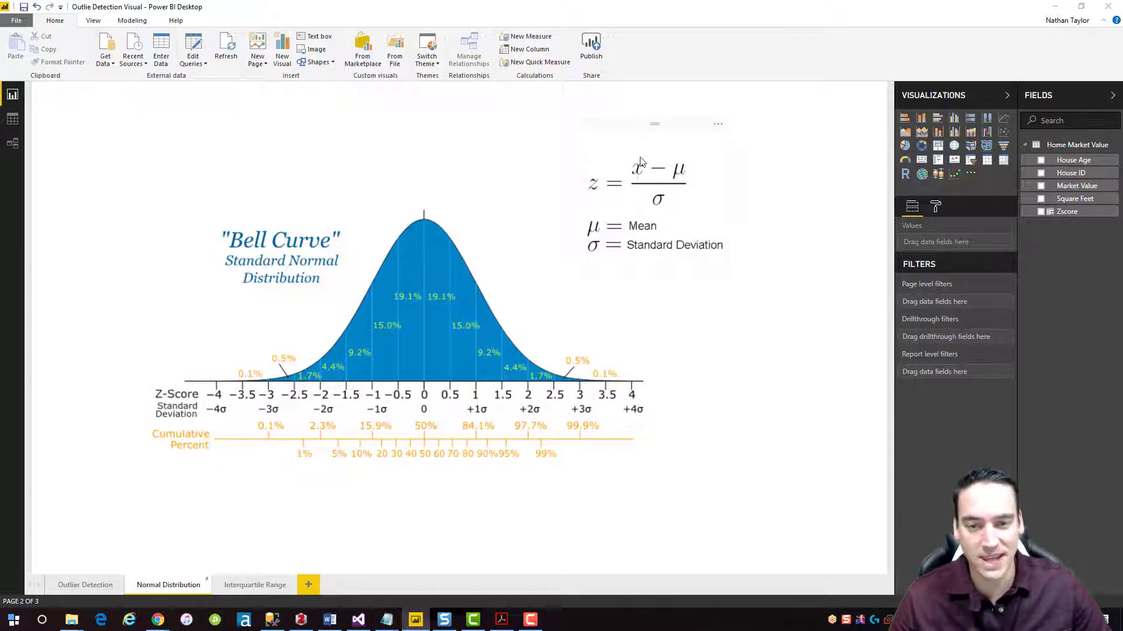
mouse_move(648, 173)
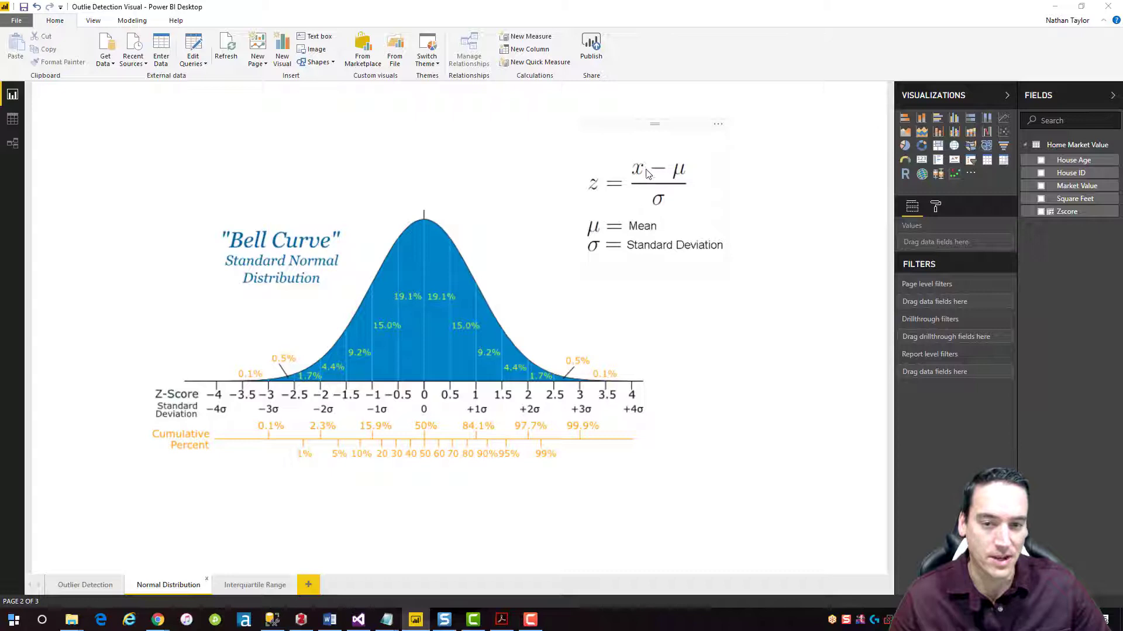
mouse_move(669, 189)
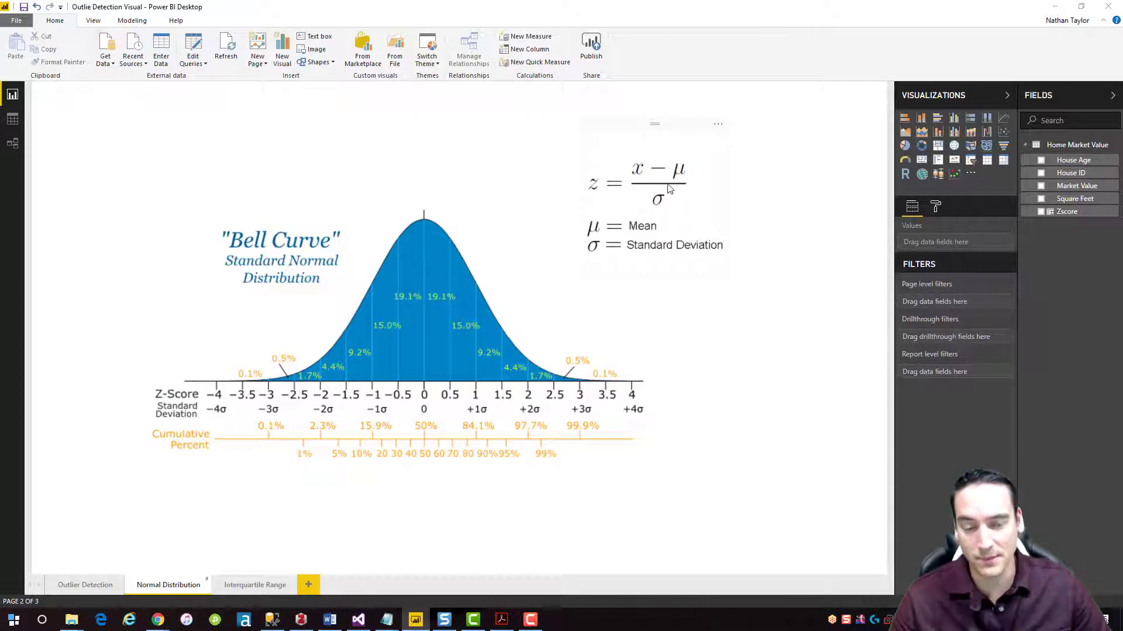
mouse_move(690, 195)
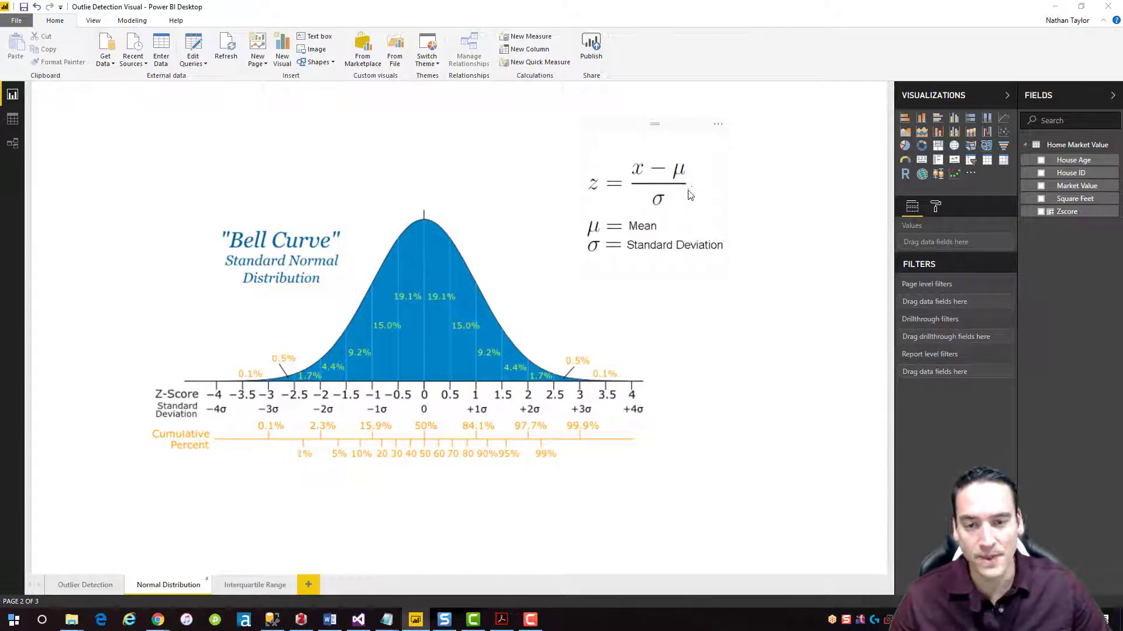
mouse_move(679, 210)
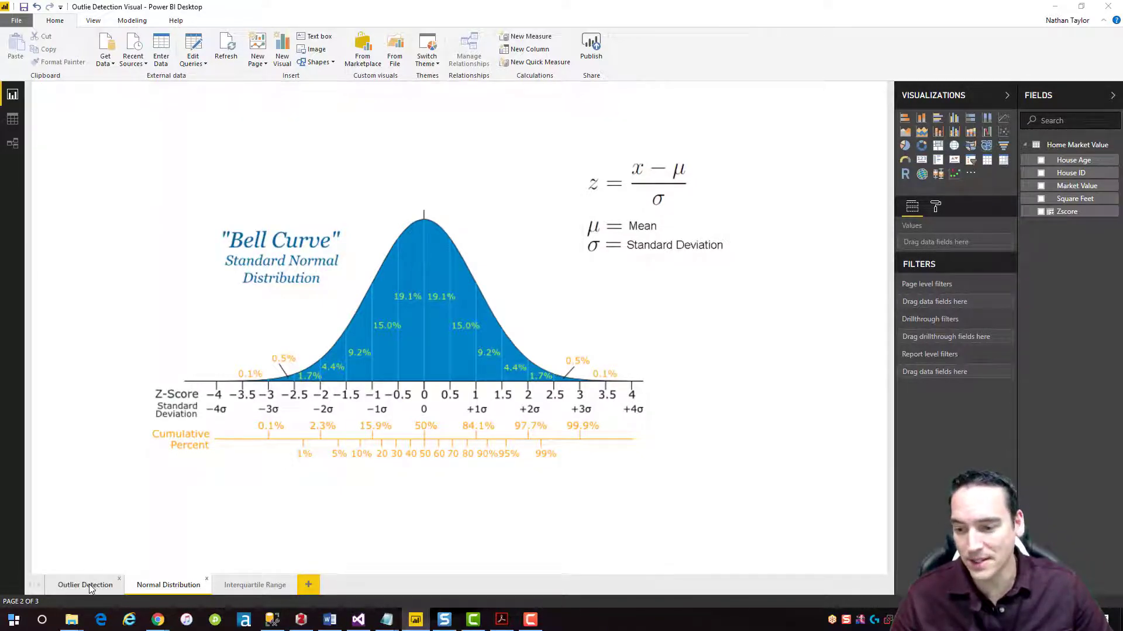
Step: On the Outlier Detection page, highlight the Zscore formula's AVERAGE and STDEV.S parts
left_click(85, 585)
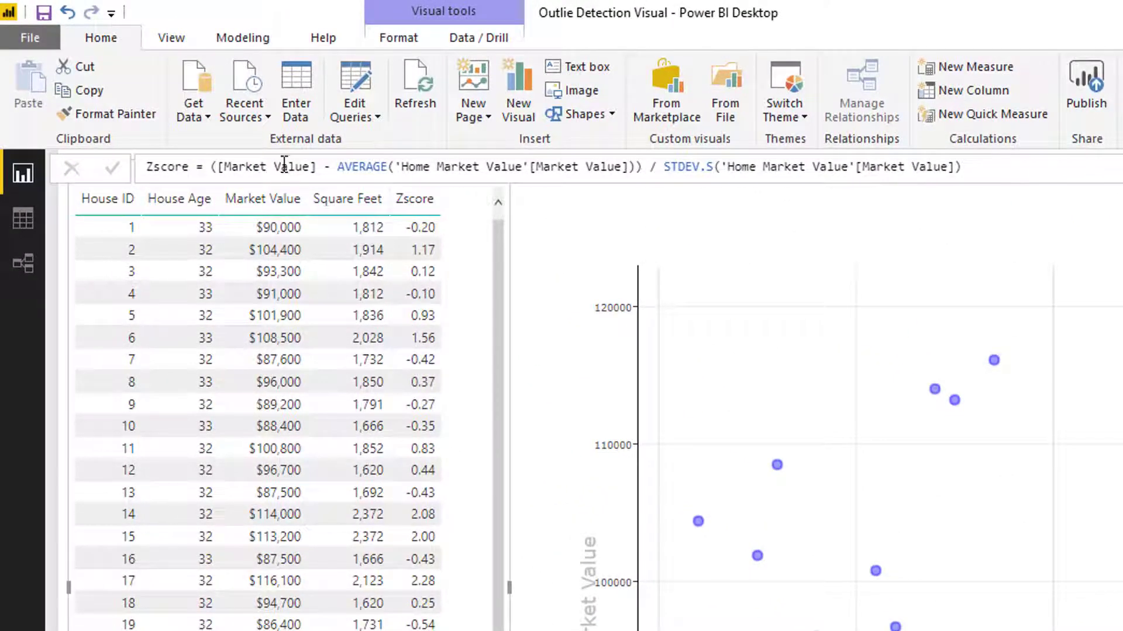
double_click(271, 167)
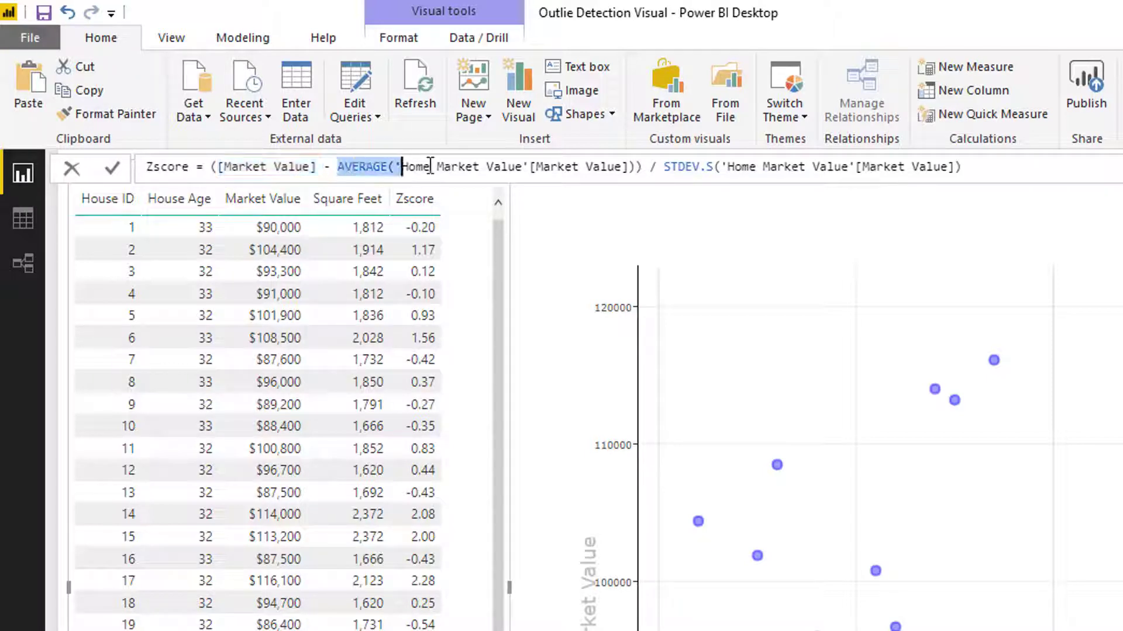
left_click_drag(401, 167, 636, 167)
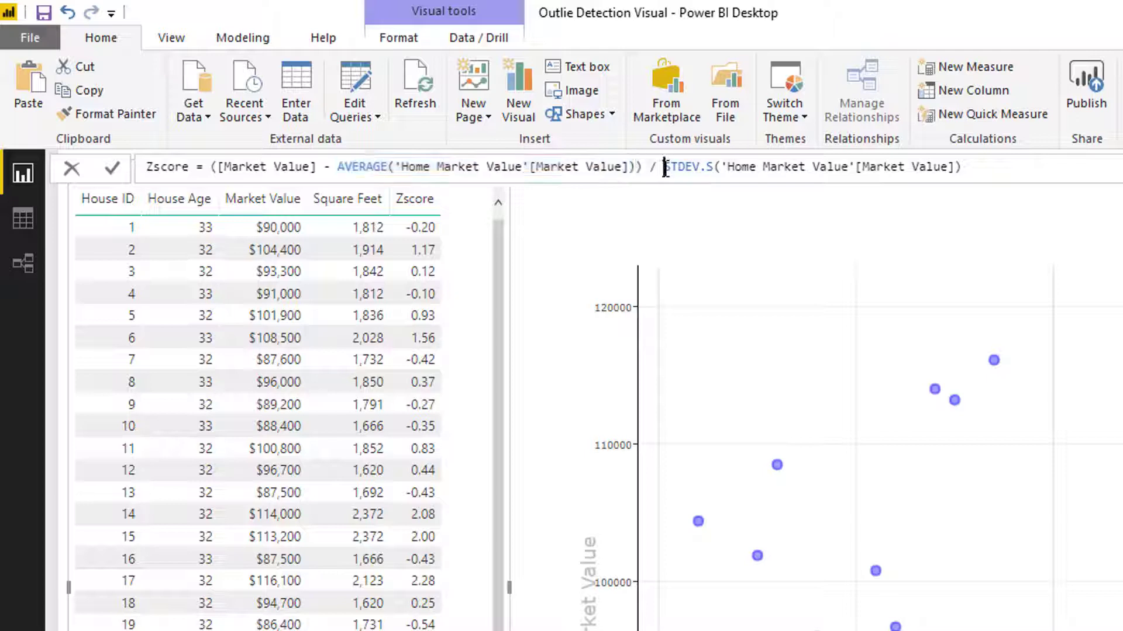
left_click_drag(663, 166, 974, 167)
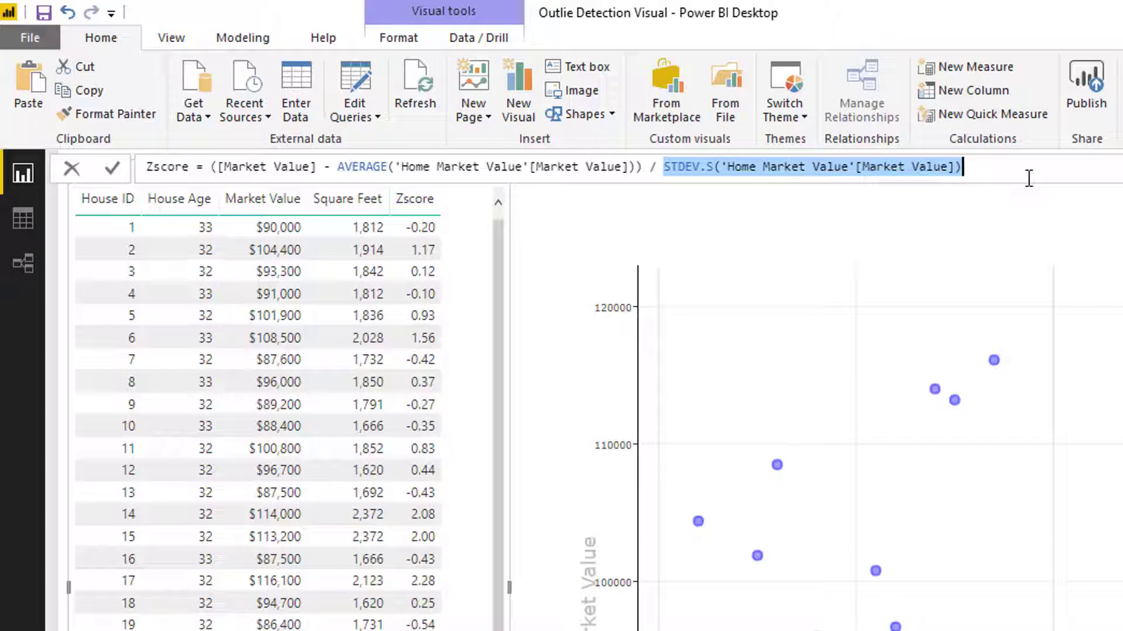
mouse_move(595, 279)
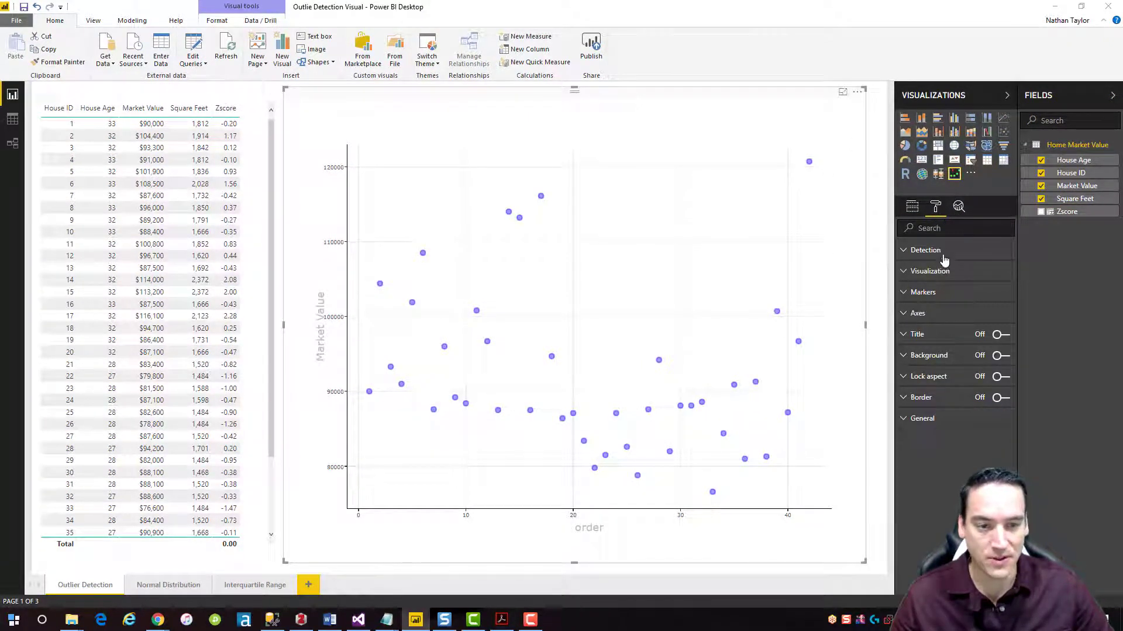
Step: Set the z-score outlier threshold to 3 sigmas in the Detection settings
left_click(903, 251)
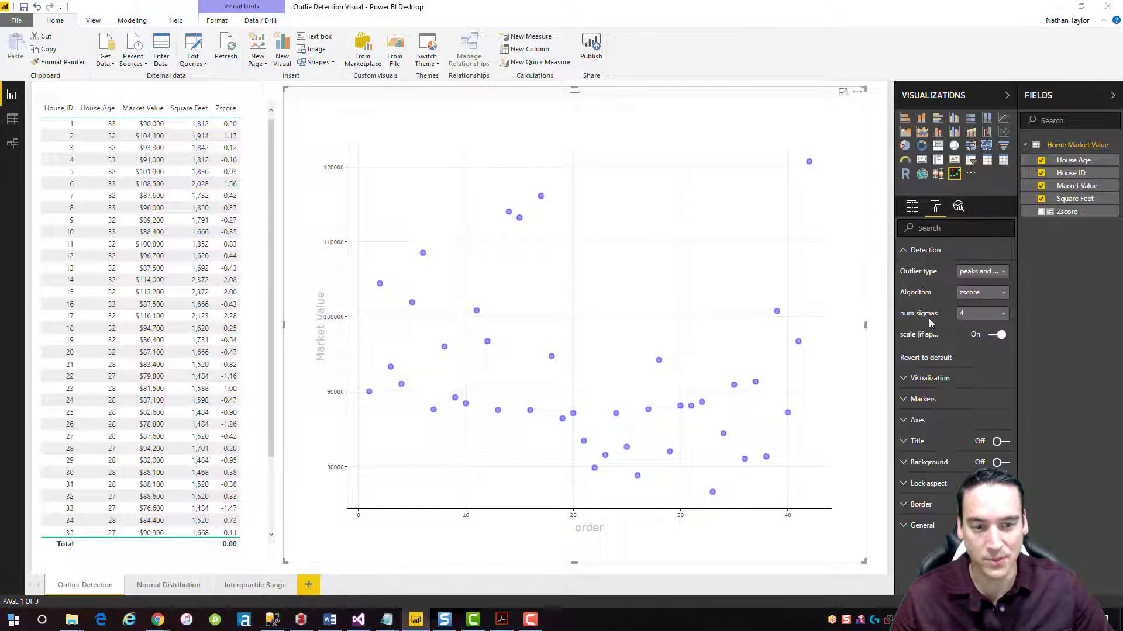
mouse_move(919, 316)
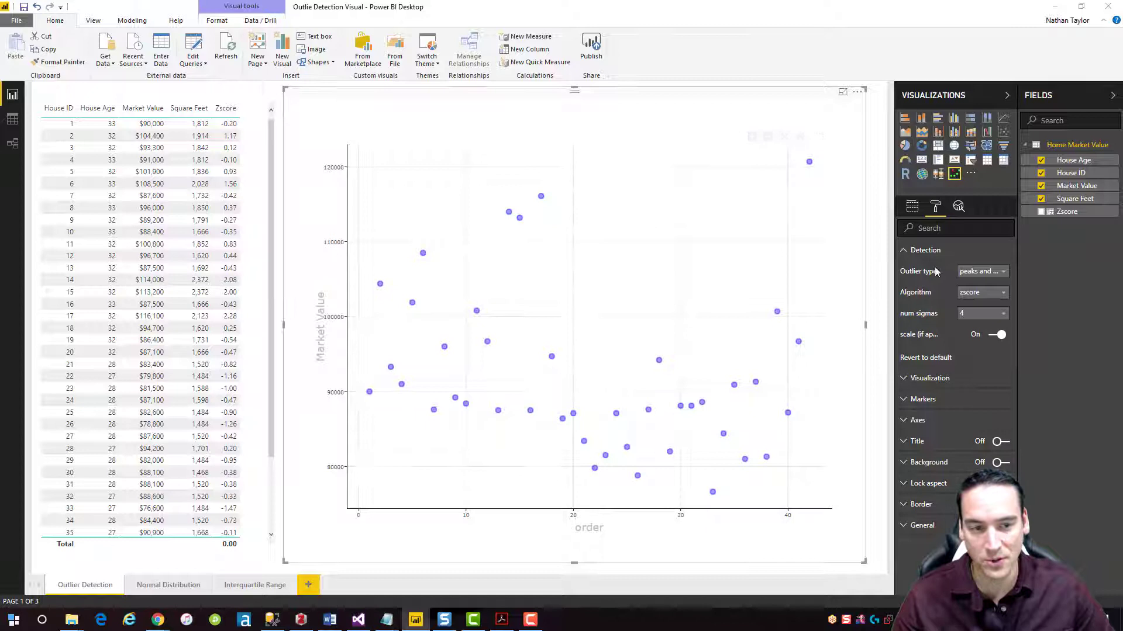
left_click(1002, 313)
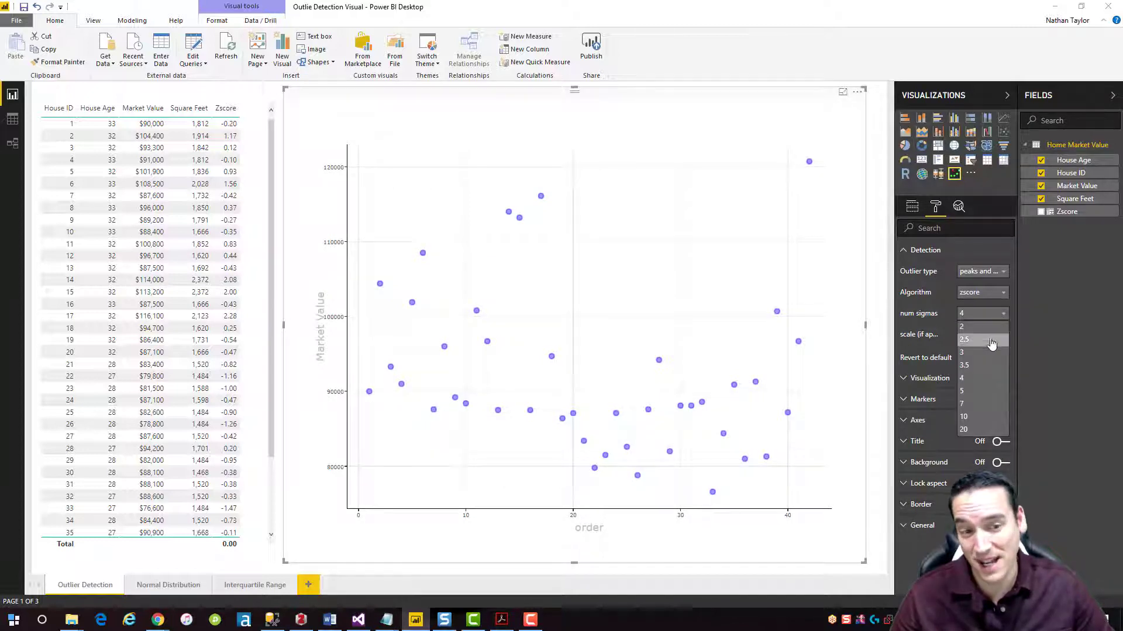
left_click(961, 352)
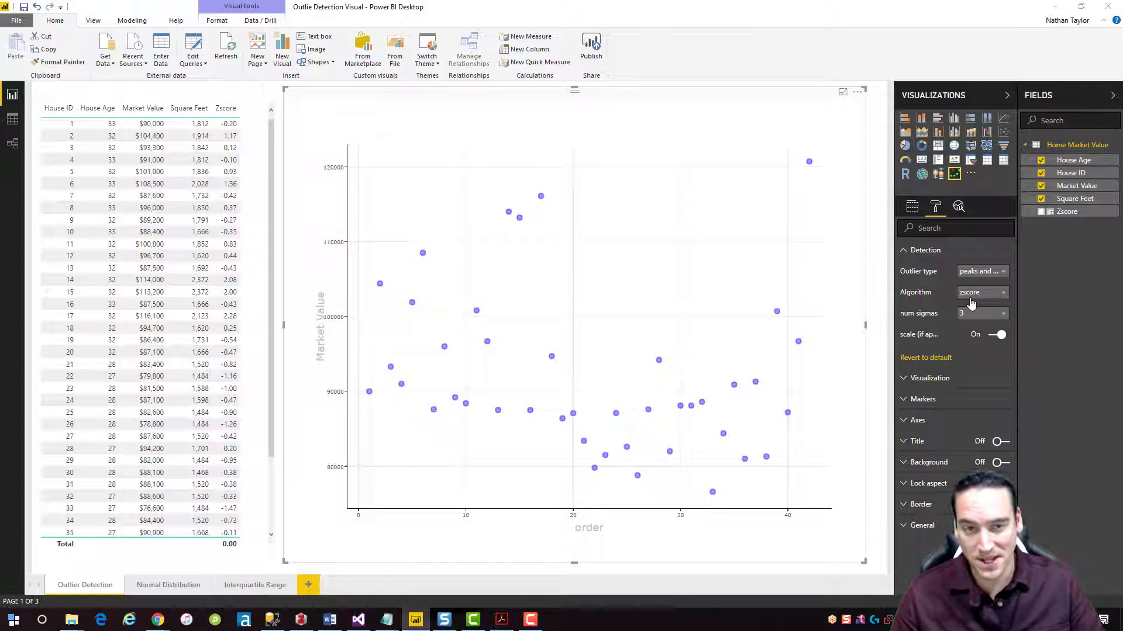
mouse_move(973, 307)
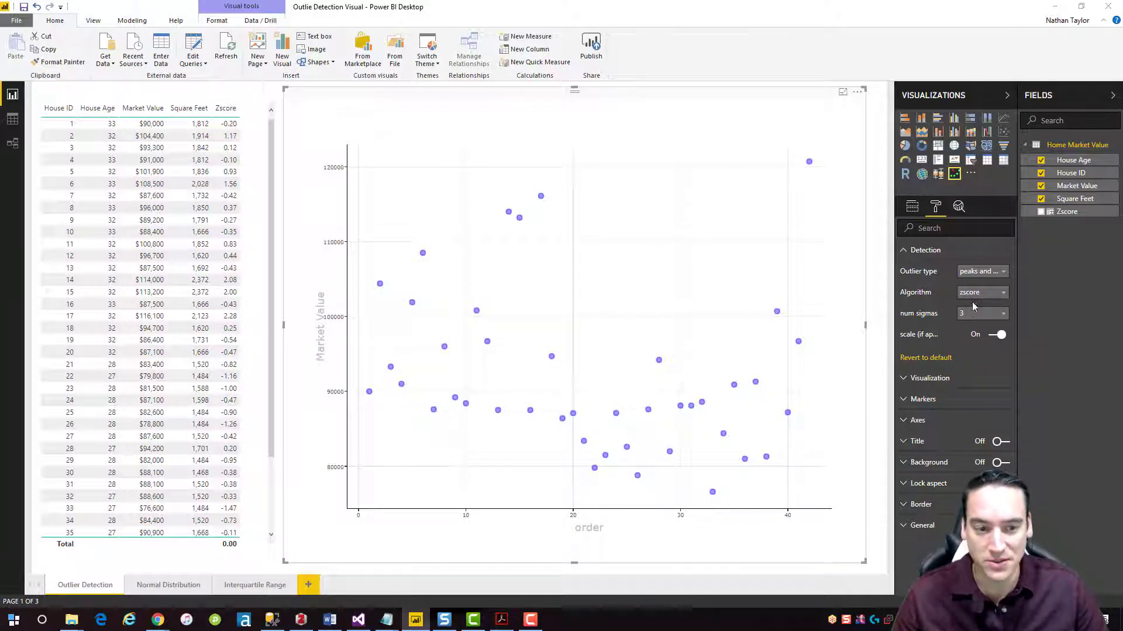
mouse_move(985, 296)
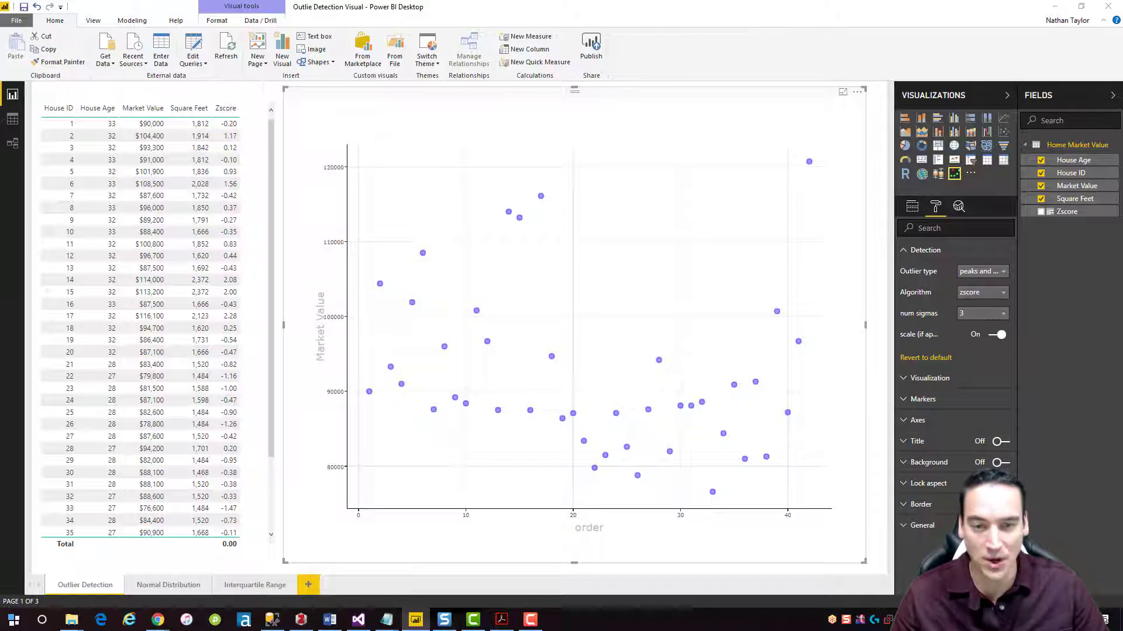
mouse_move(810, 159)
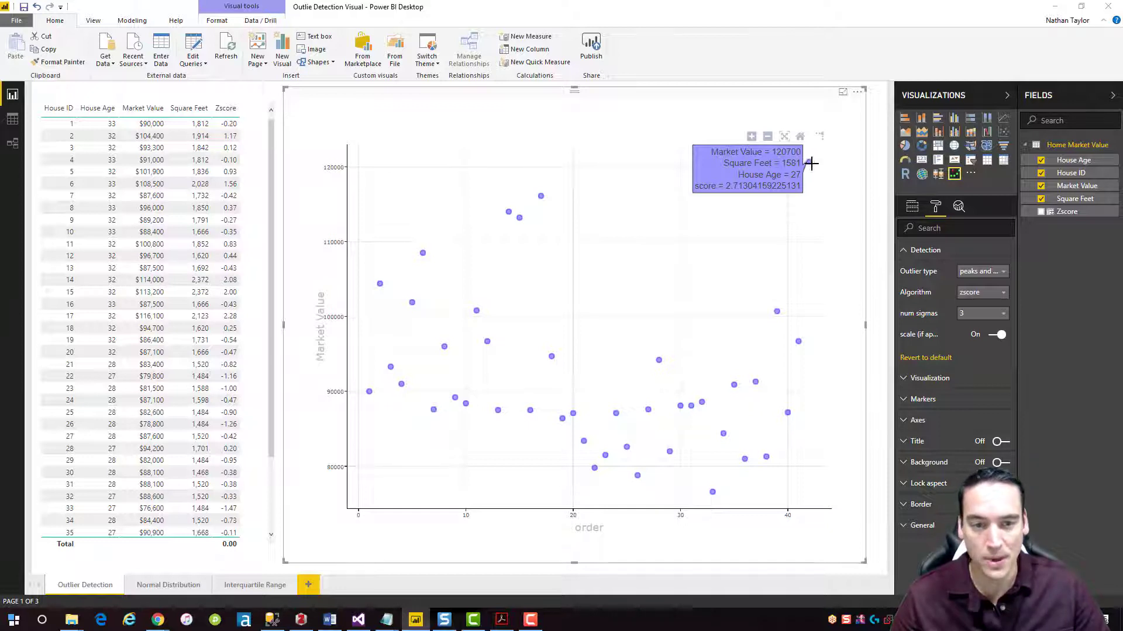
mouse_move(786, 191)
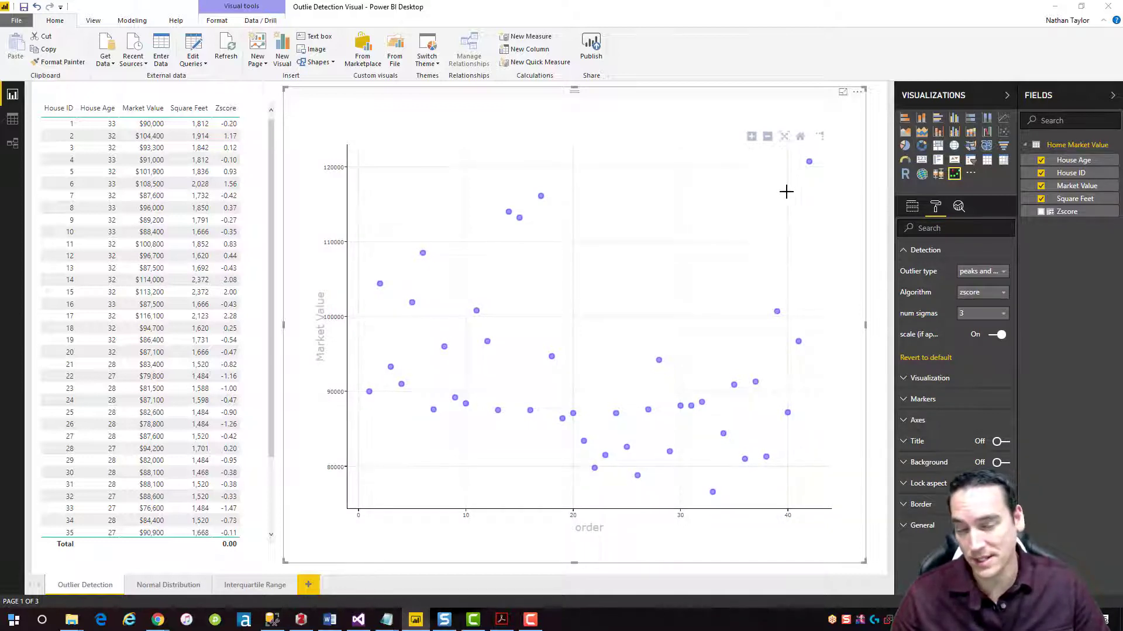
mouse_move(808, 163)
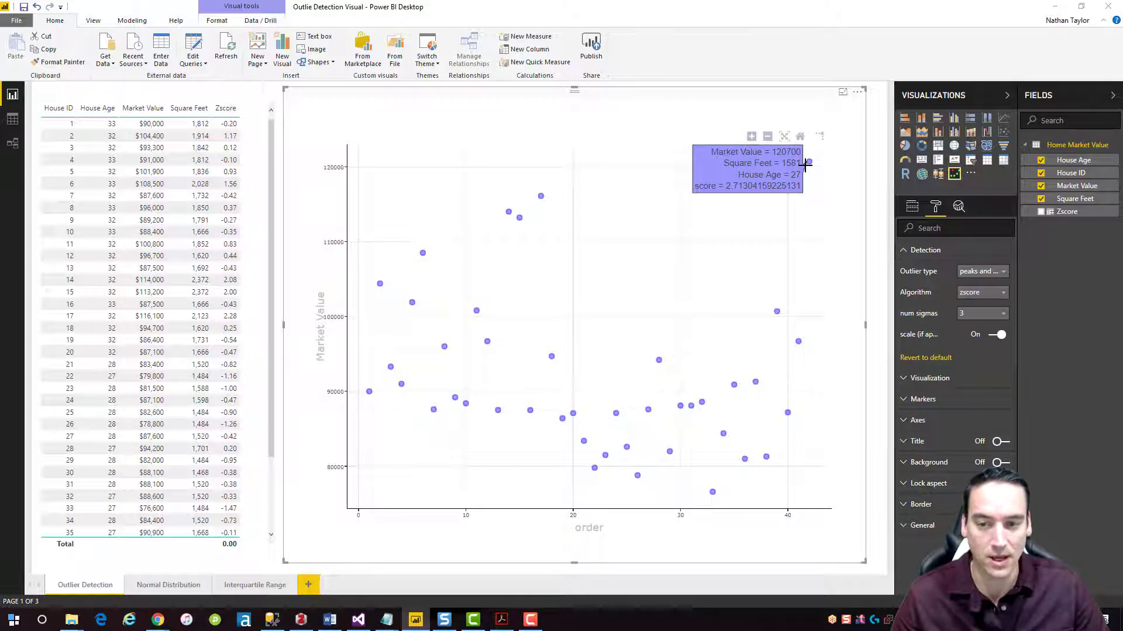
mouse_move(462, 159)
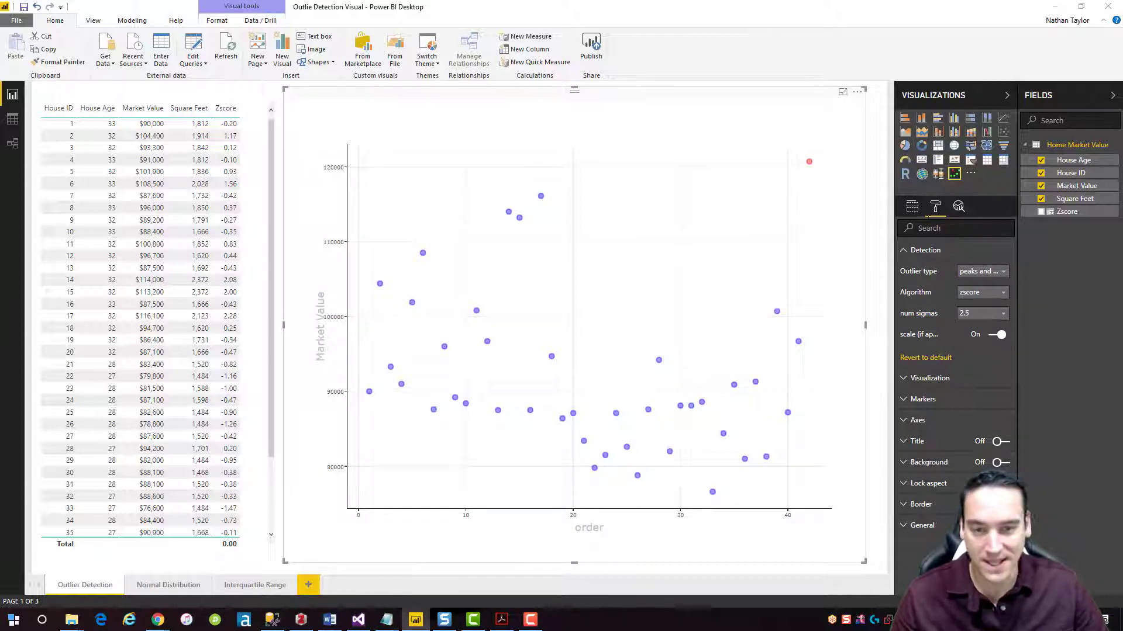
mouse_move(810, 162)
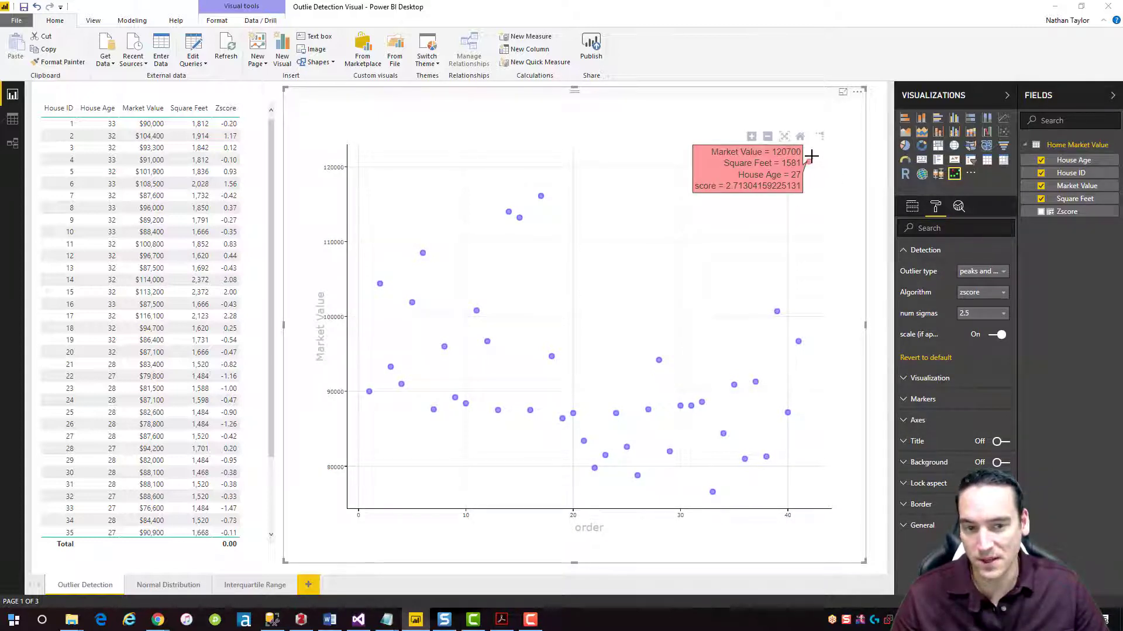
mouse_move(850, 212)
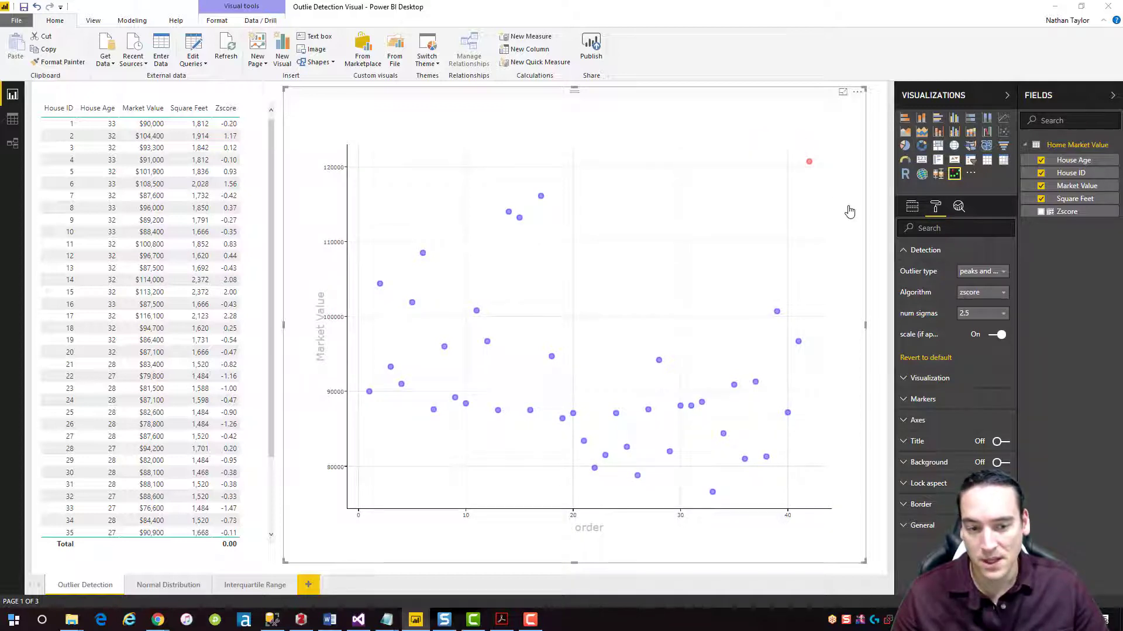
Step: Keep num sigmas at 3 and switch the detection algorithm to tukey
left_click(982, 313)
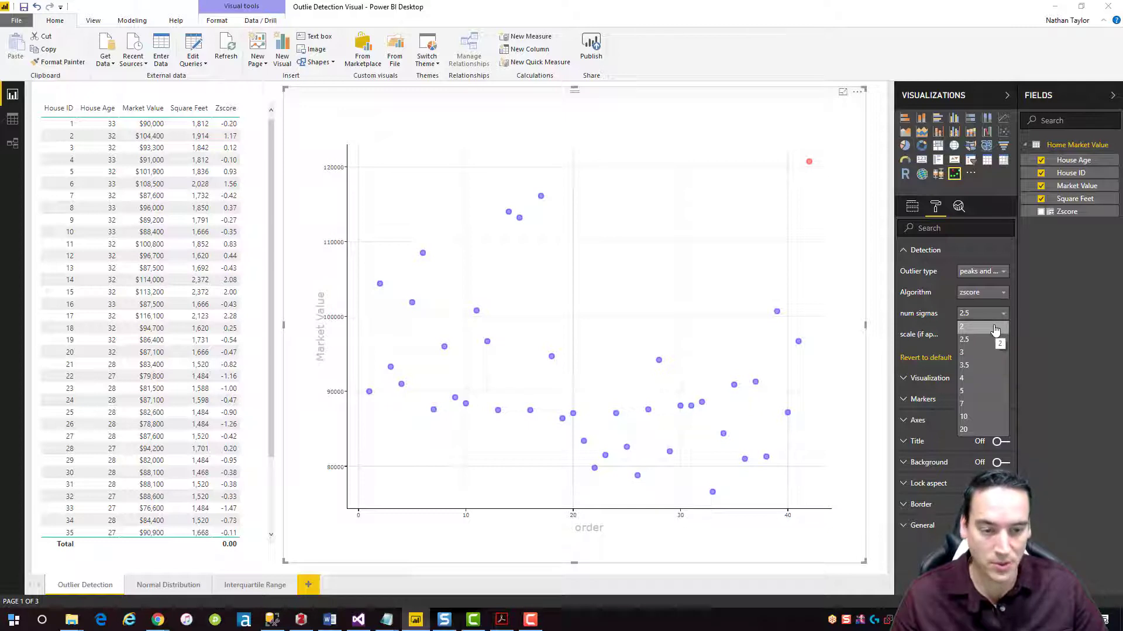
left_click(961, 352)
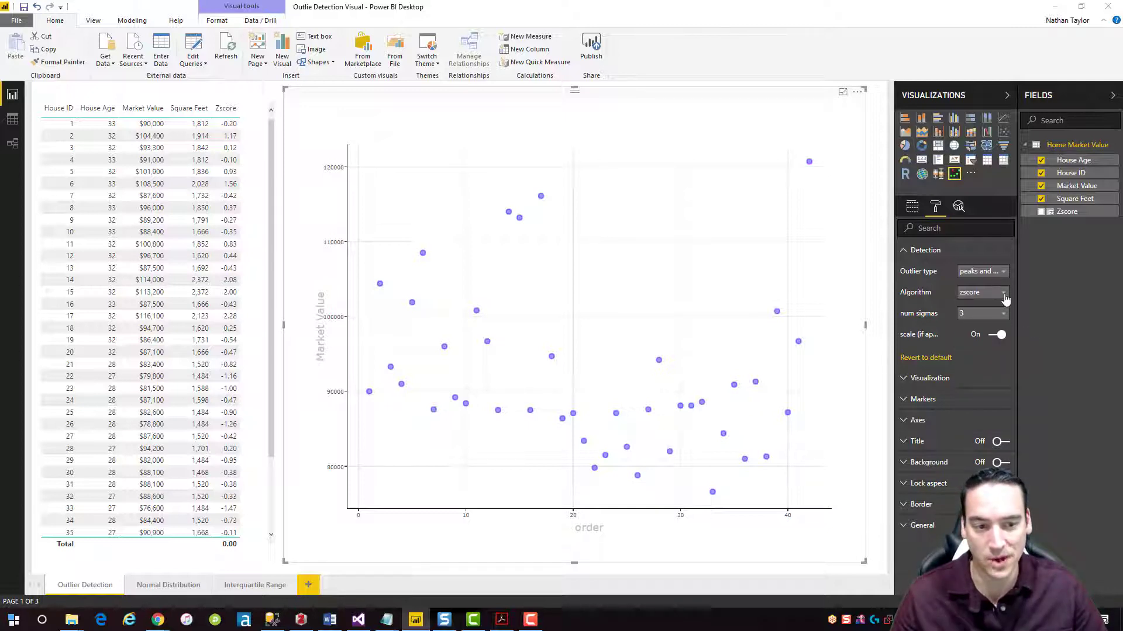
left_click(1004, 292)
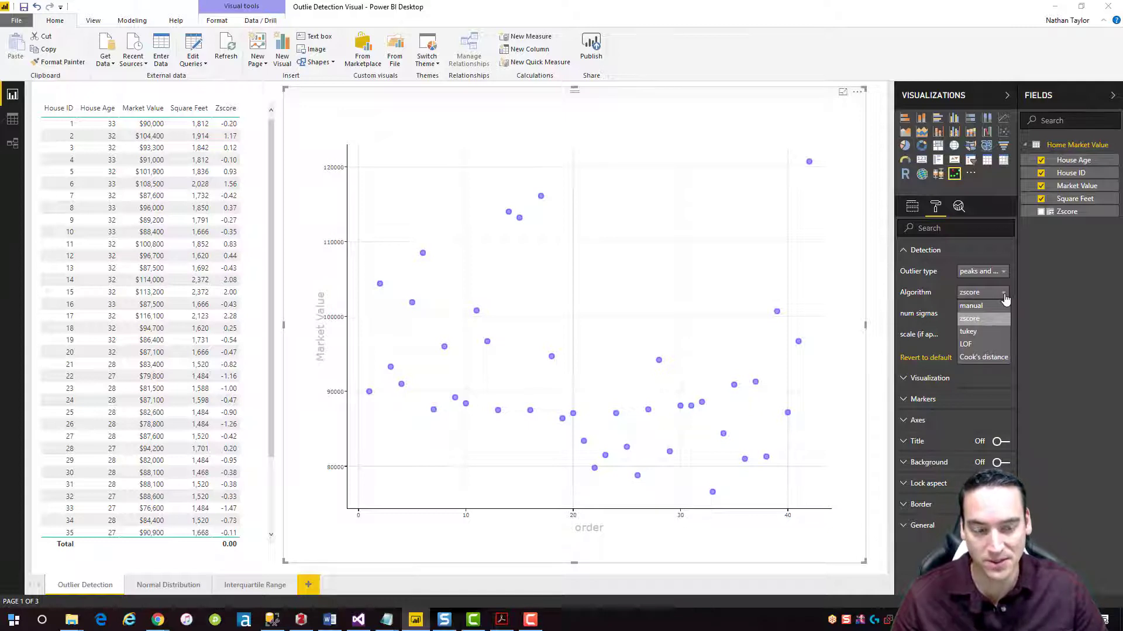
left_click(968, 331)
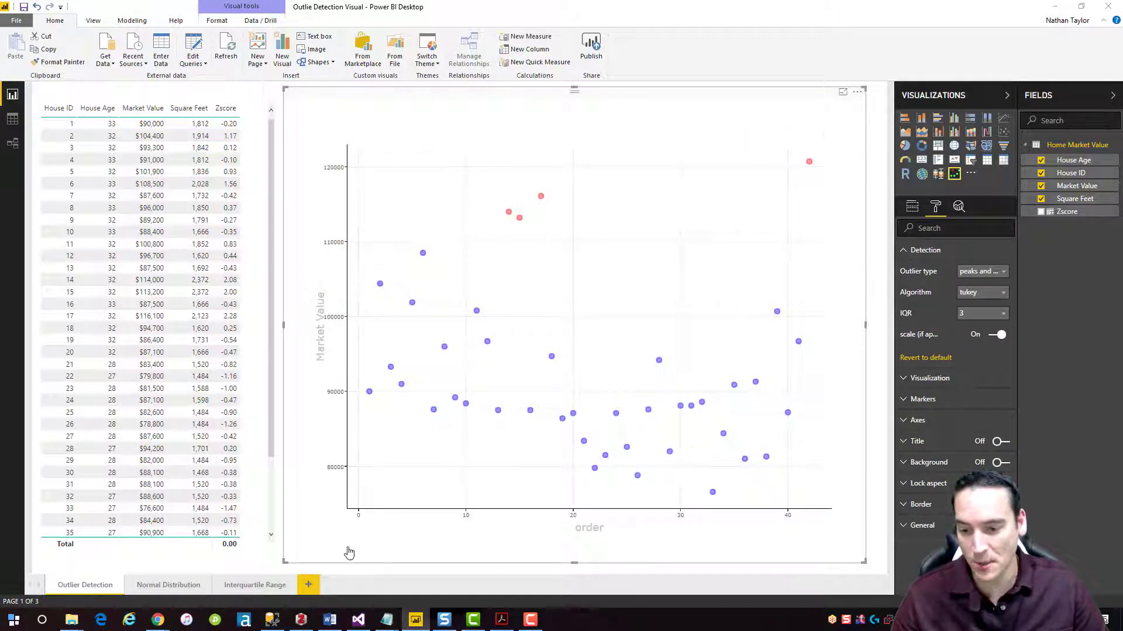
Step: Switch to the Interquartile Range page with the market value box plot
left_click(254, 584)
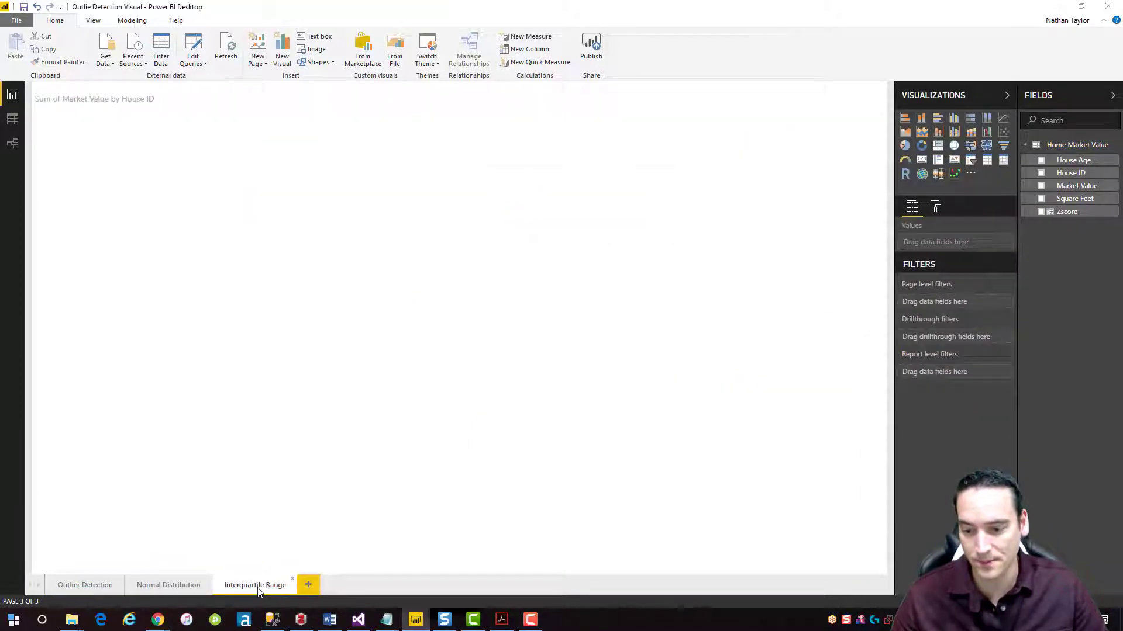
left_click(255, 585)
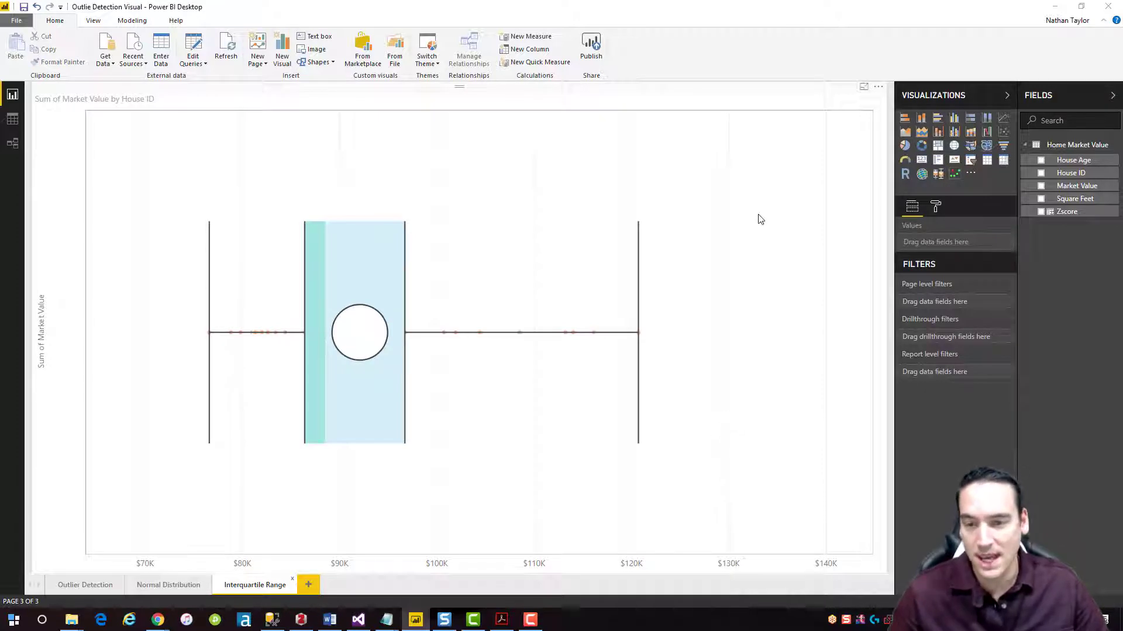
mouse_move(771, 193)
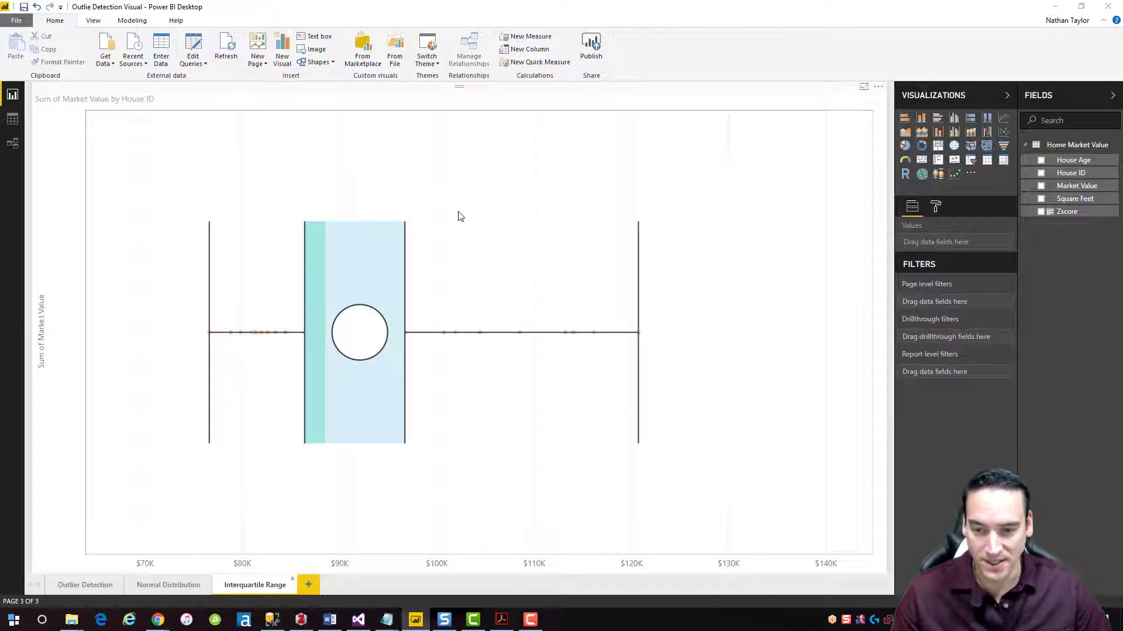
mouse_move(385, 240)
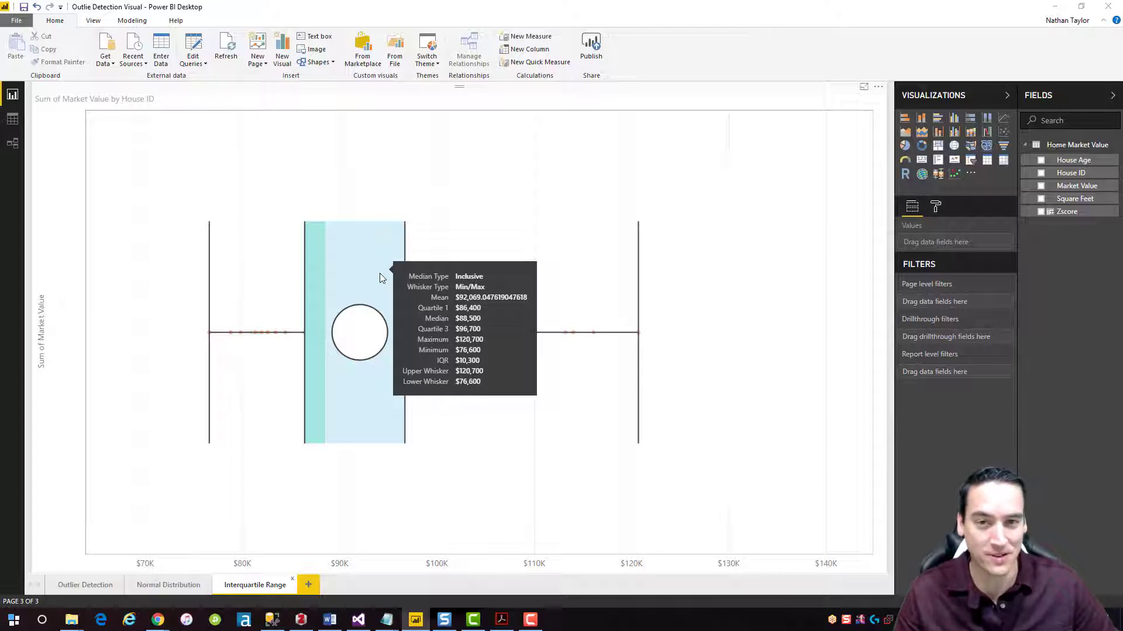
mouse_move(133, 505)
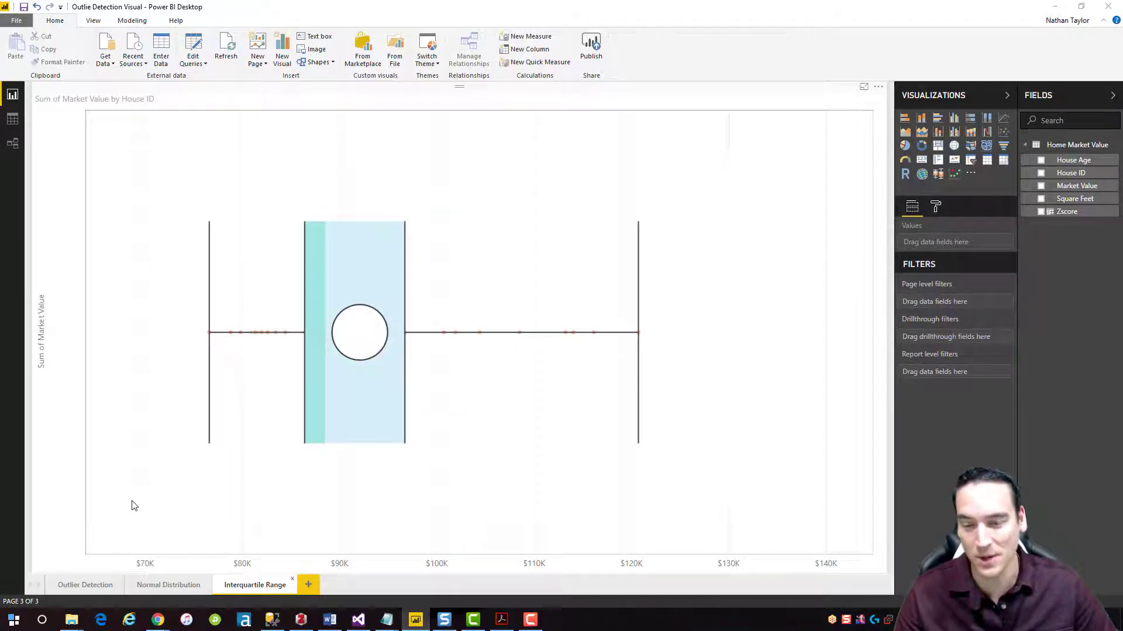
left_click(84, 585)
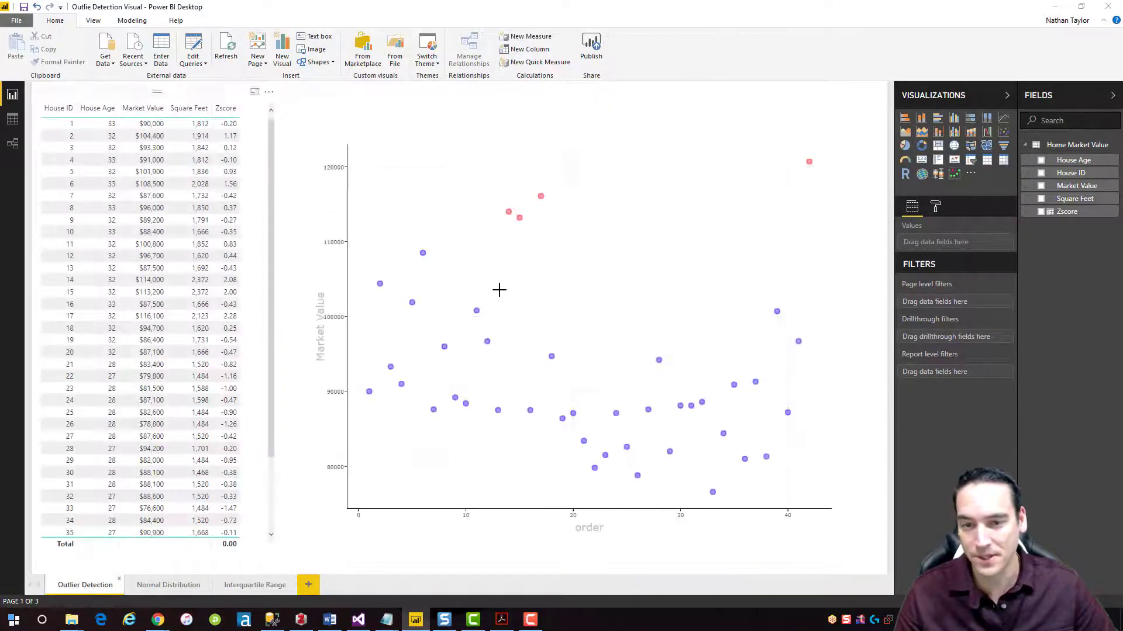
left_click(499, 290)
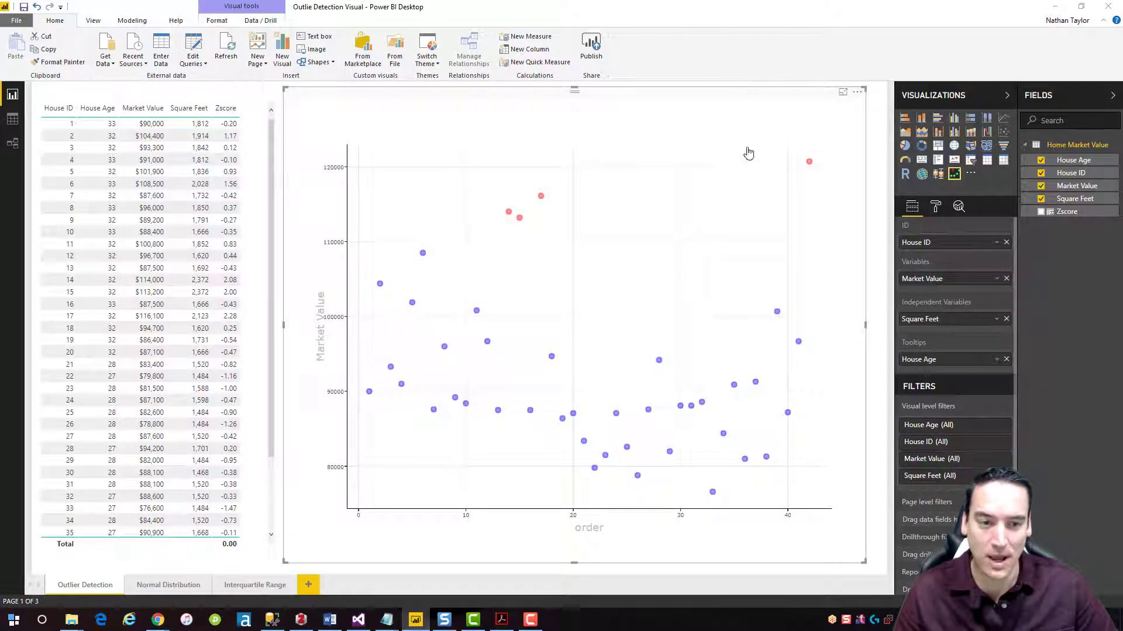
left_click(935, 206)
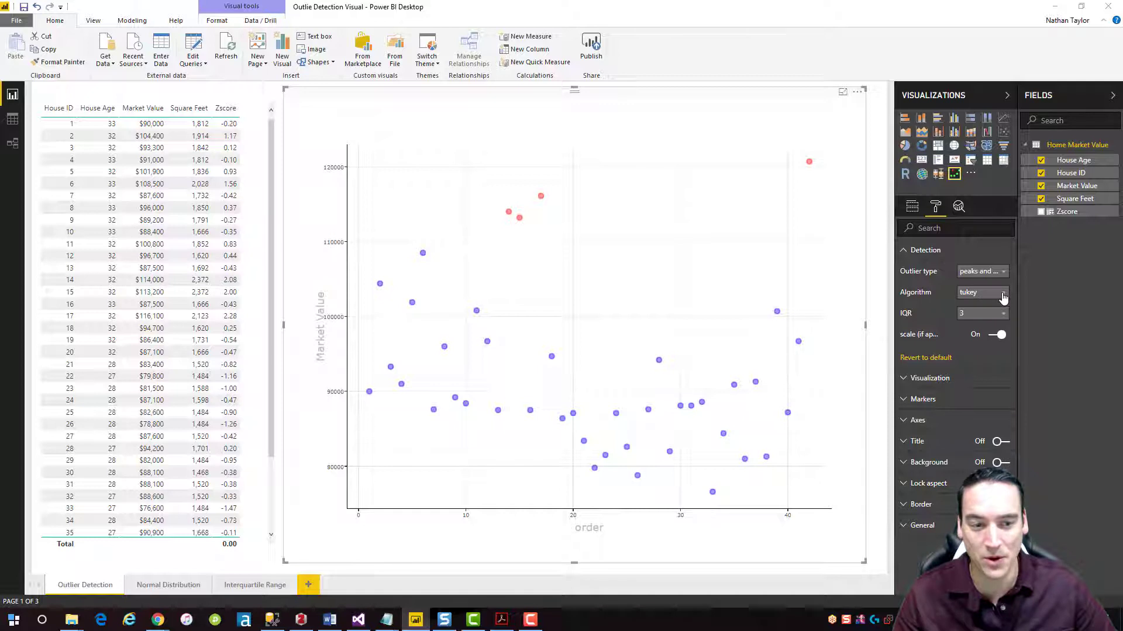
left_click(902, 250)
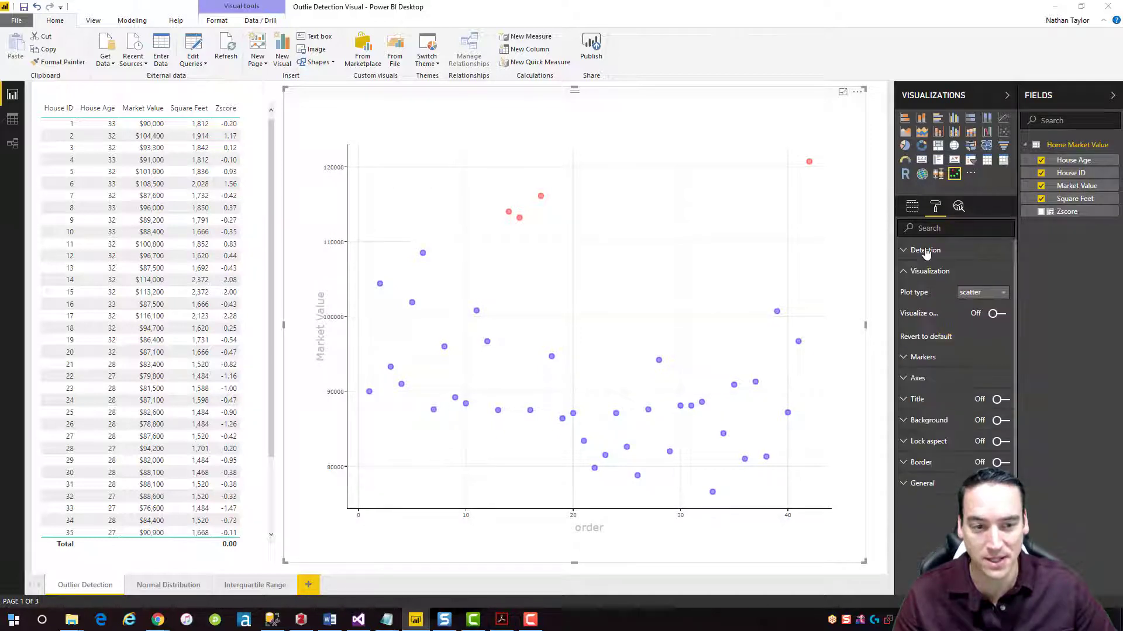
left_click(1003, 292)
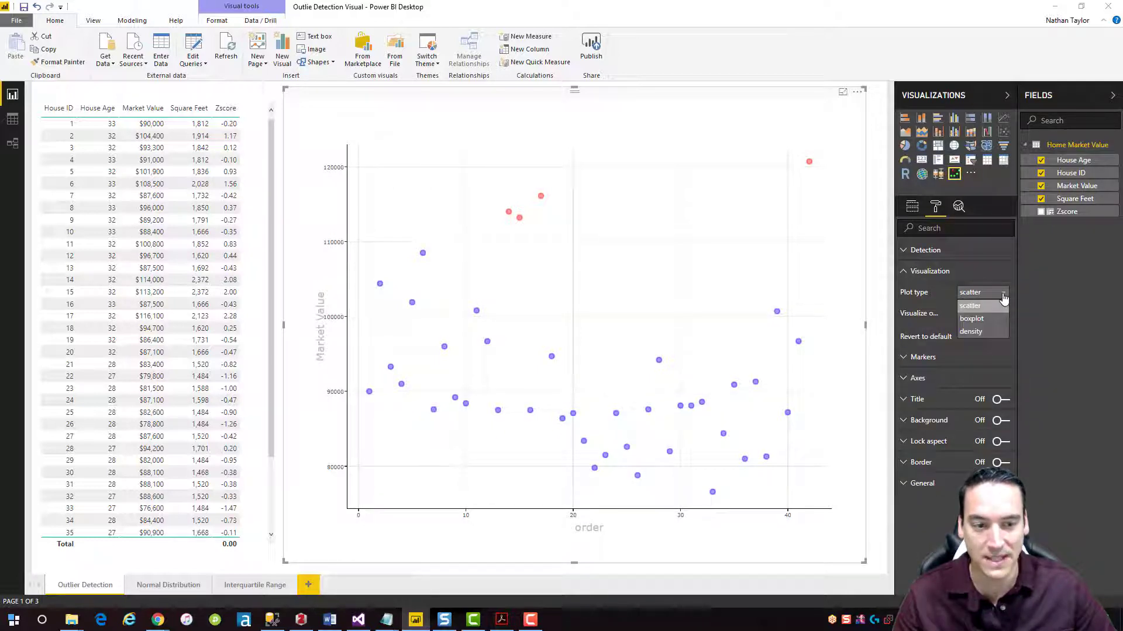
left_click(972, 319)
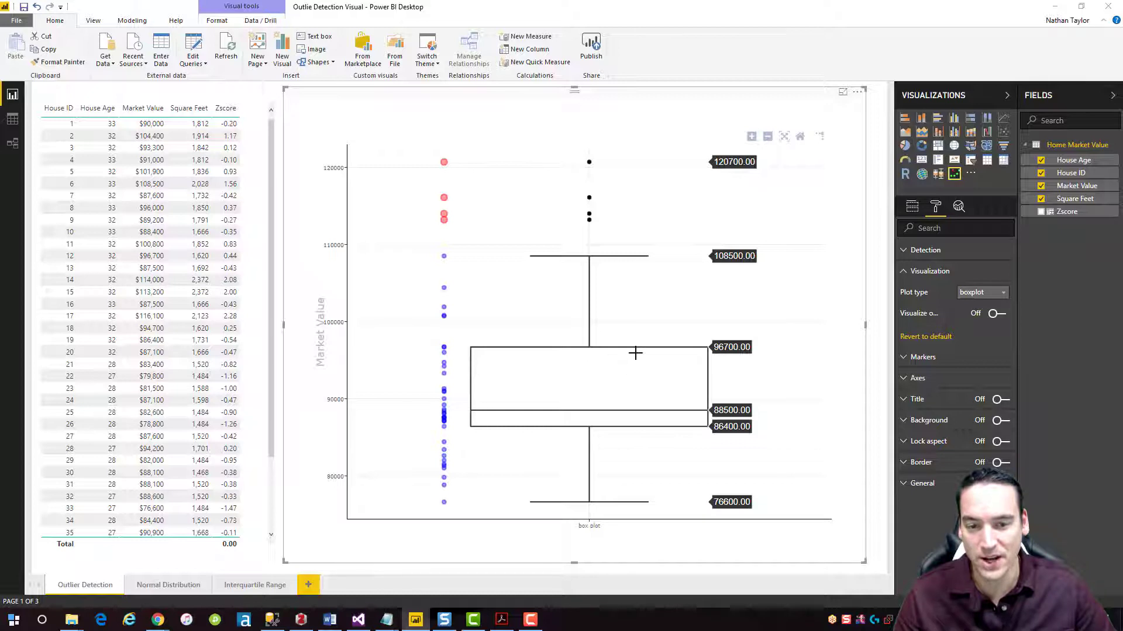
mouse_move(689, 350)
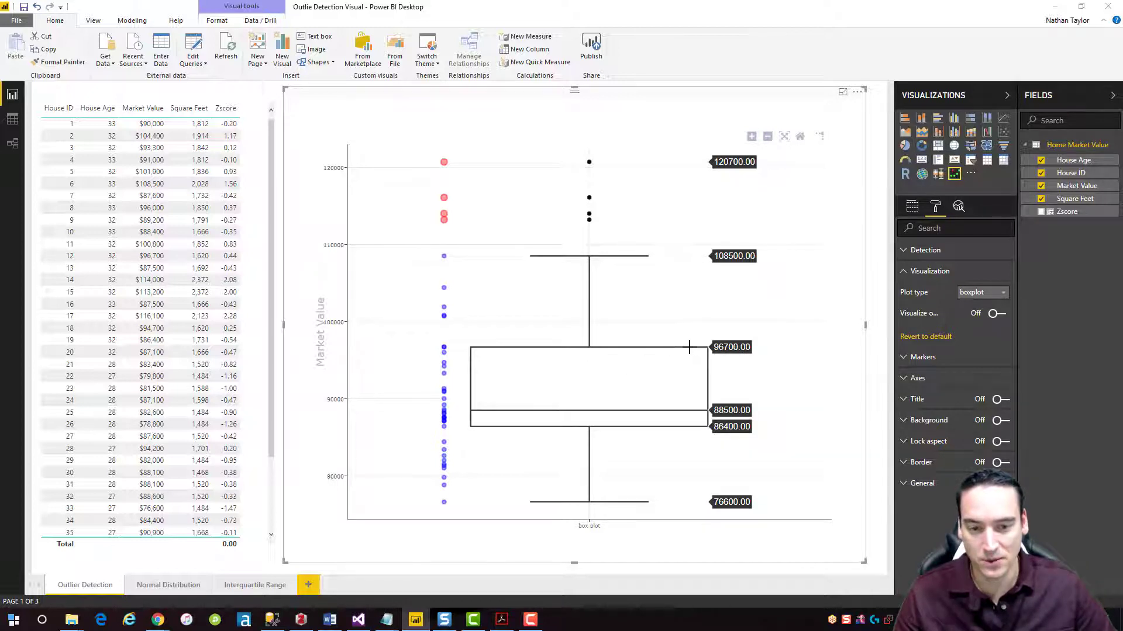
mouse_move(689, 430)
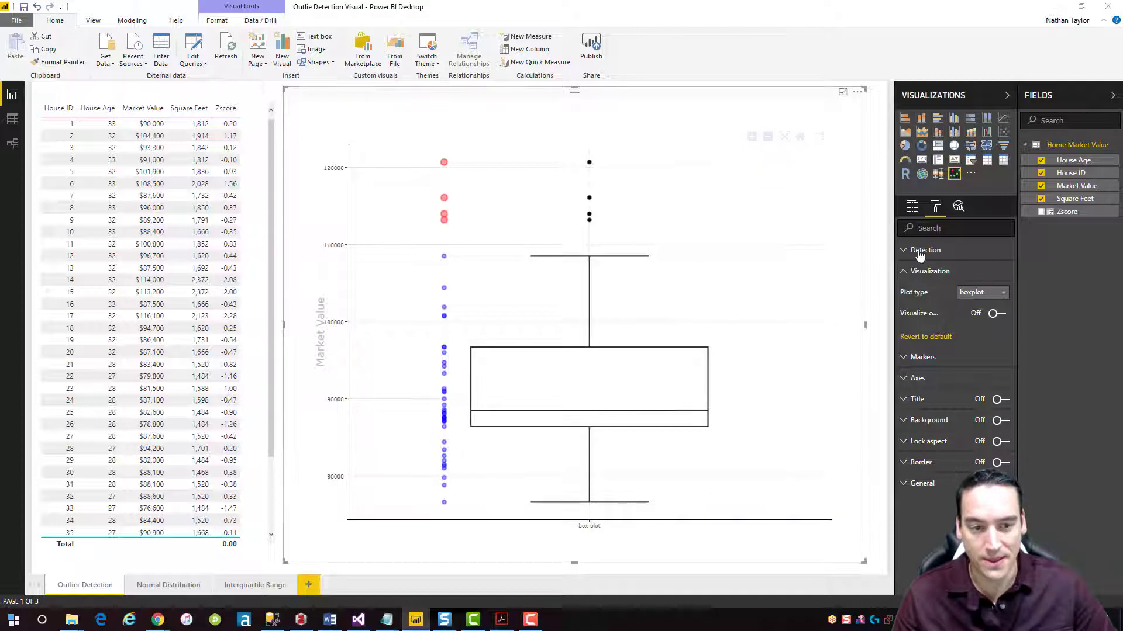
Step: Expand Detection and set the Tukey IQR multiplier to 1.5
left_click(903, 250)
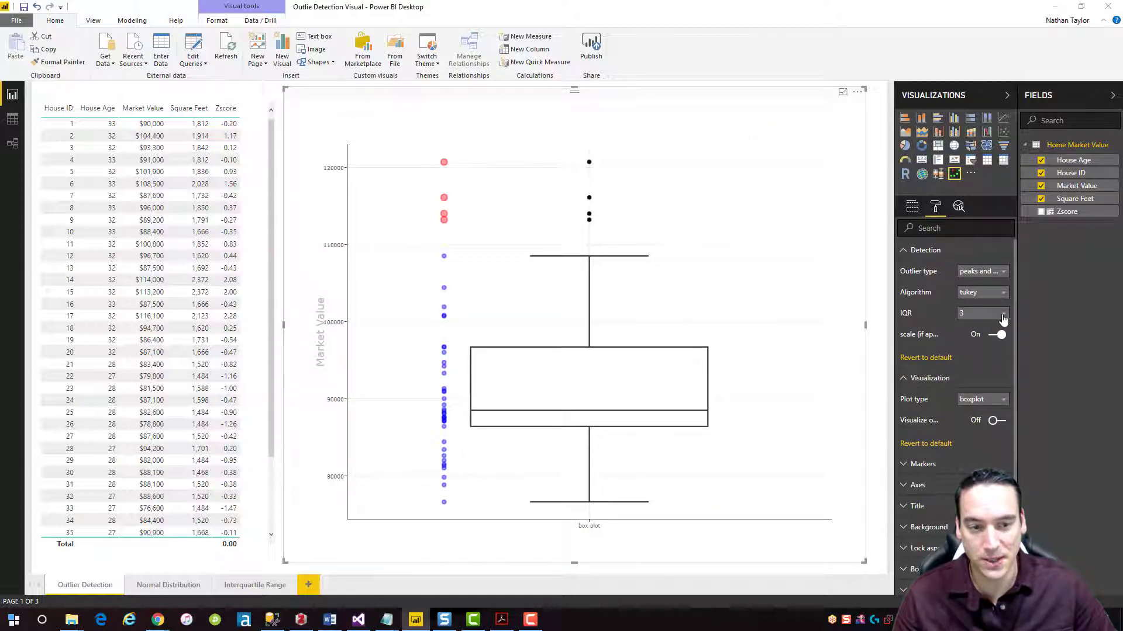
mouse_move(914, 320)
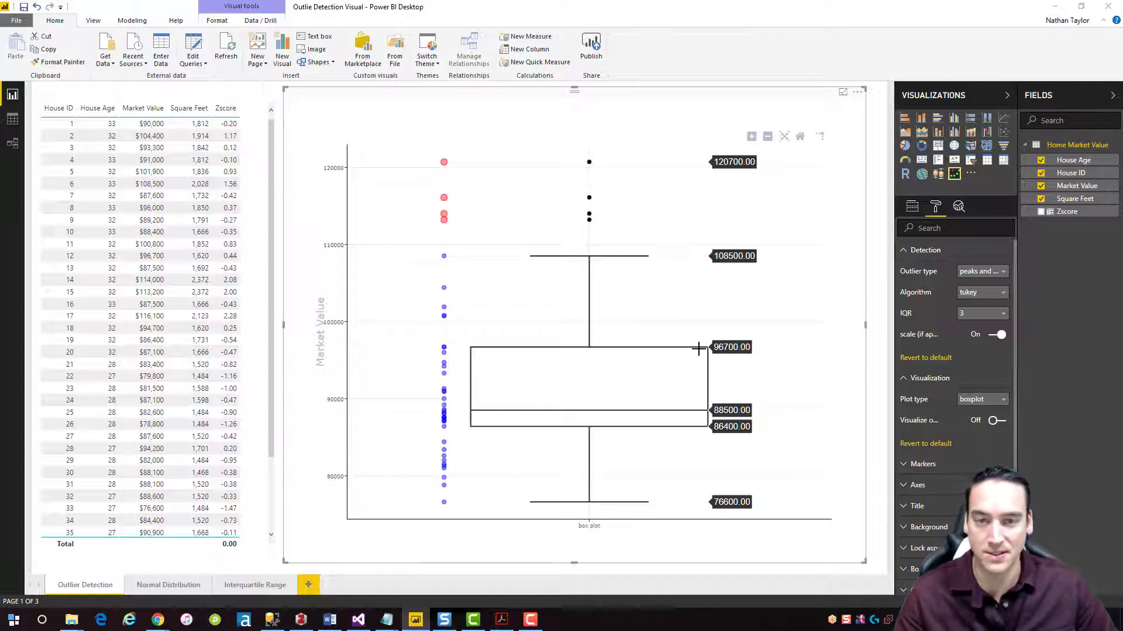
mouse_move(691, 290)
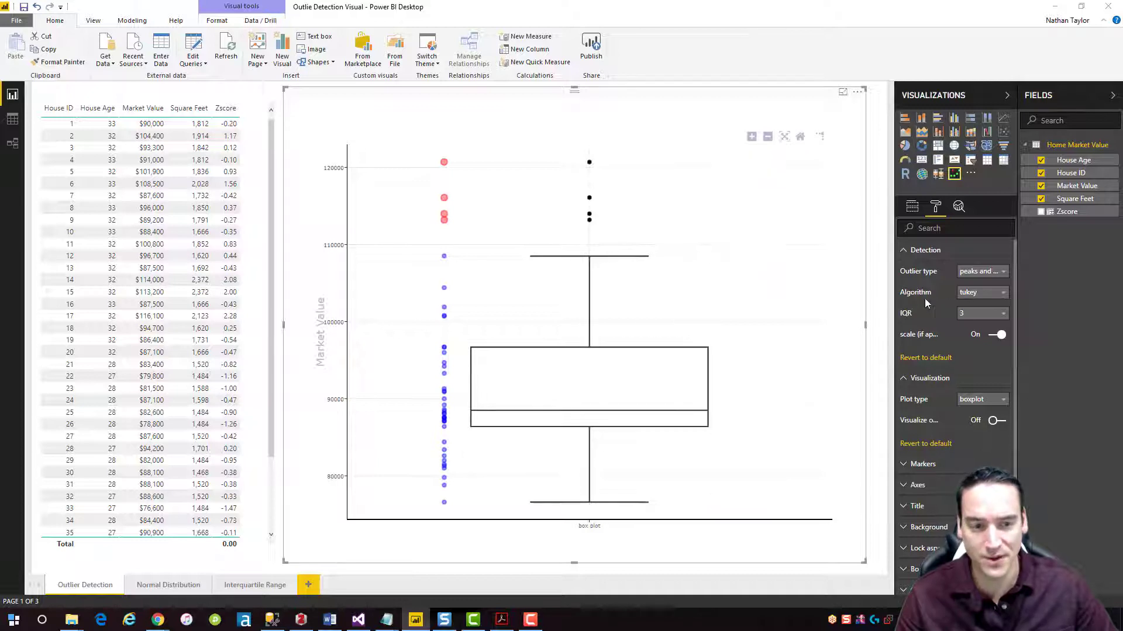
left_click(981, 313)
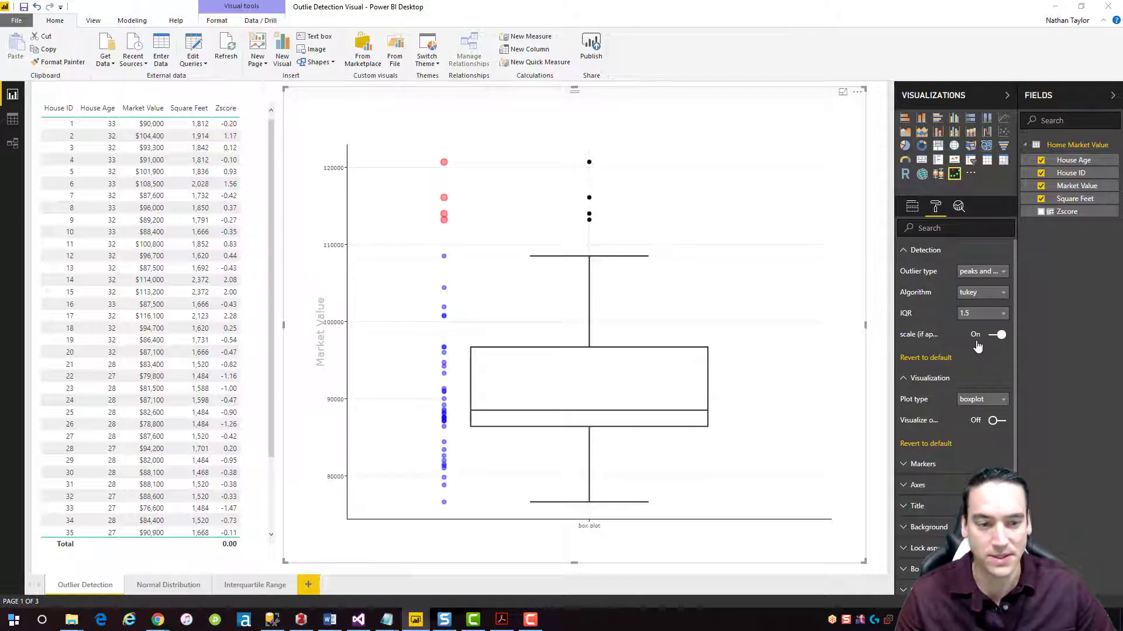
mouse_move(443, 216)
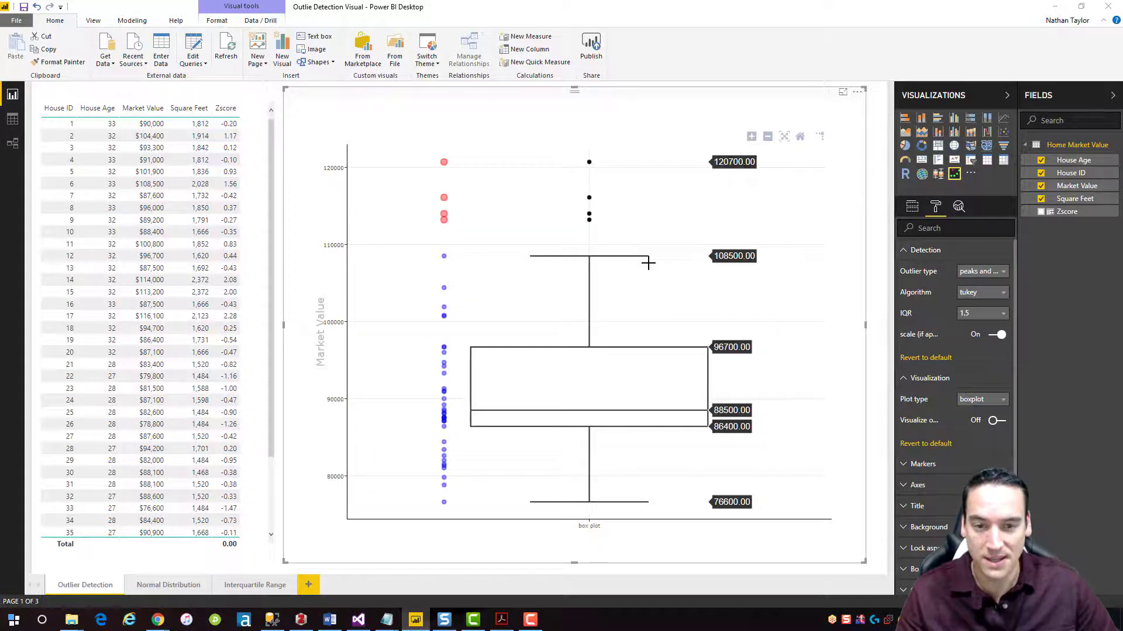
mouse_move(729, 354)
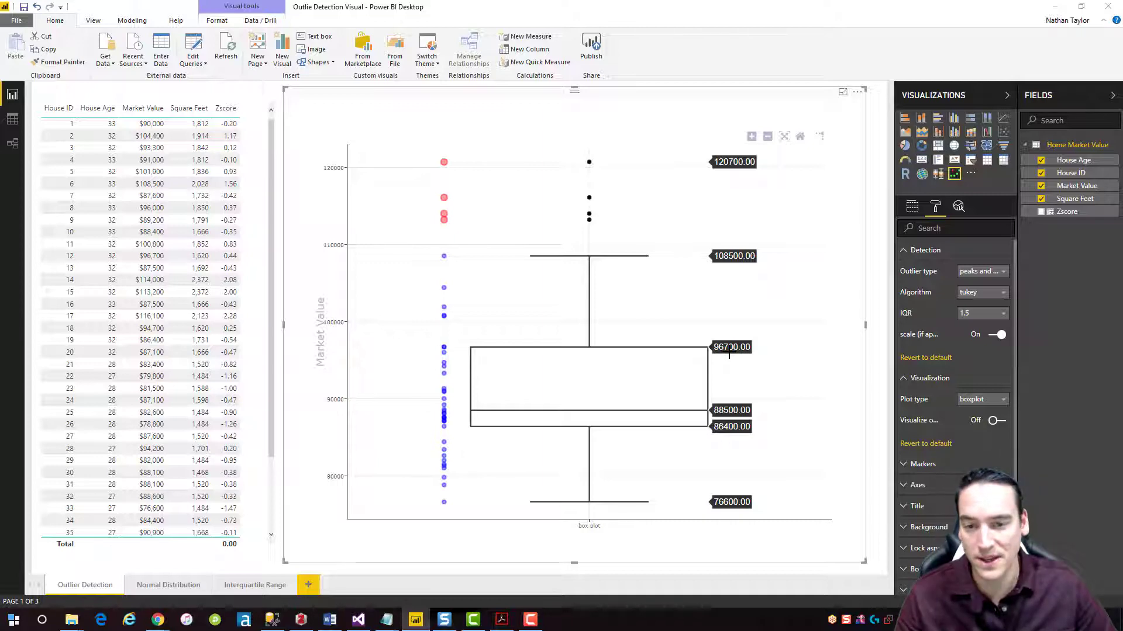
mouse_move(444, 217)
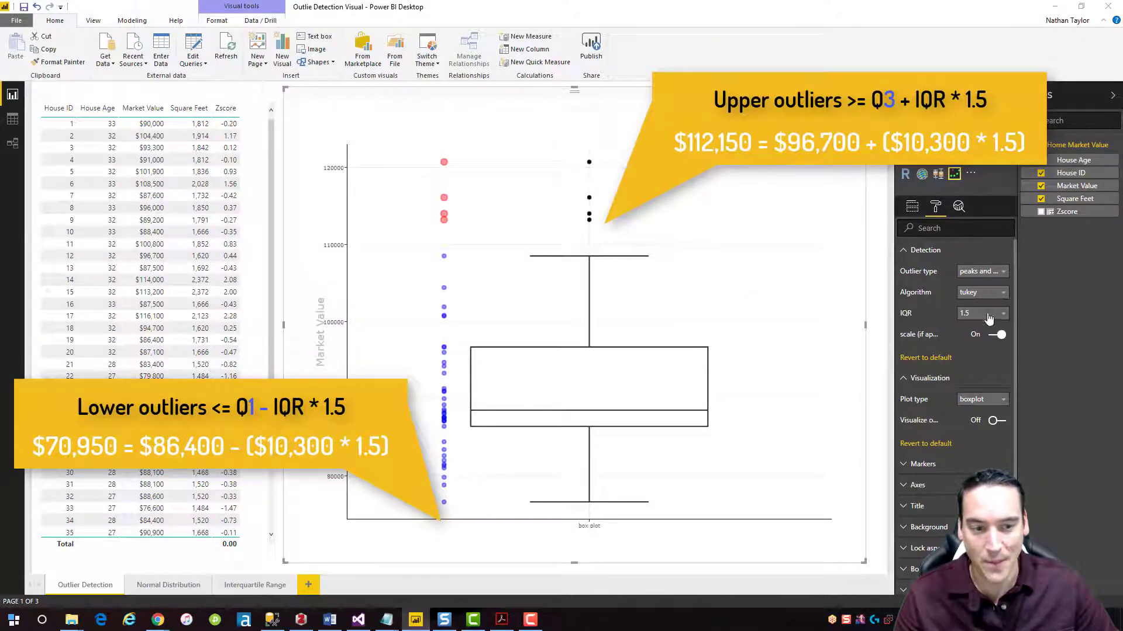
left_click(1003, 313)
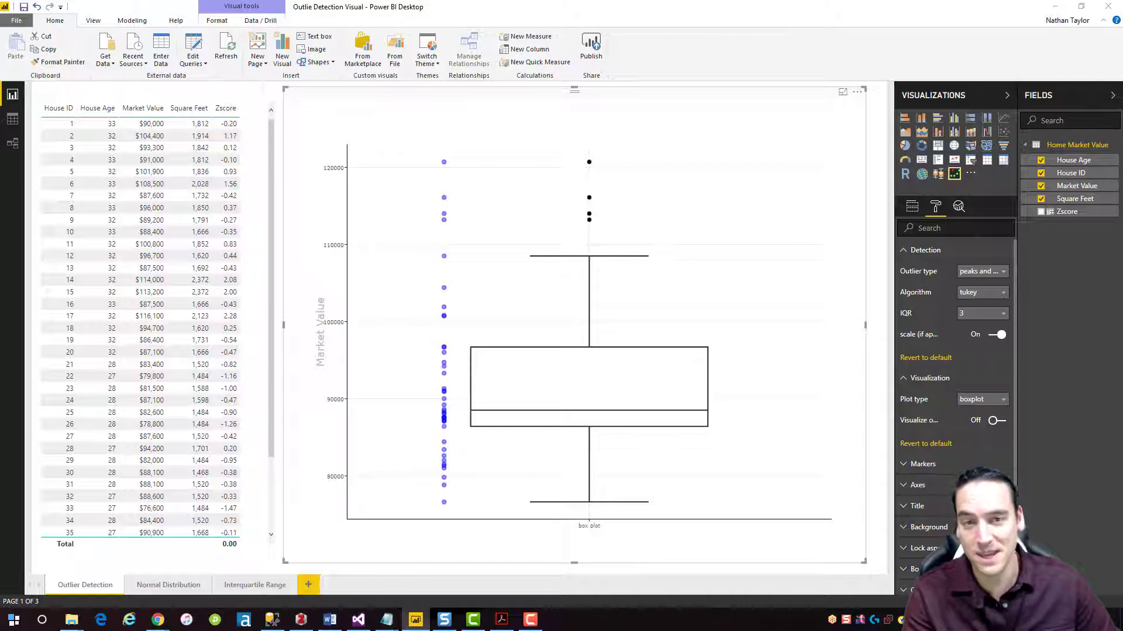
mouse_move(588, 162)
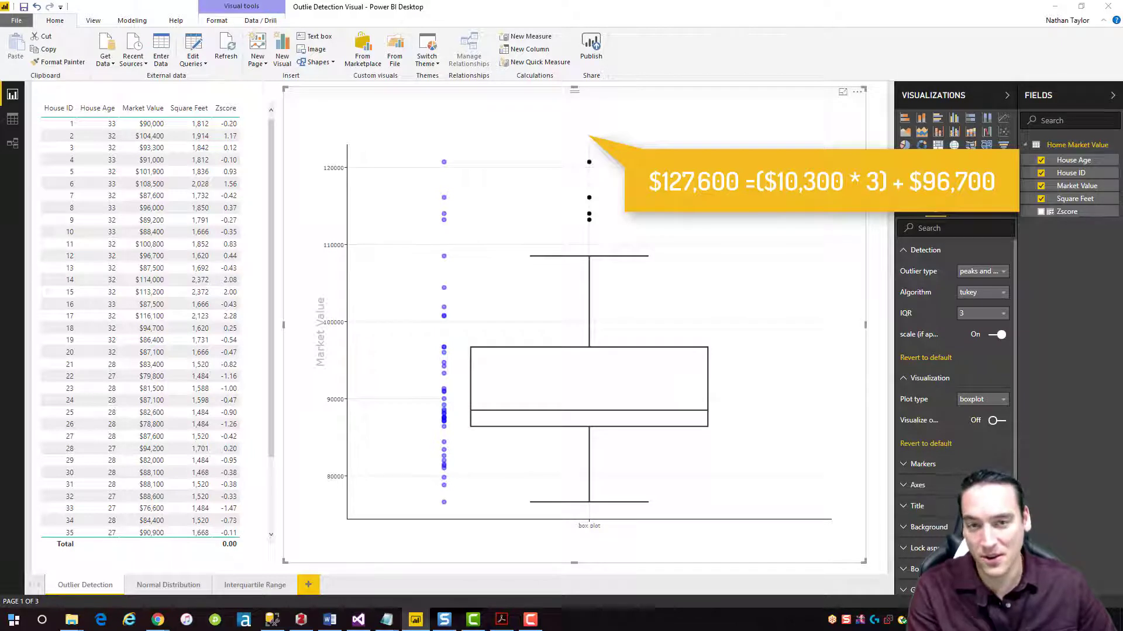
mouse_move(684, 346)
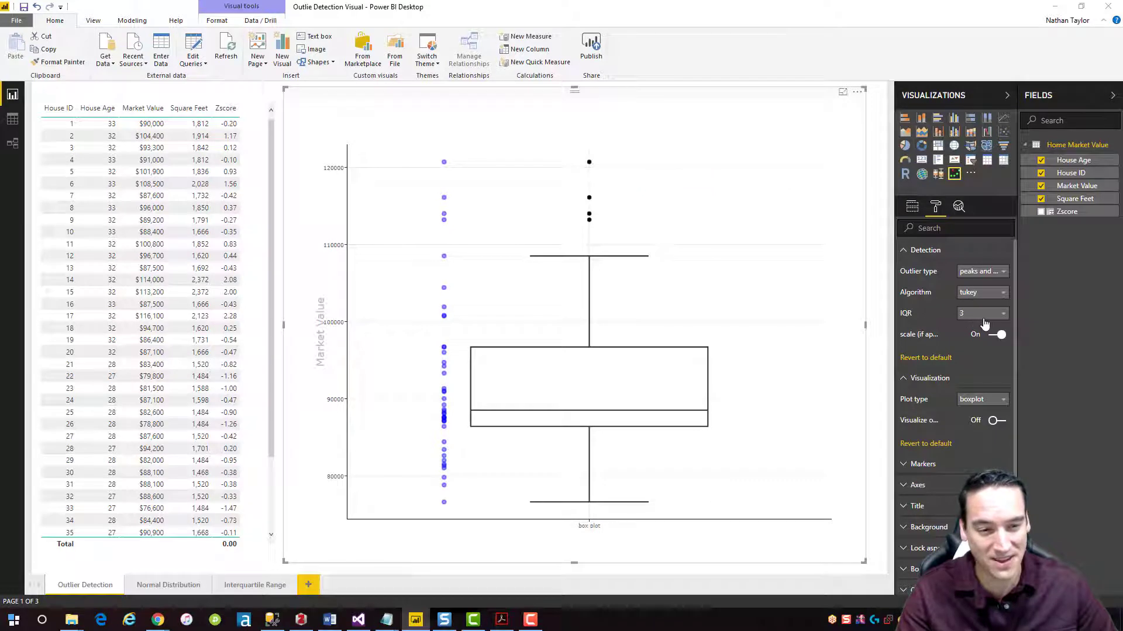
left_click(1002, 313)
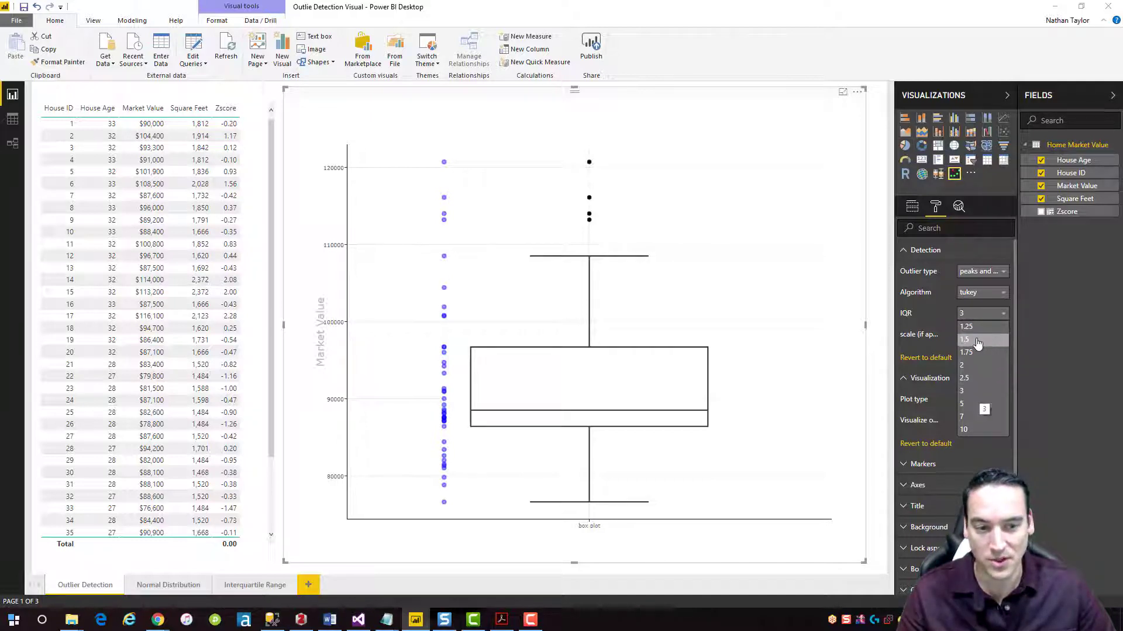
left_click(964, 339)
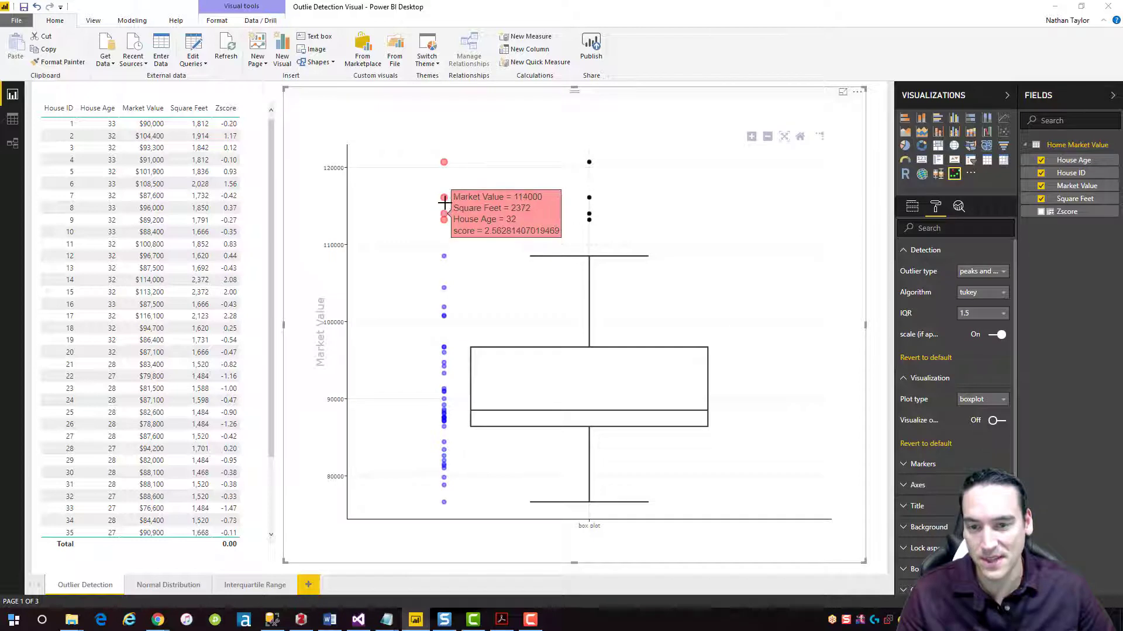
mouse_move(444, 161)
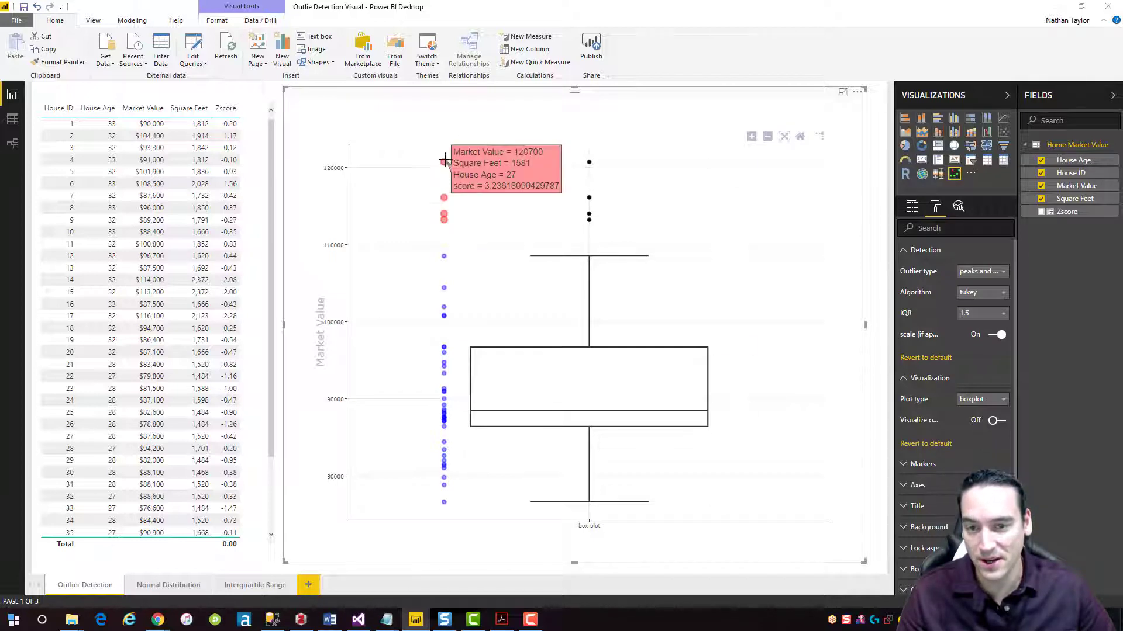
mouse_move(989, 400)
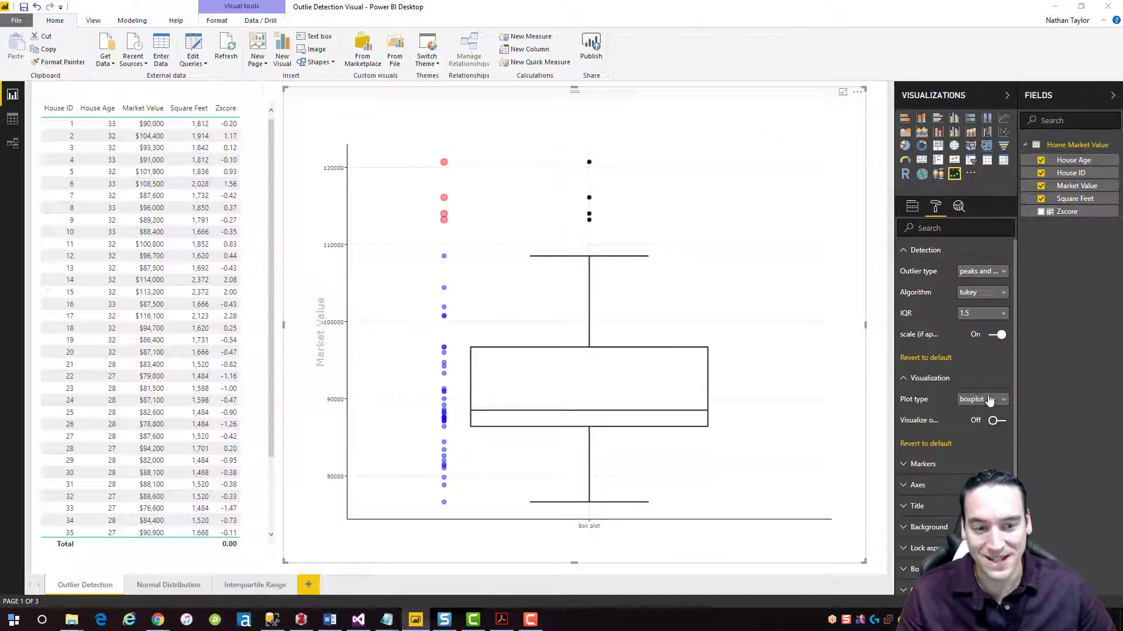
Step: Set the plot type to scatter and keep tukey as the detection algorithm
left_click(982, 399)
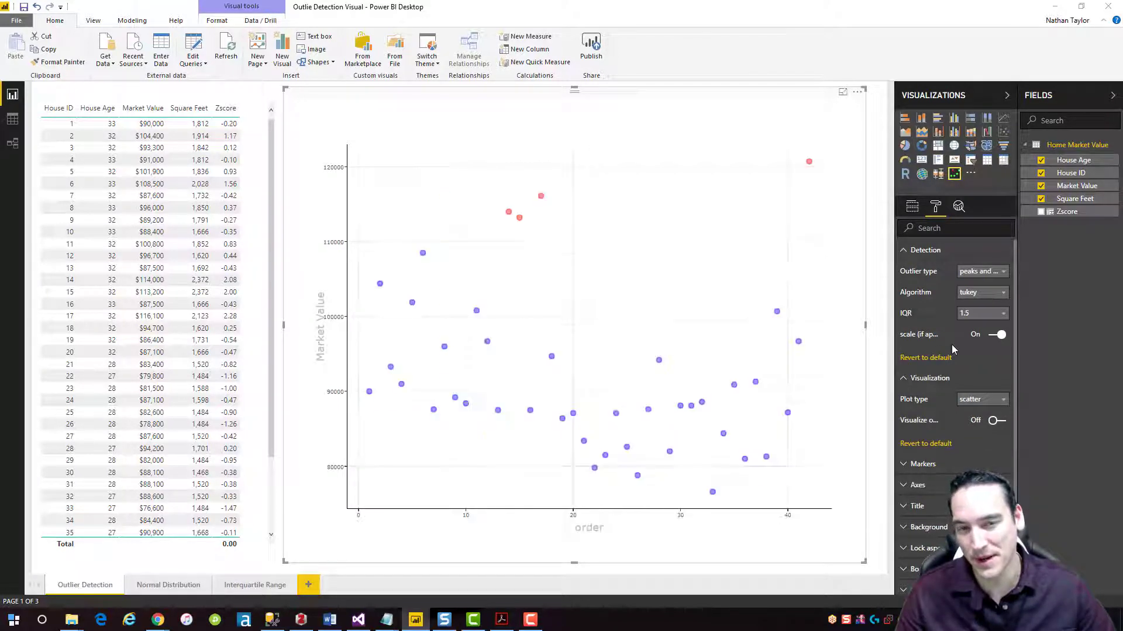
mouse_move(813, 159)
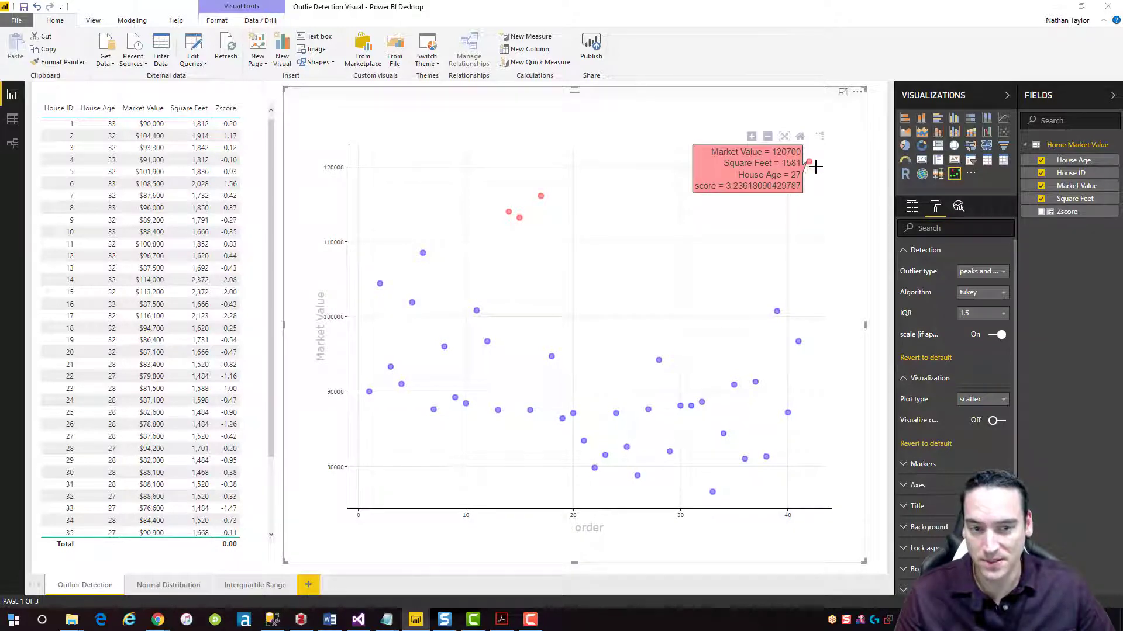
mouse_move(558, 211)
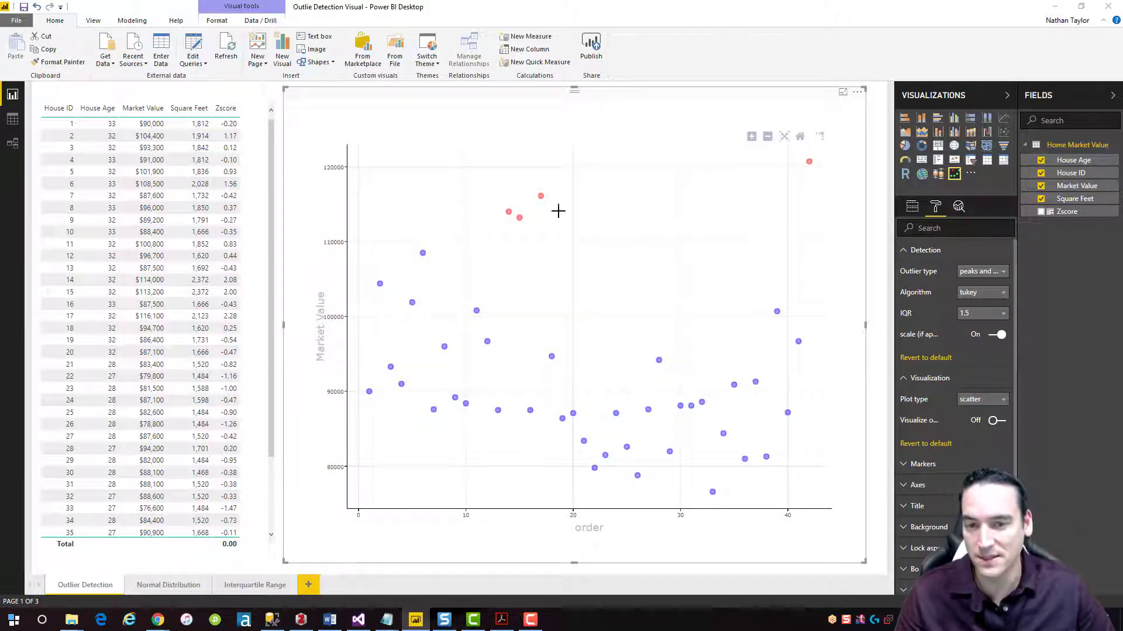
mouse_move(520, 218)
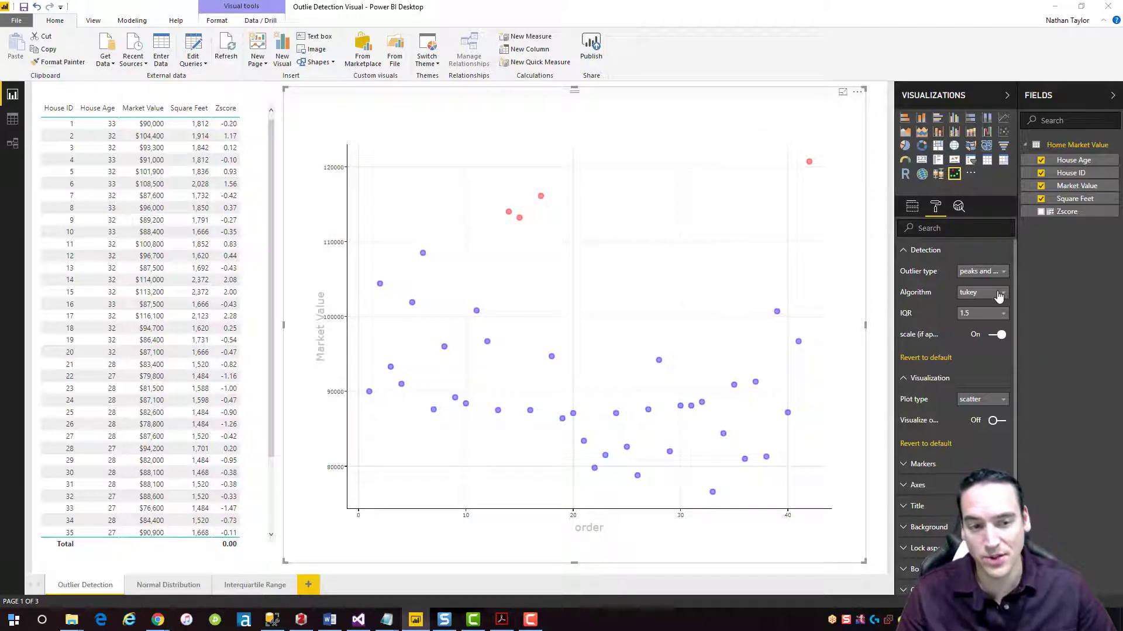
left_click(999, 293)
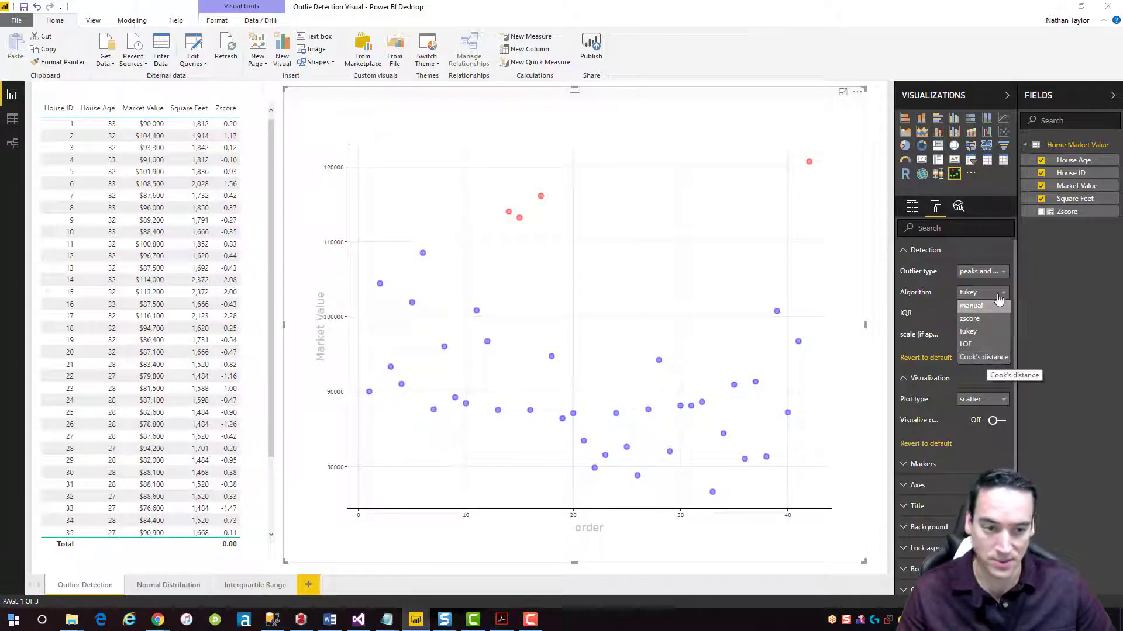
left_click(967, 331)
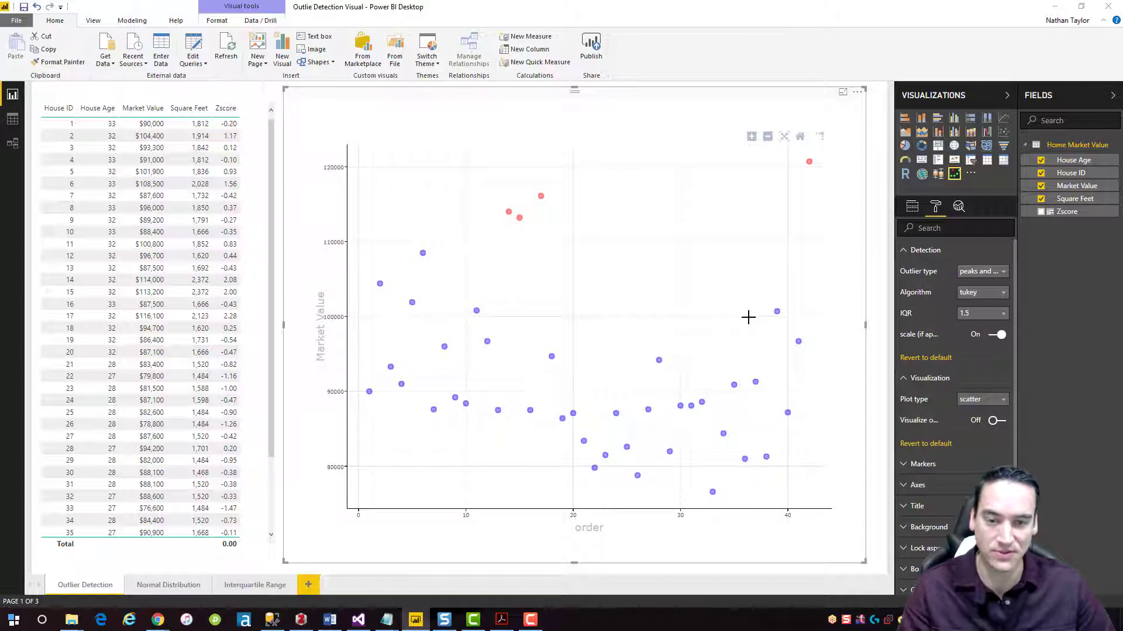